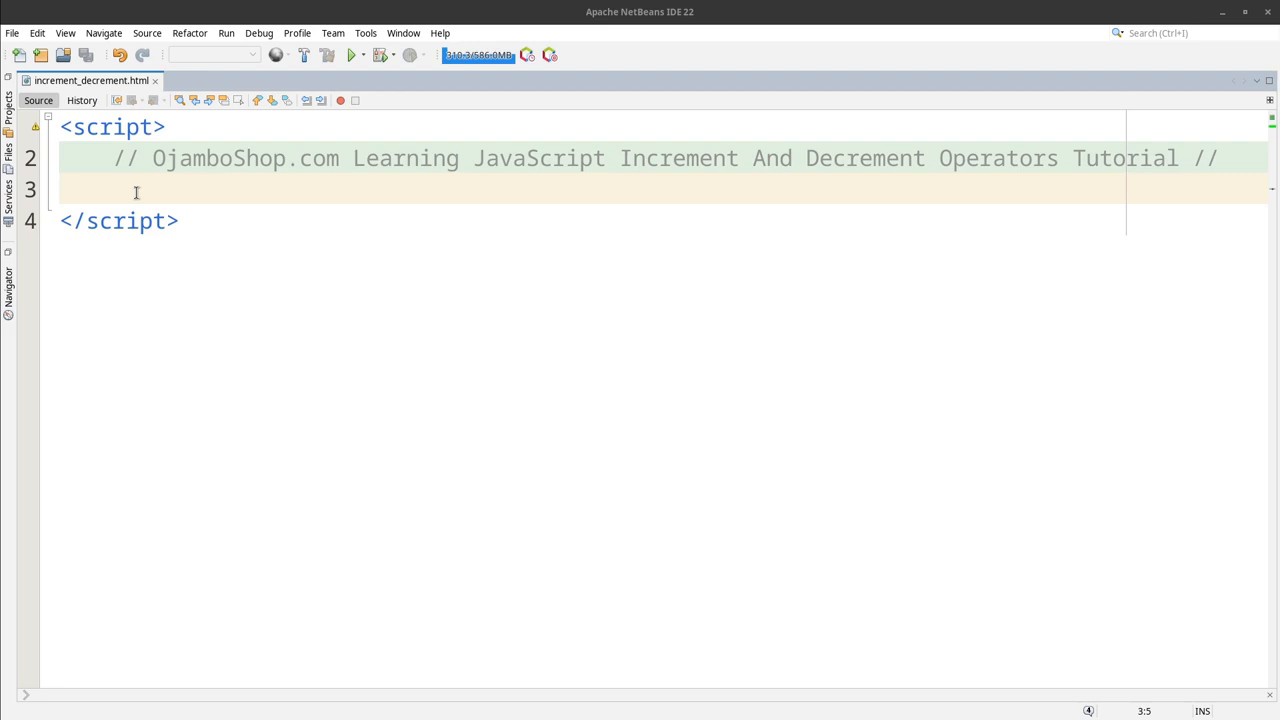
mouse_move(208, 180)
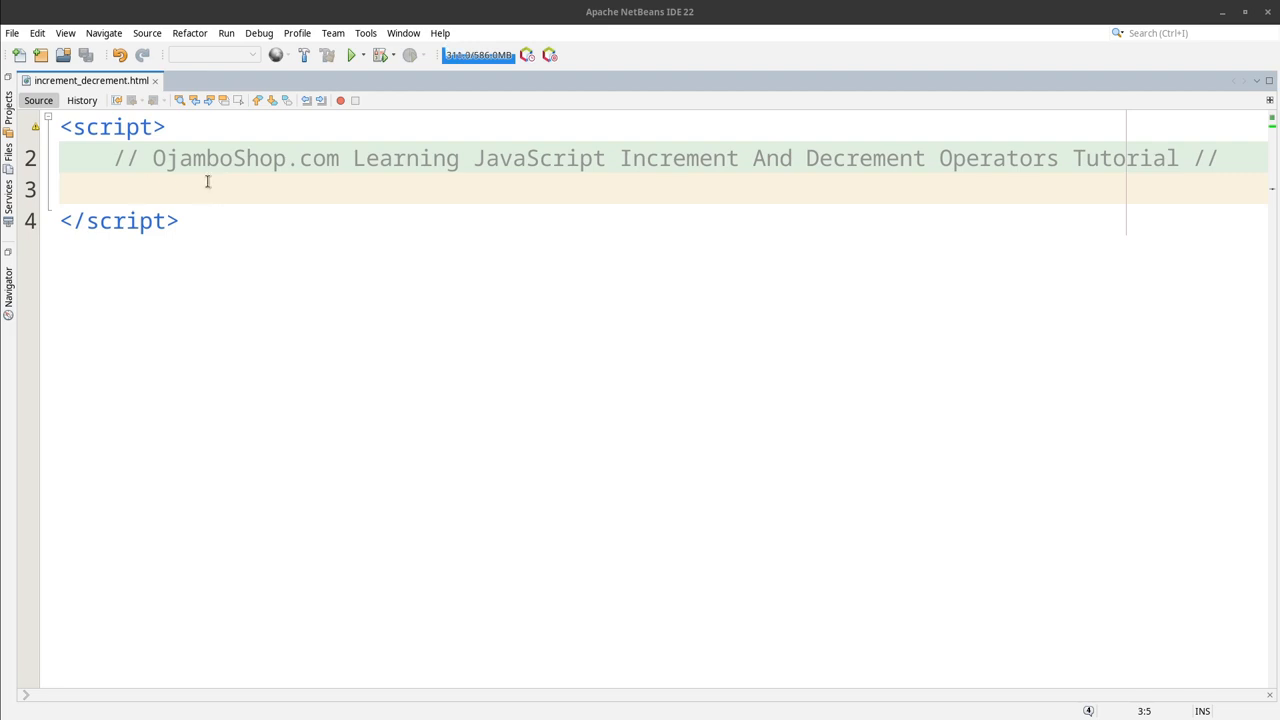
mouse_move(578, 164)
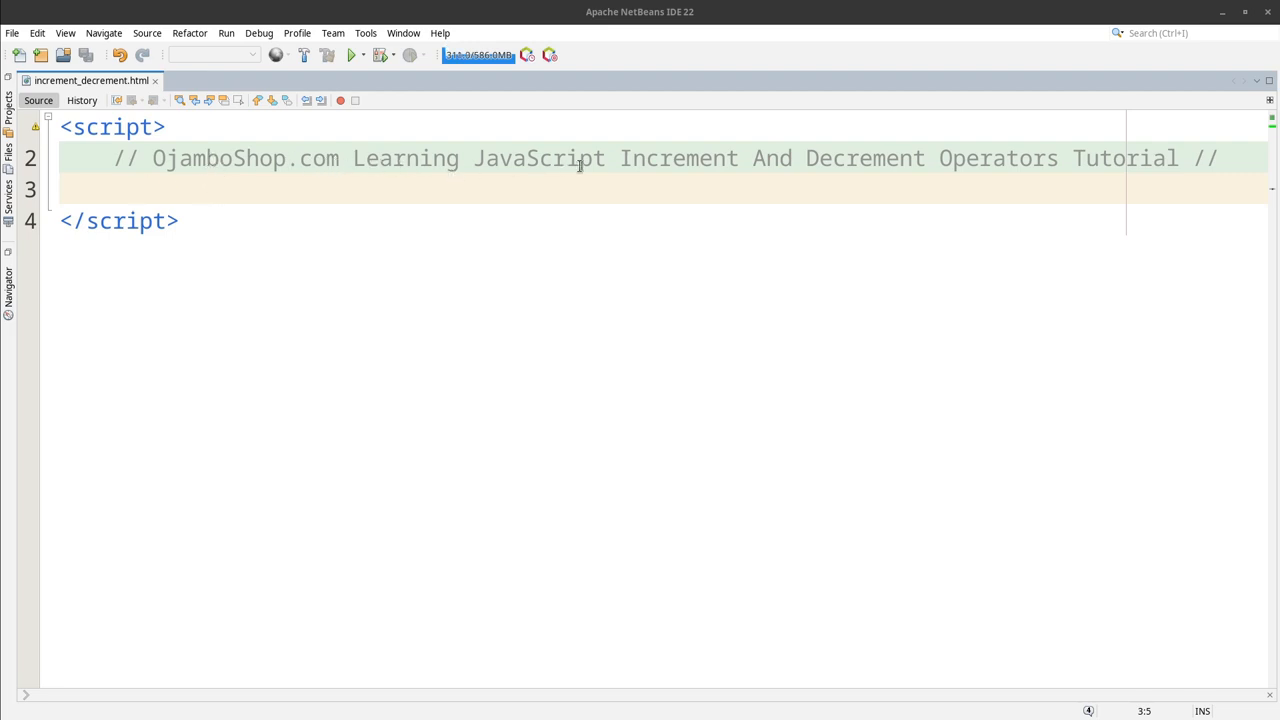
mouse_move(436, 306)
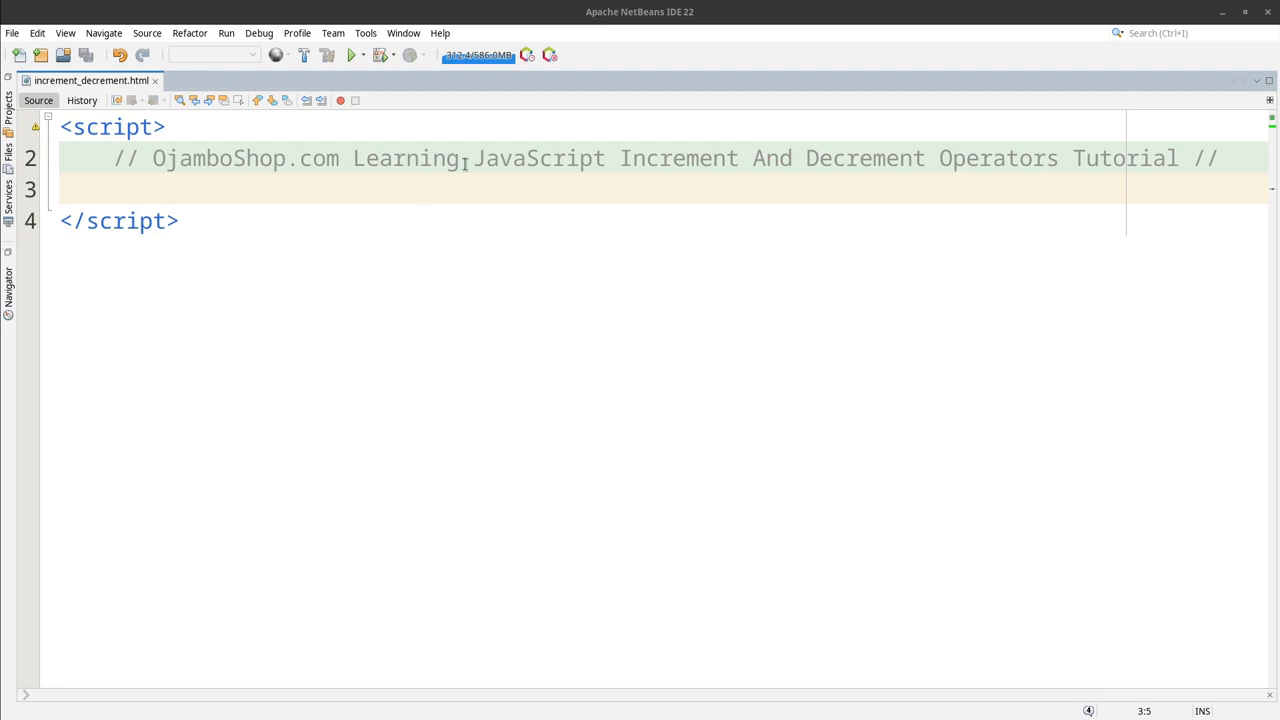
mouse_move(640, 32)
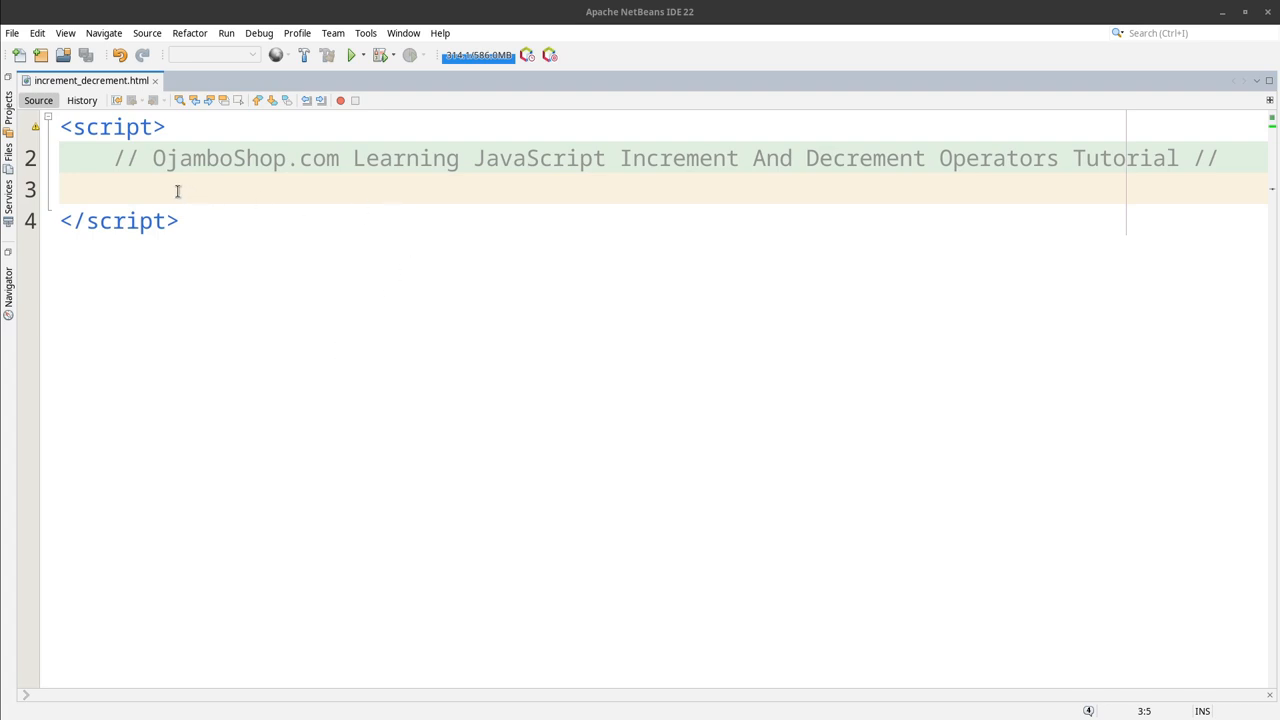
Step: Declare let num1 = 1; and add num1+=1; commented // Increment By One
type("l")
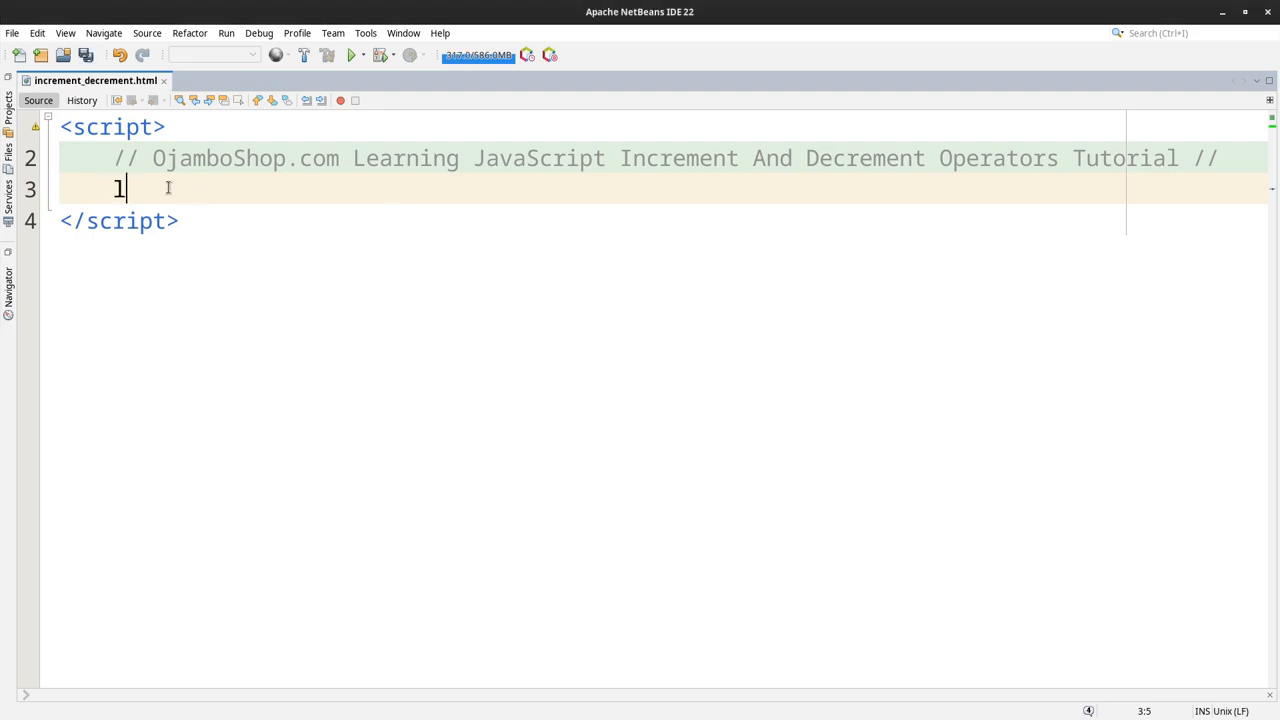
type("et num1")
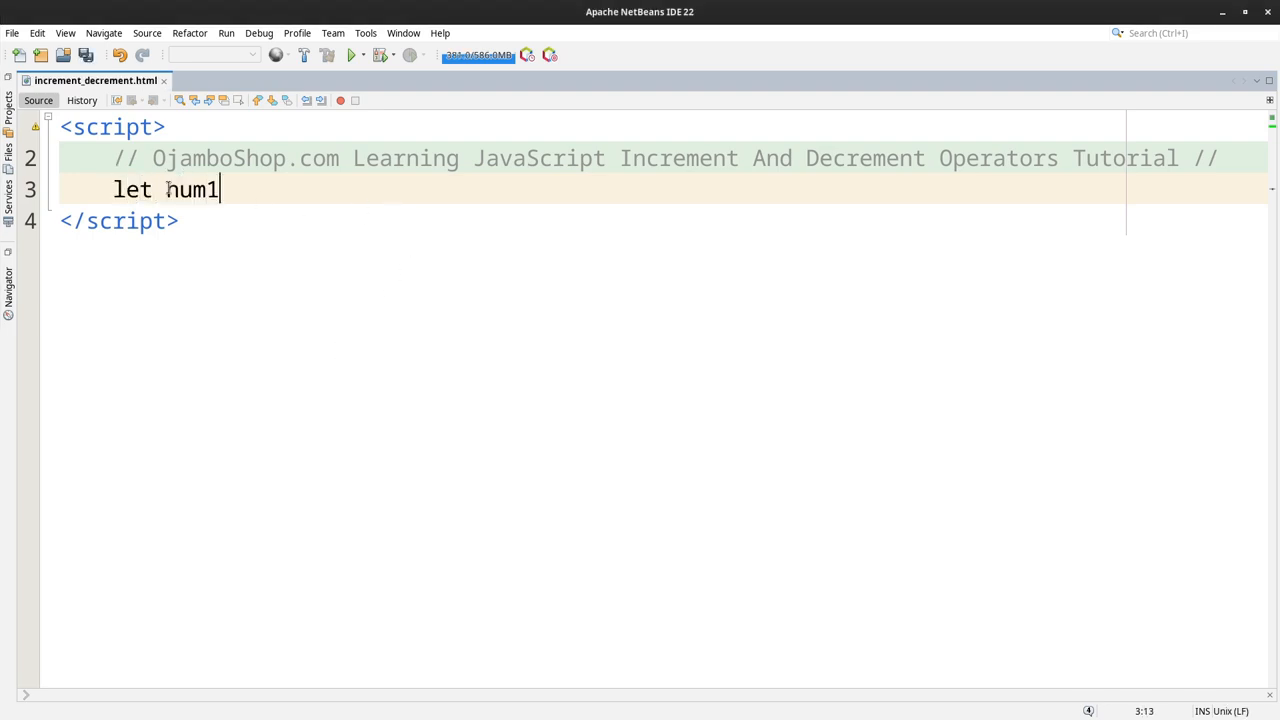
type("= 1;")
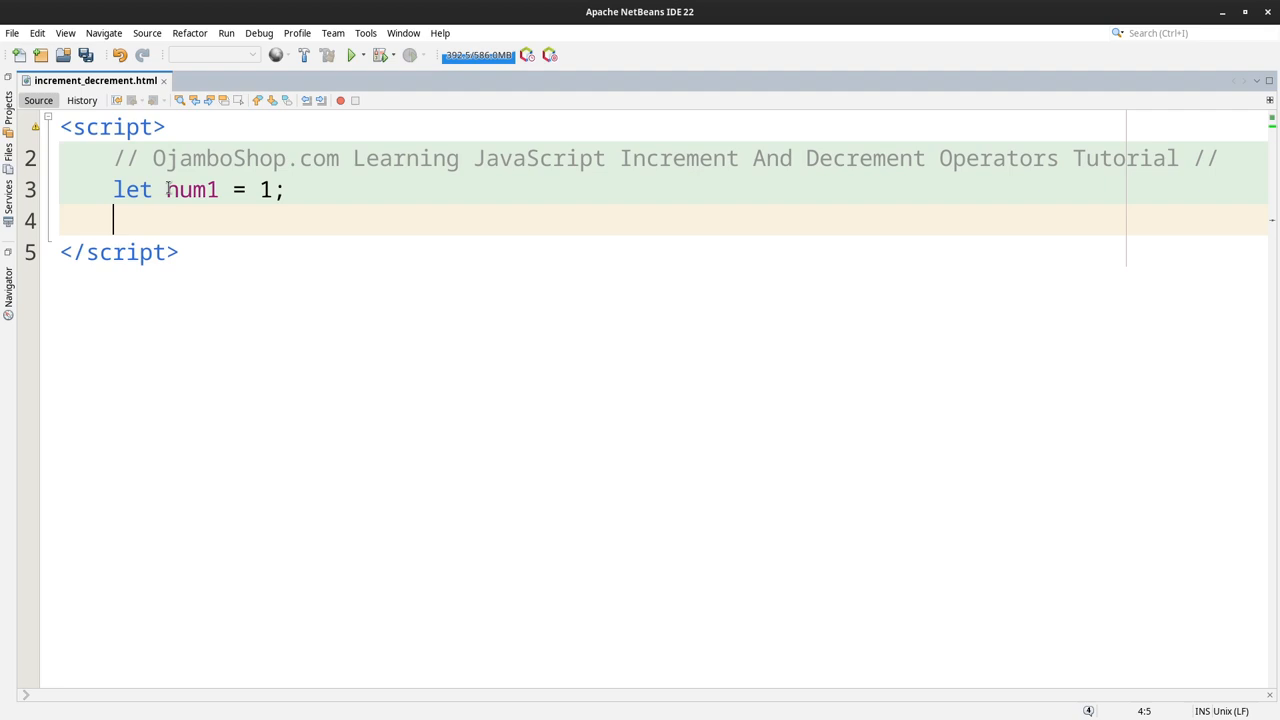
type("num")
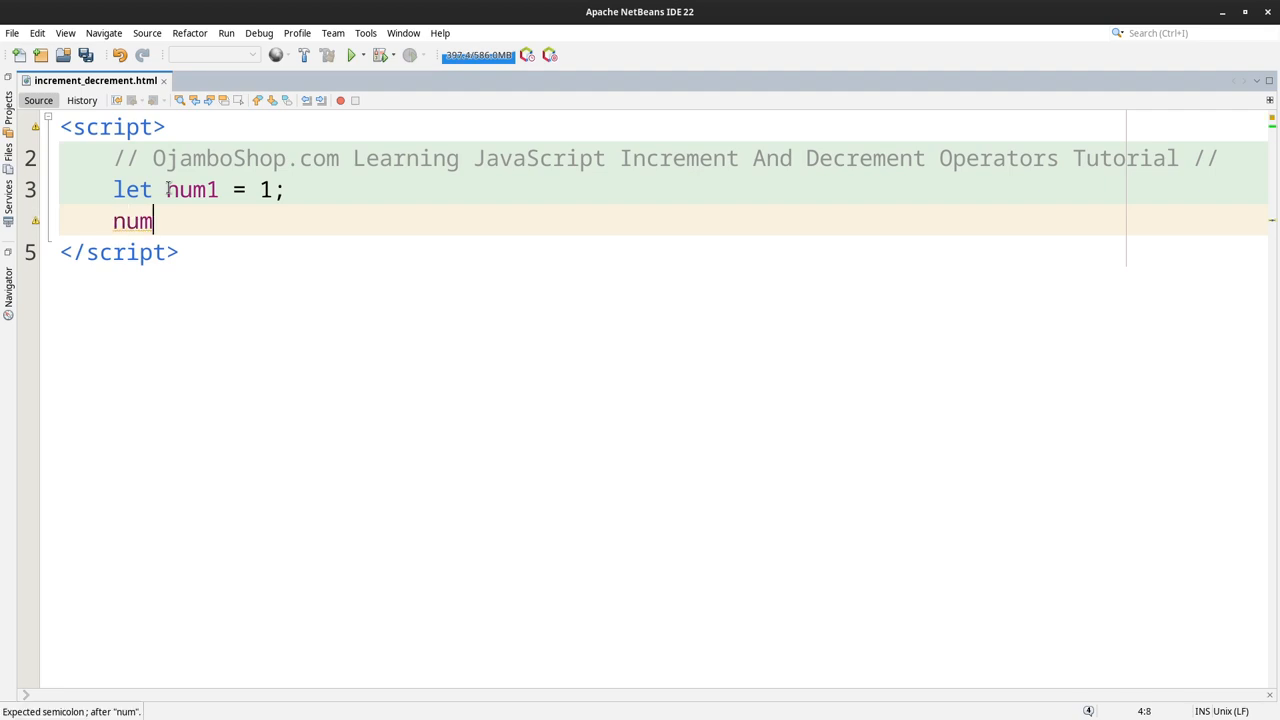
type("1")
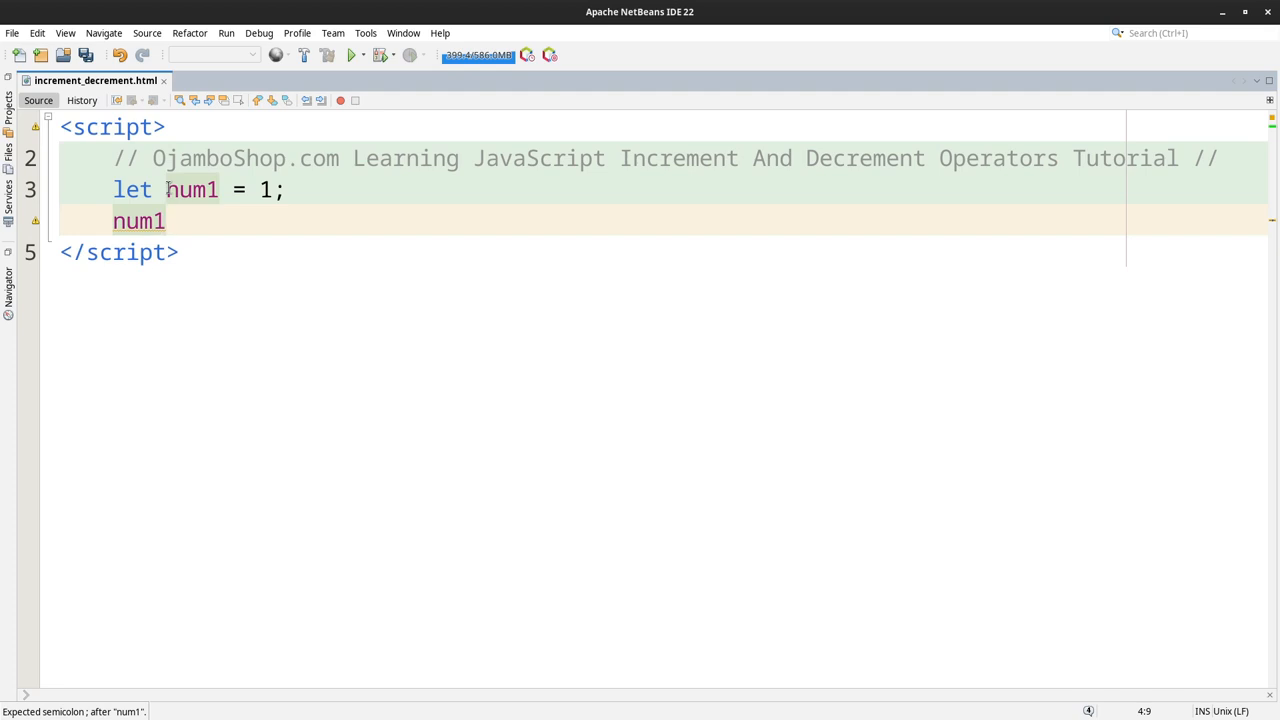
type("+=")
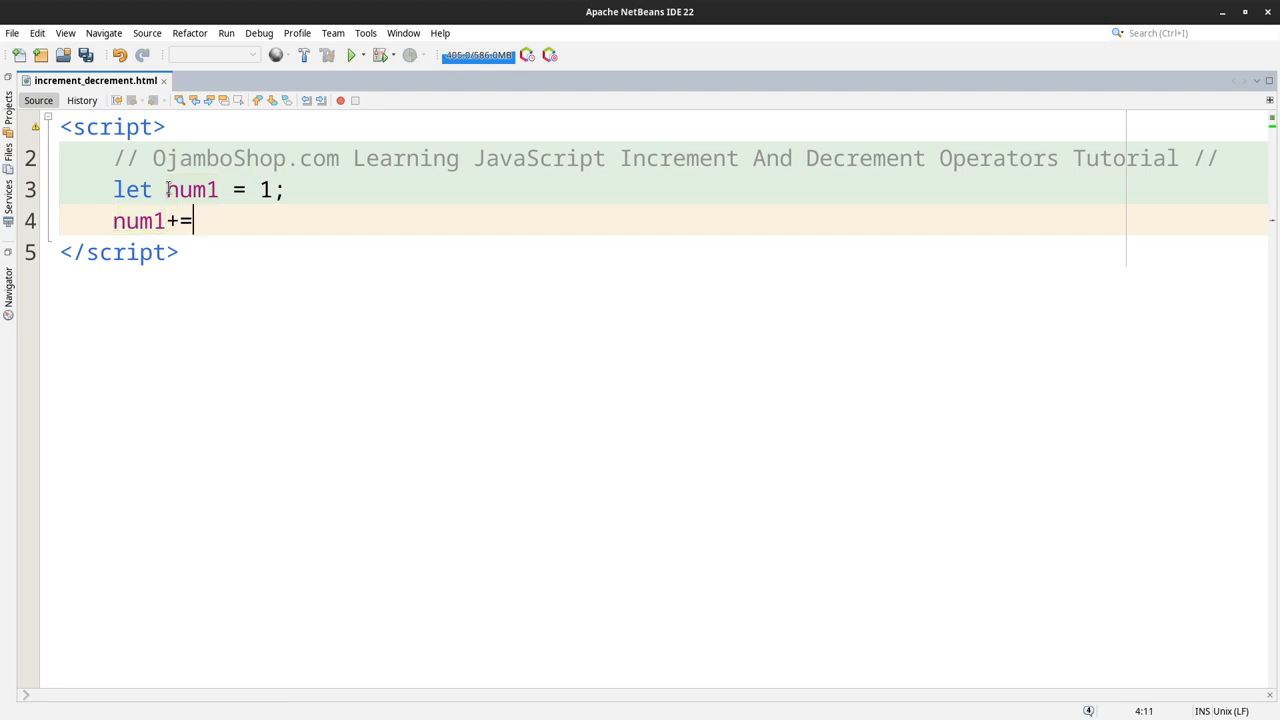
type("1; //")
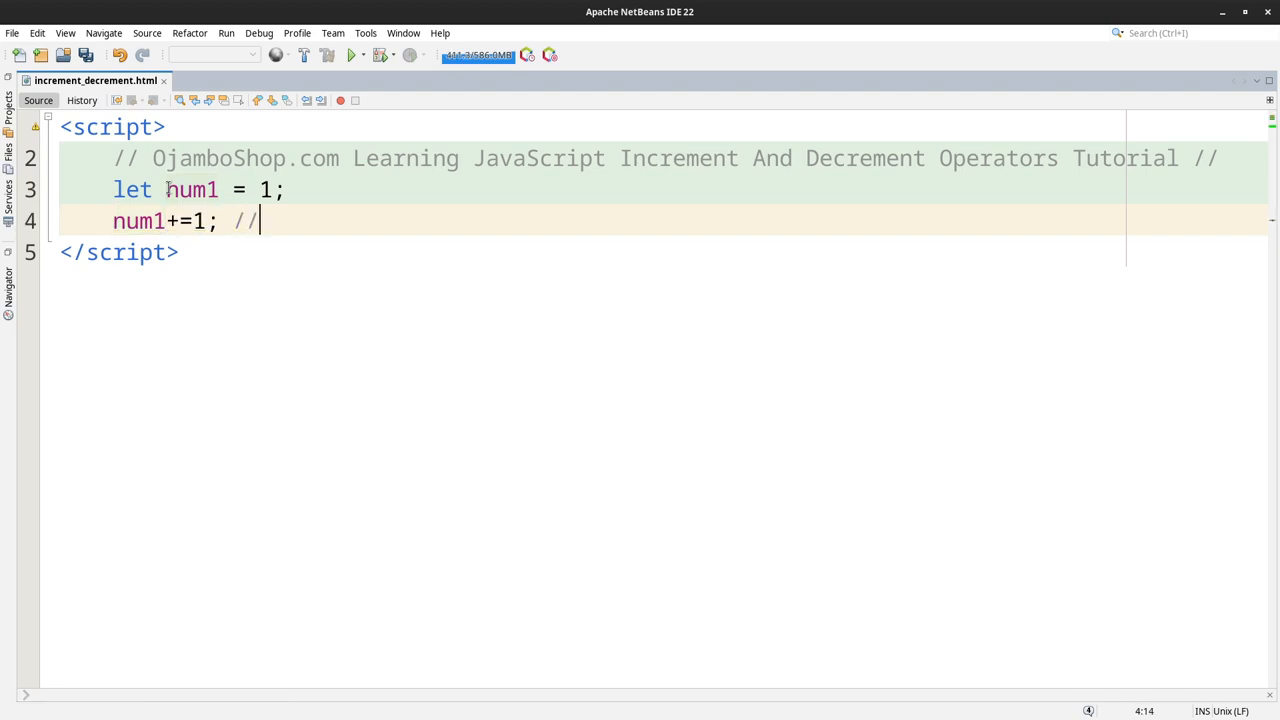
type("Increa")
type("conso")
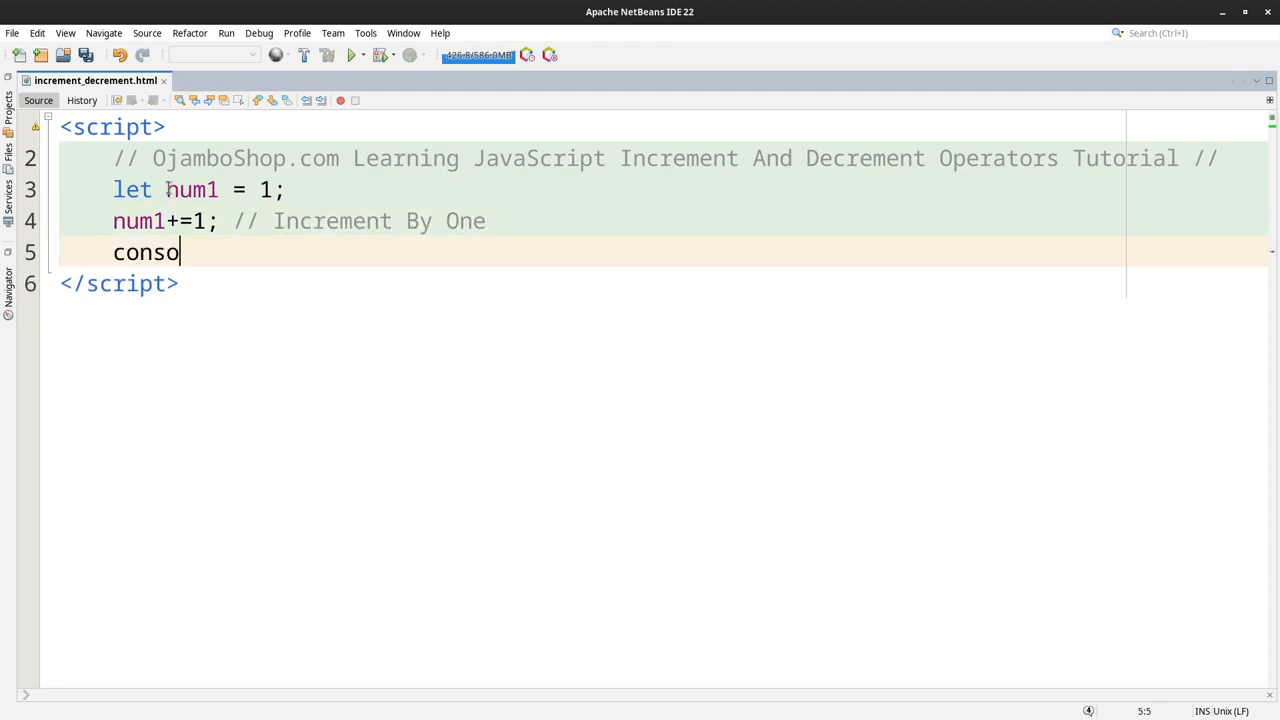
Step: Log num1 with console.log(num1); and comment it // Display 2
type("le.log()")
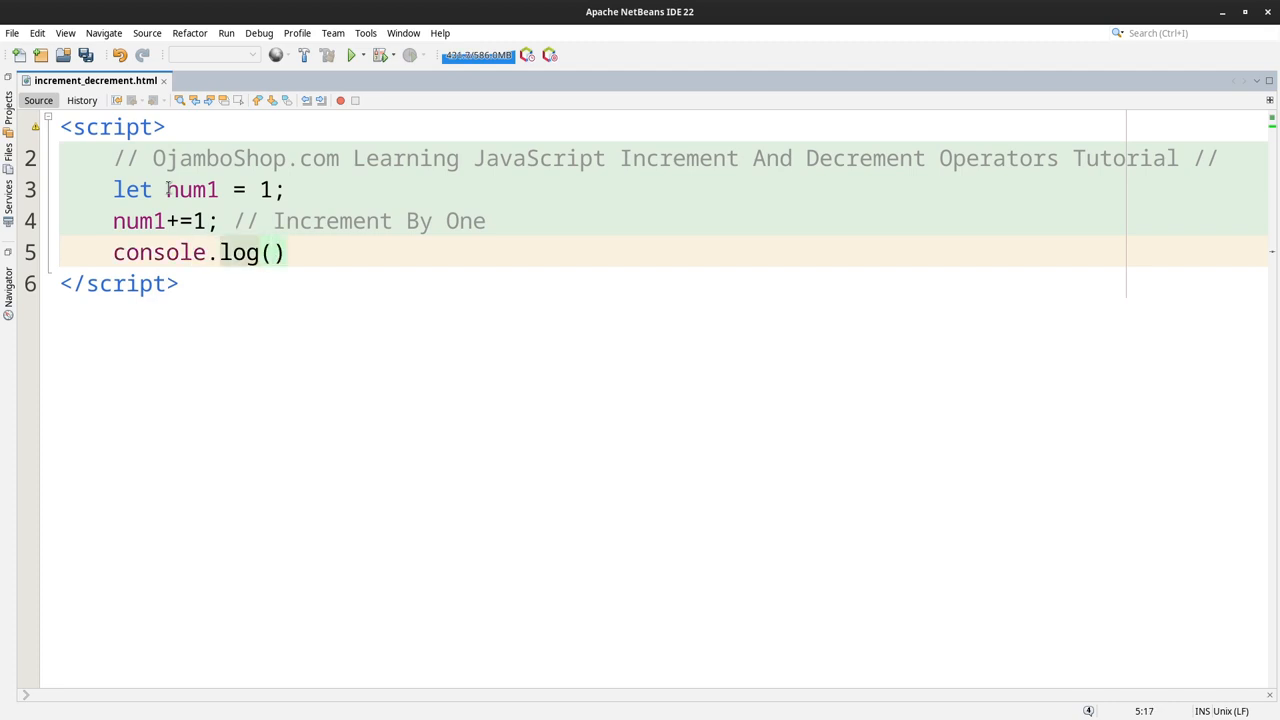
type("num1")
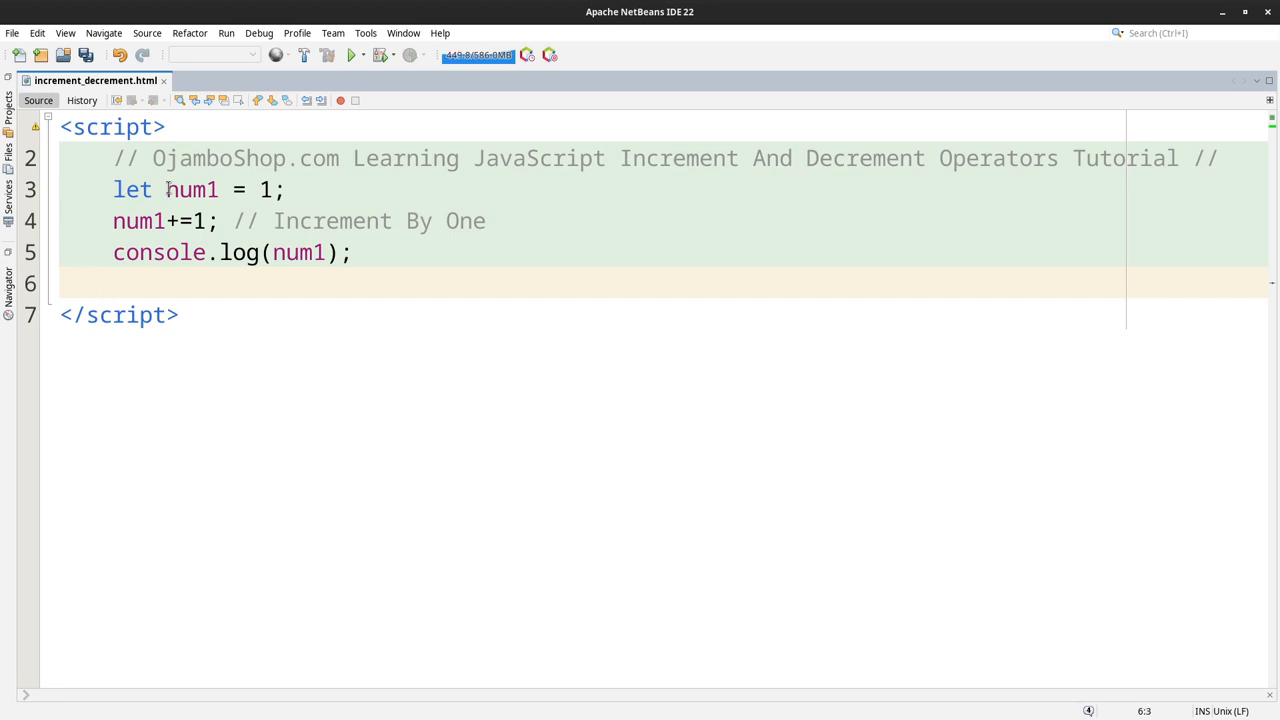
left_click(368, 252)
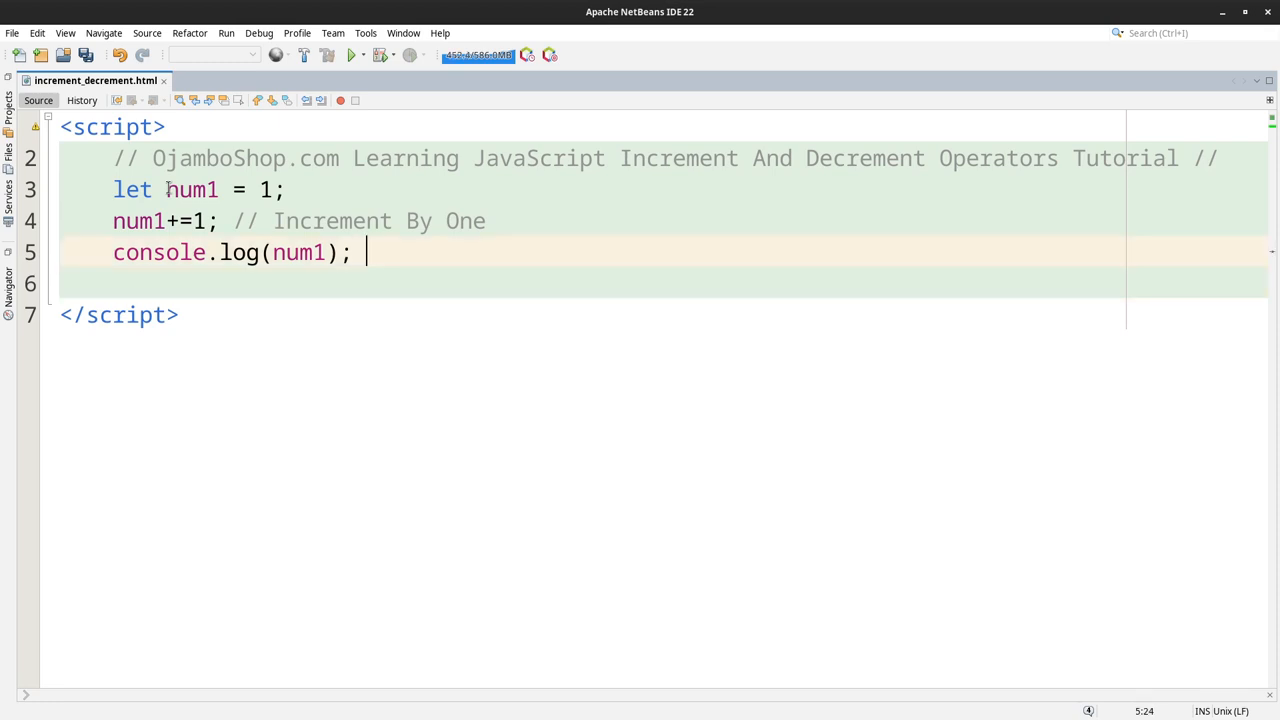
type("// Display 2")
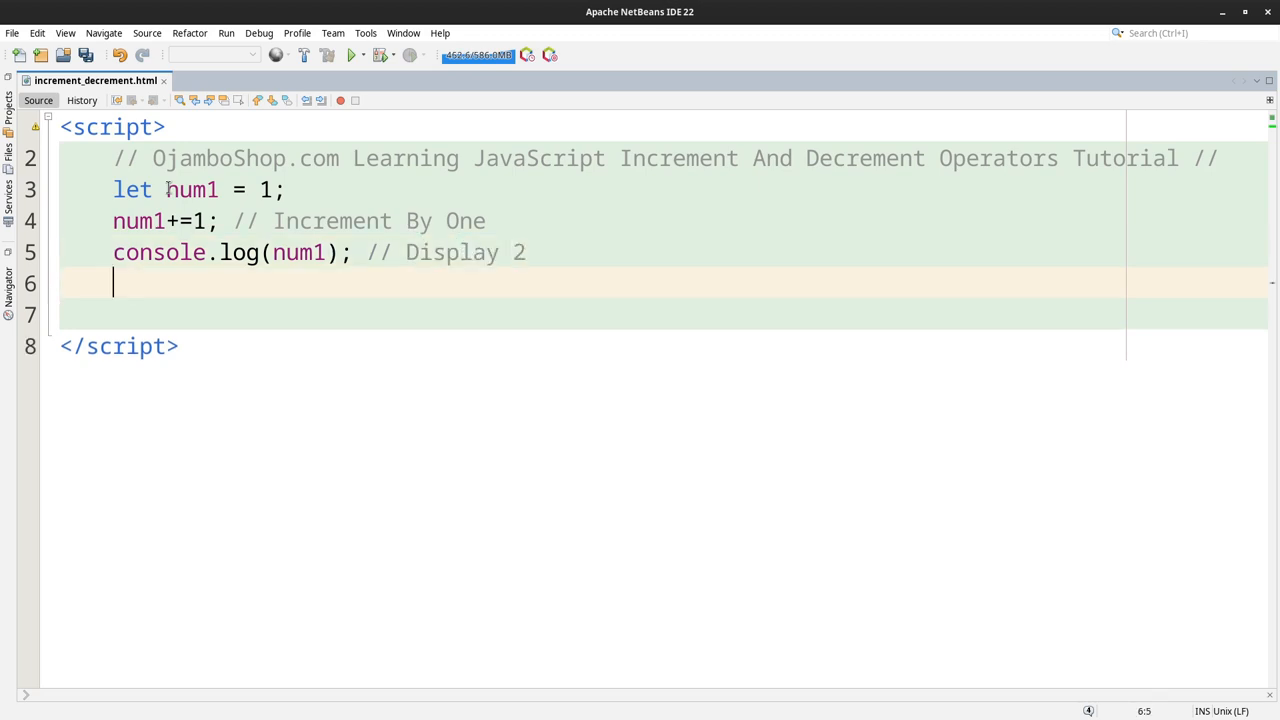
Step: Add num1-=1; commented // Decrement By One
type("nu")
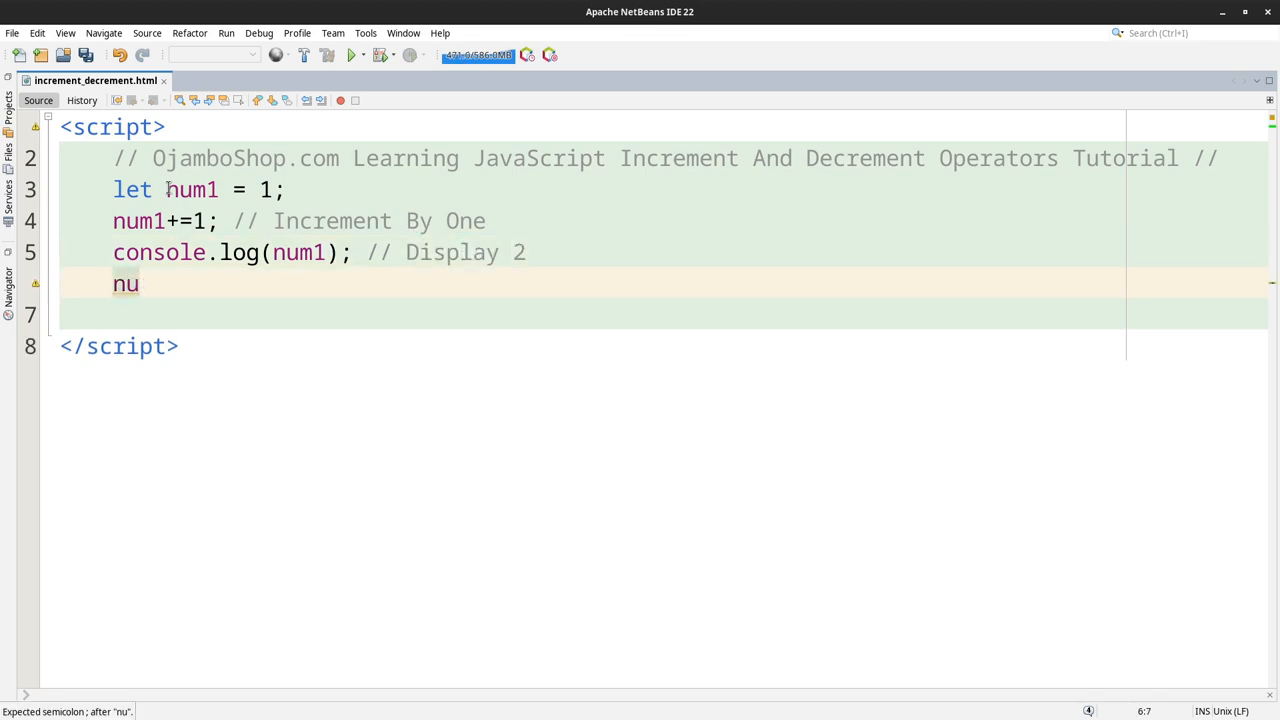
type("m1")
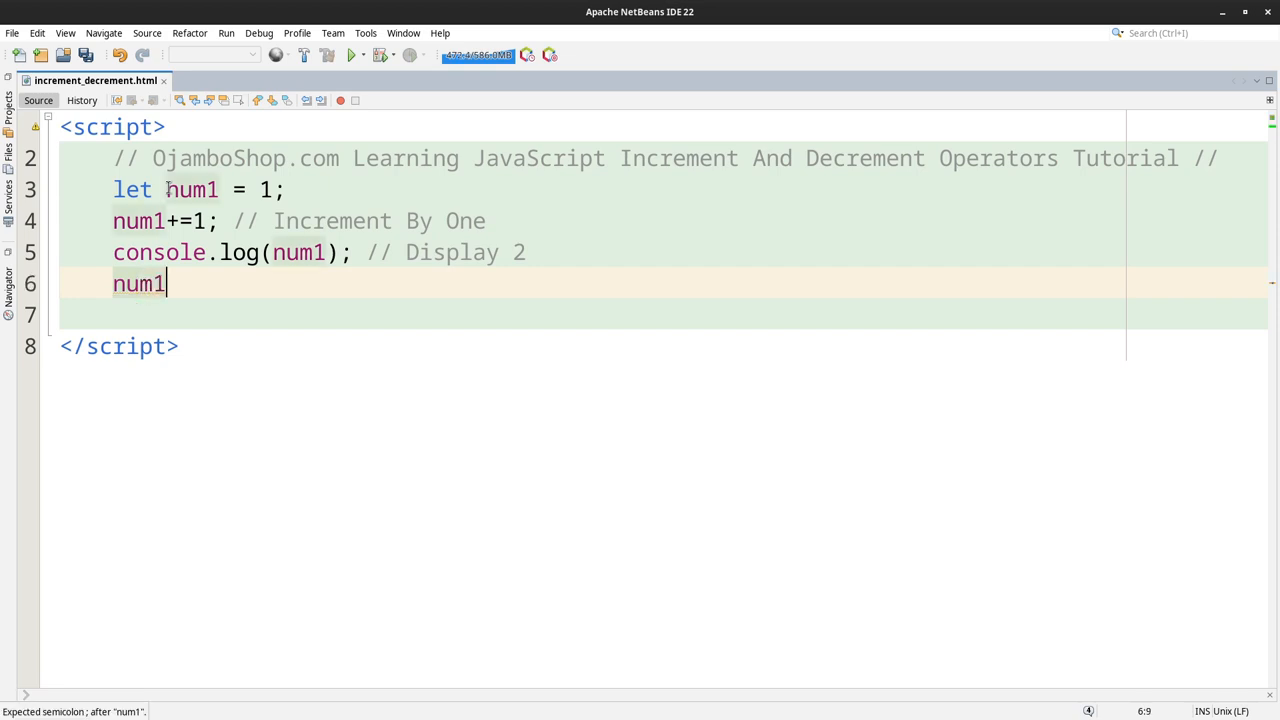
type("-=1")
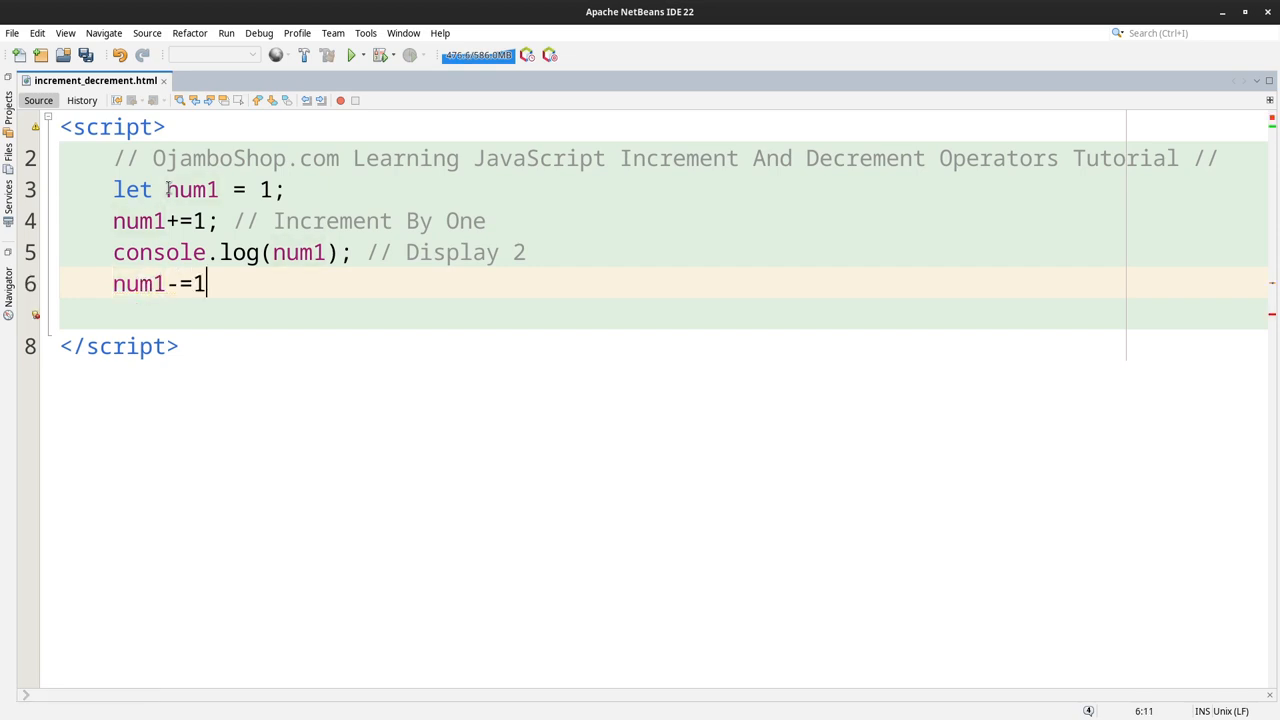
type(";")
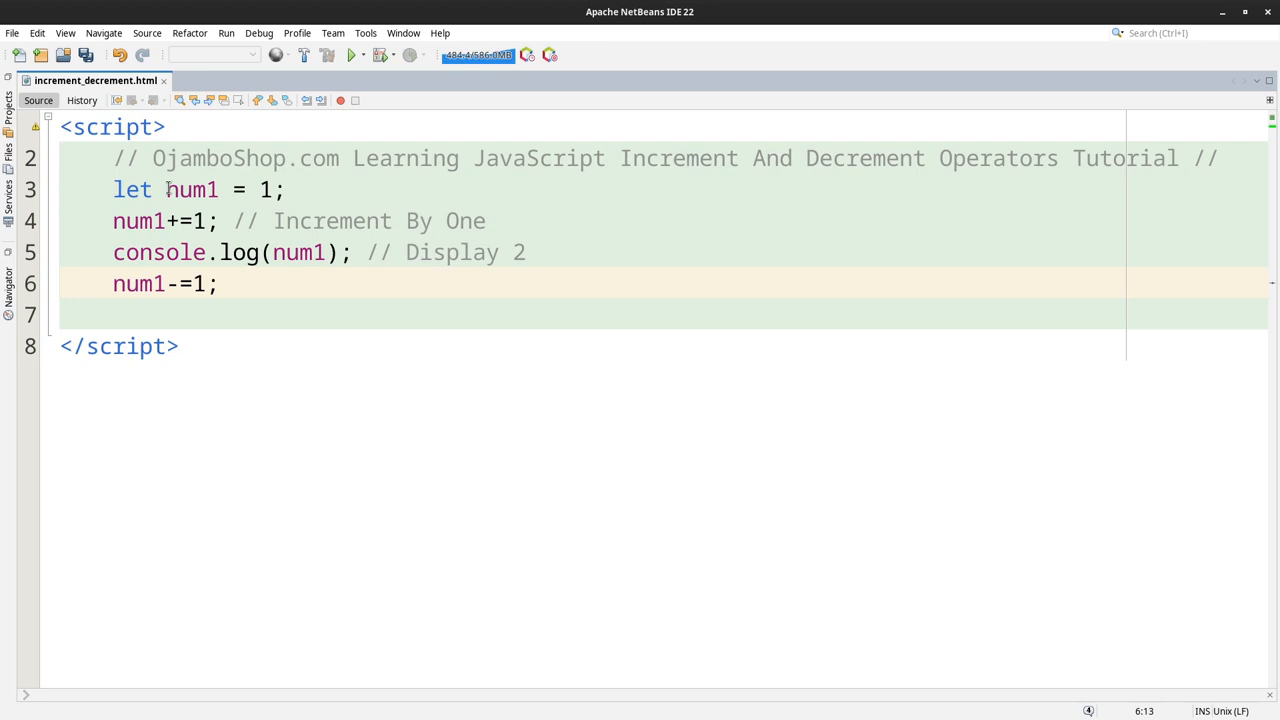
type("// De")
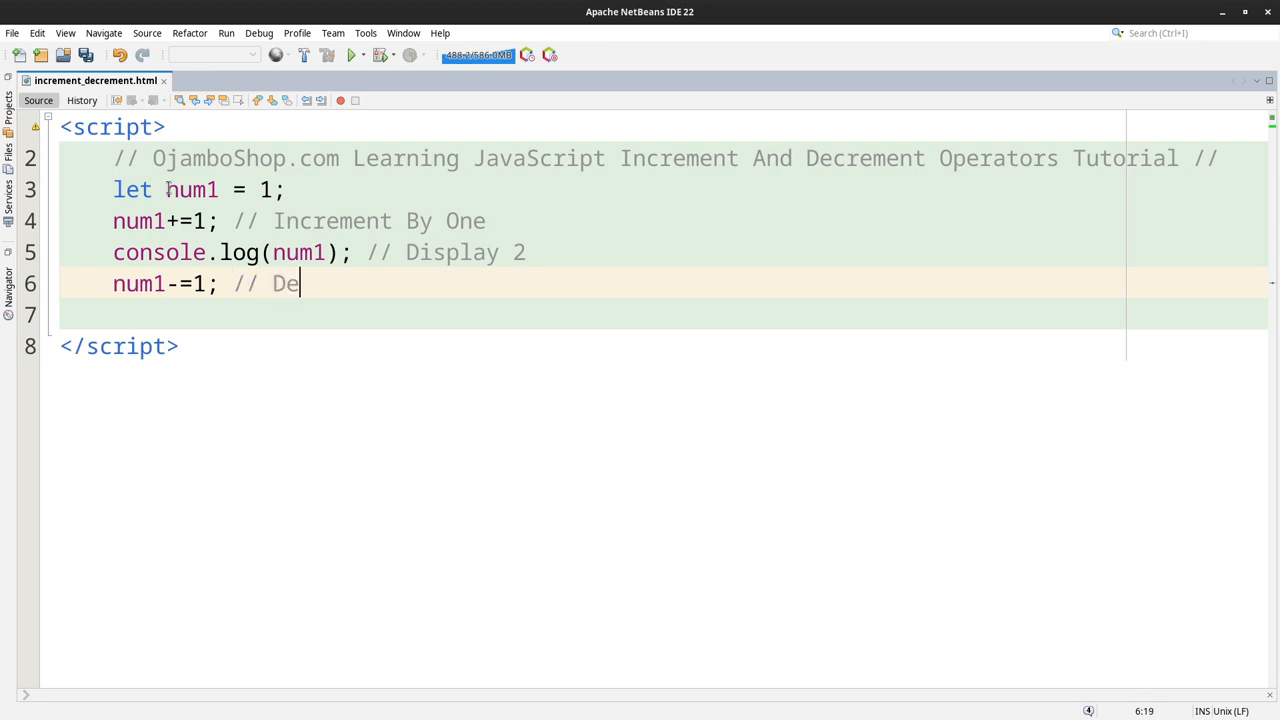
type("crement By One")
left_click(664, 314)
type("conso")
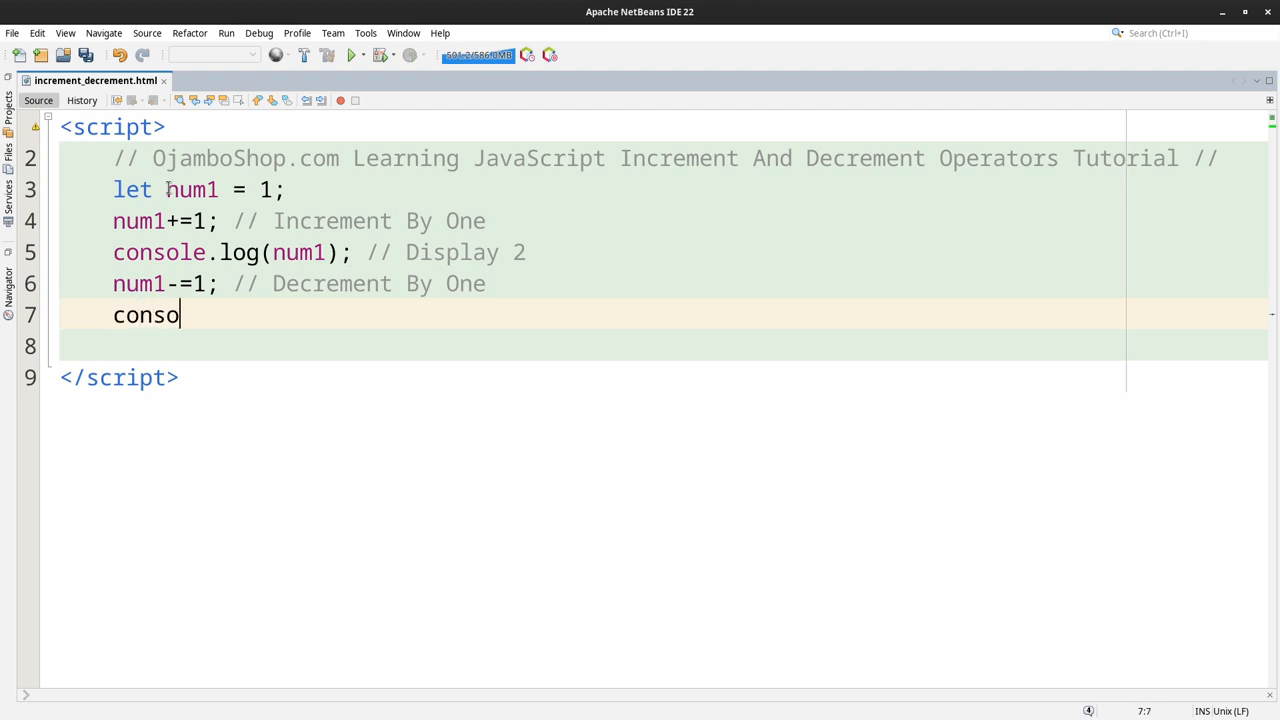
Step: Log num1 again with console.log(num1); commented // Display 1
type("le.log()")
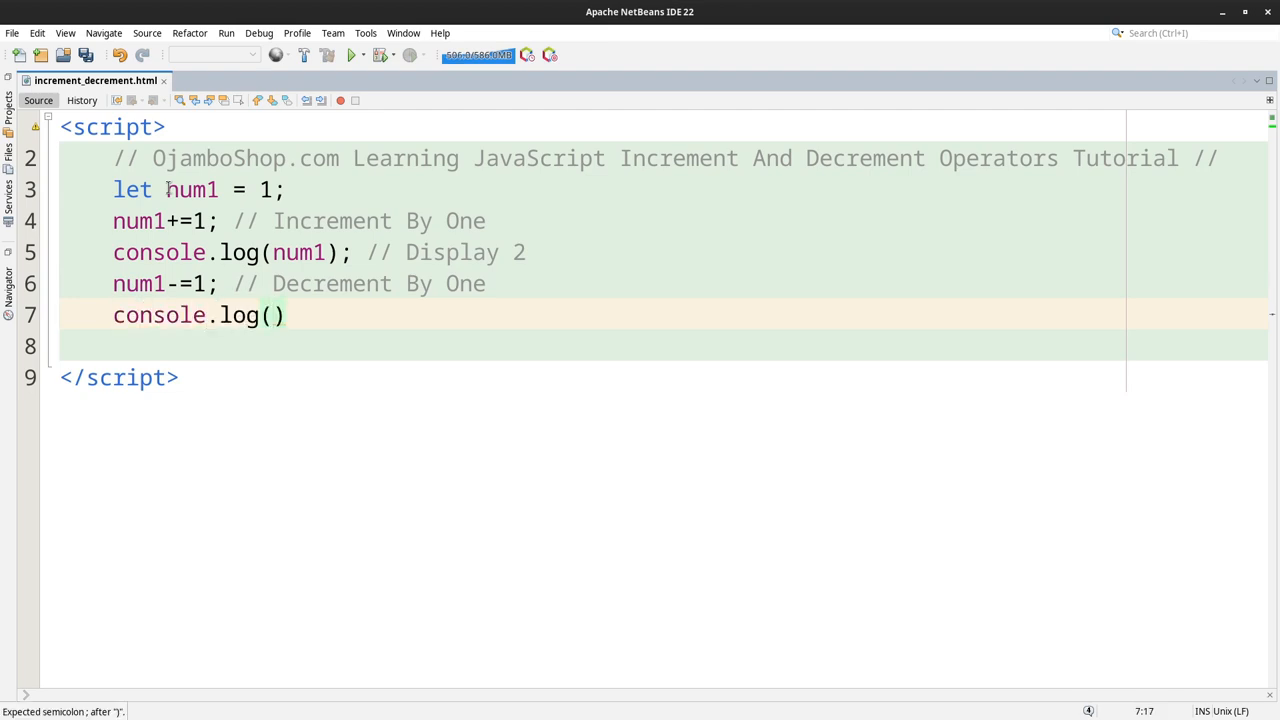
type("num1")
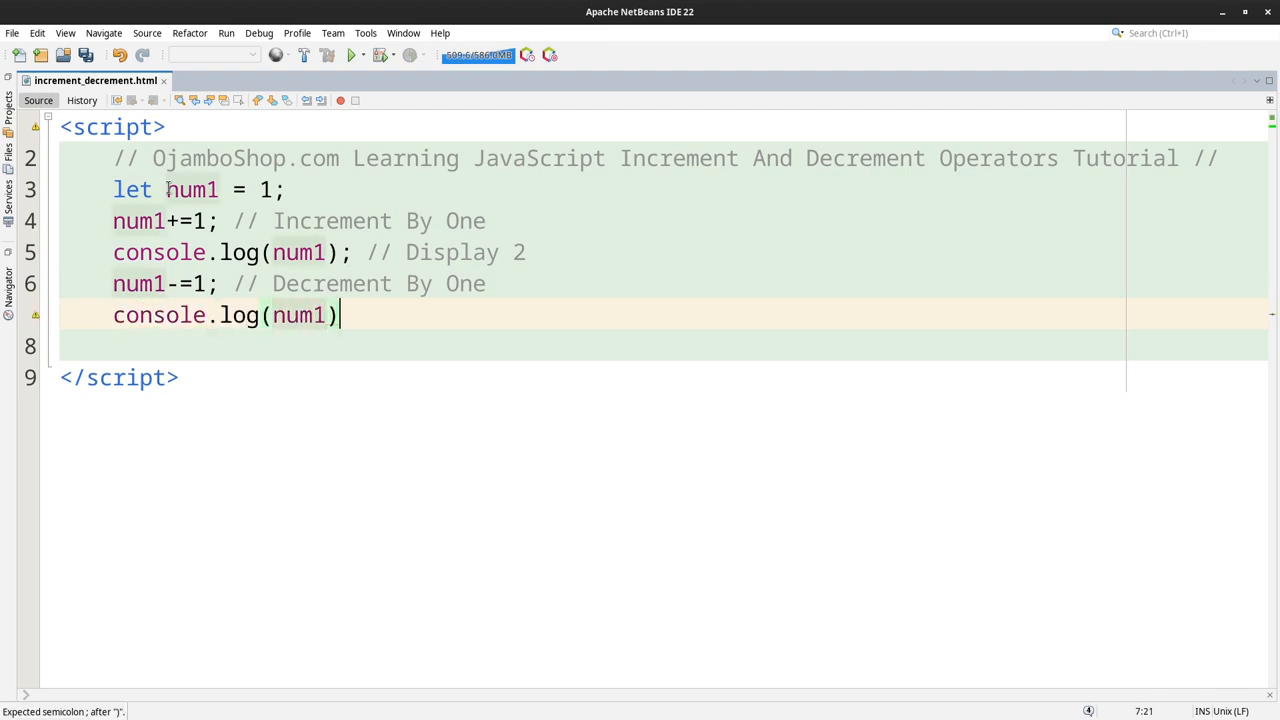
type(";")
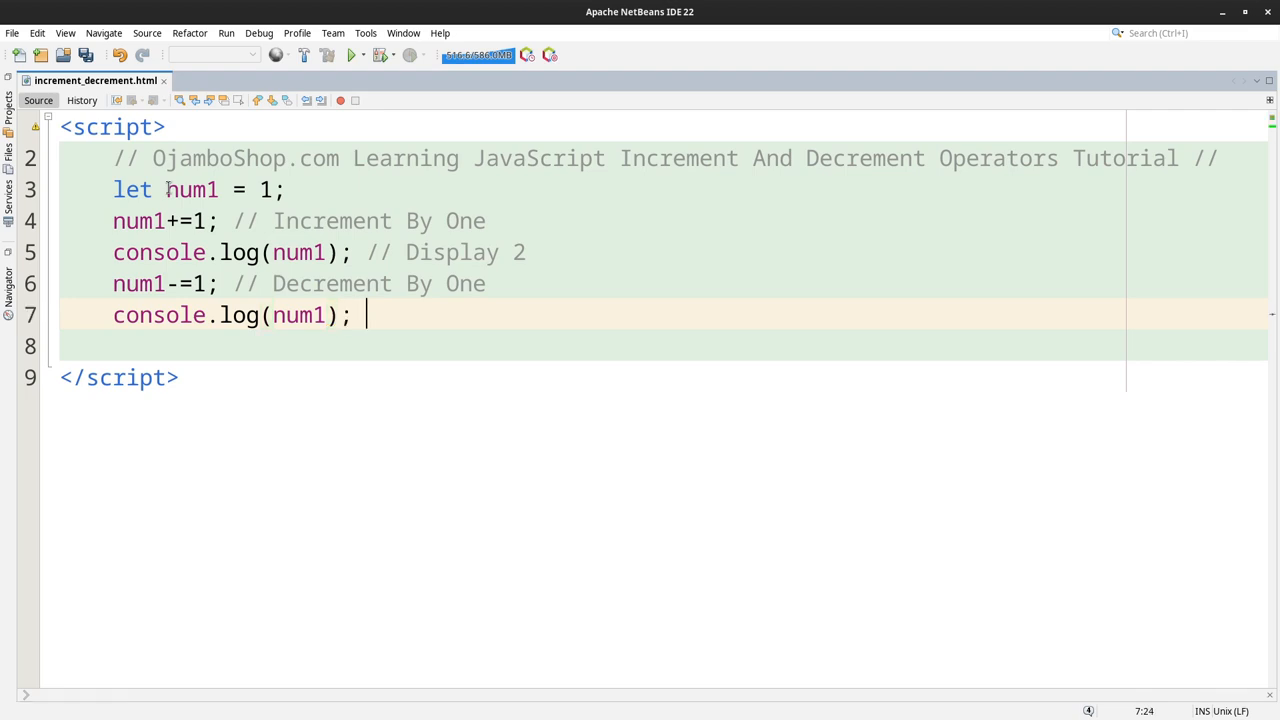
type("// Display 1")
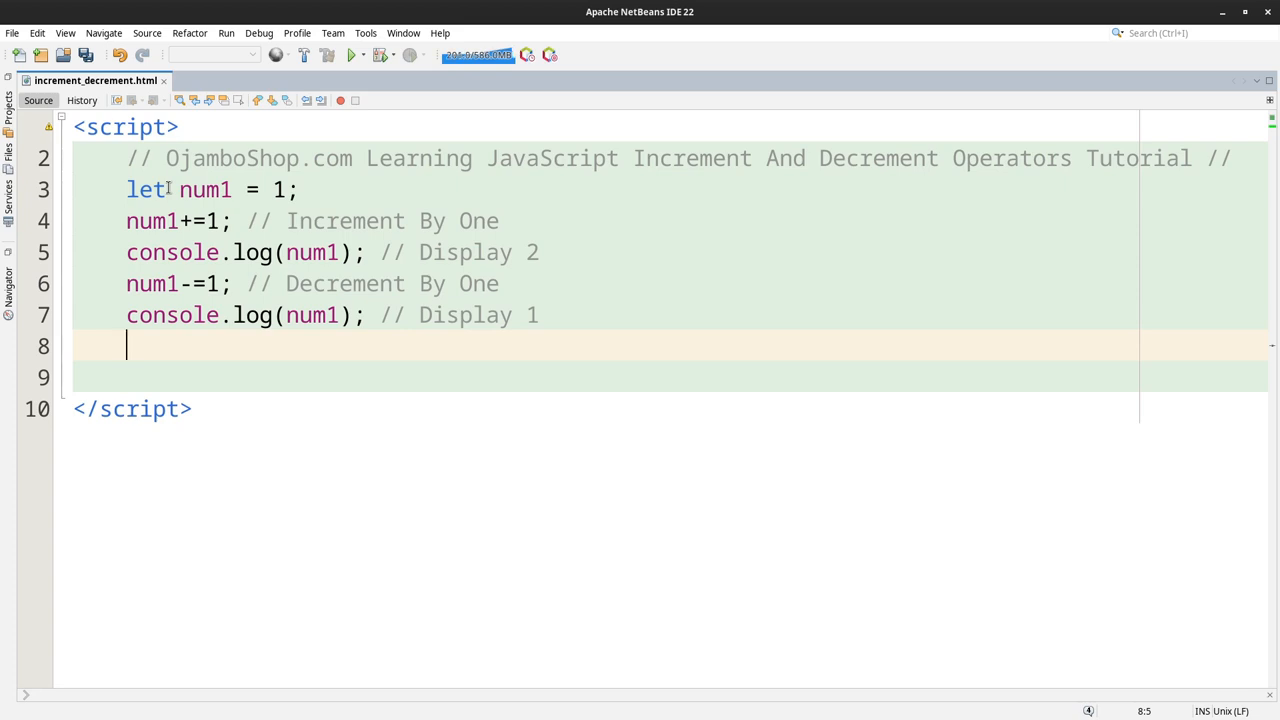
Step: Add ++num1; // Pre-increment followed by console.log(num1); // Display 2
type("++")
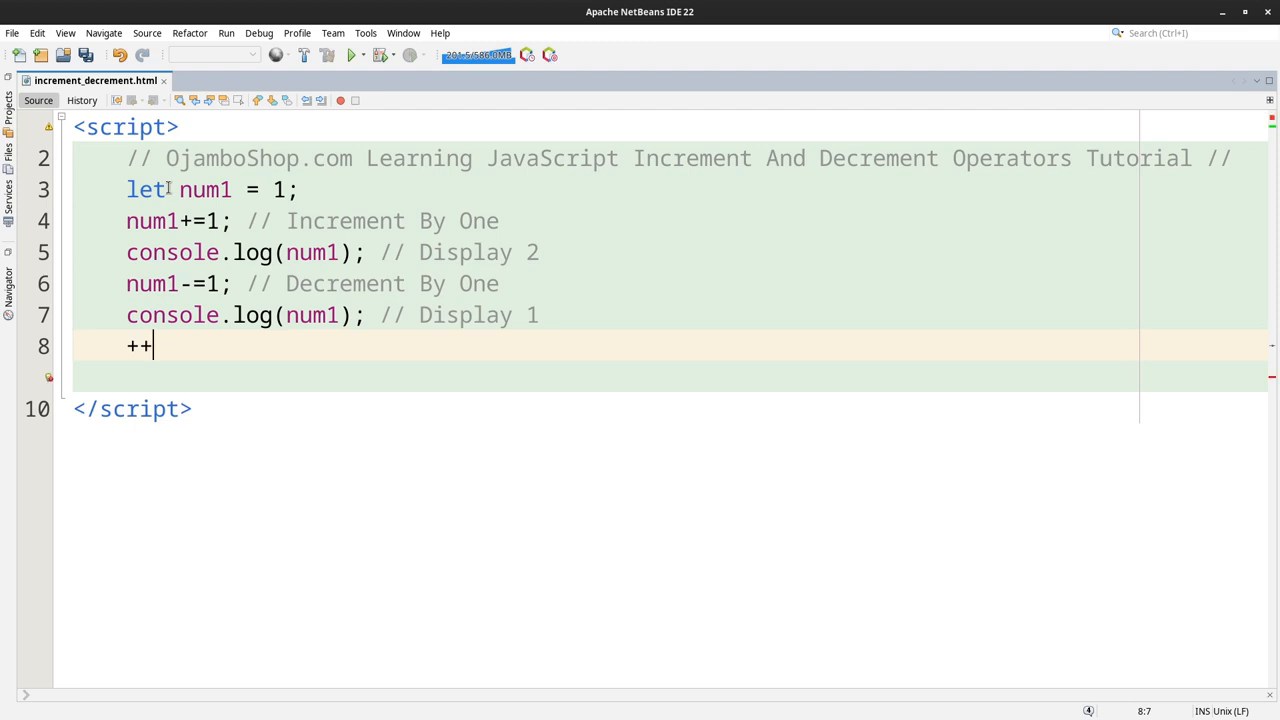
type("num1; // Pre-i")
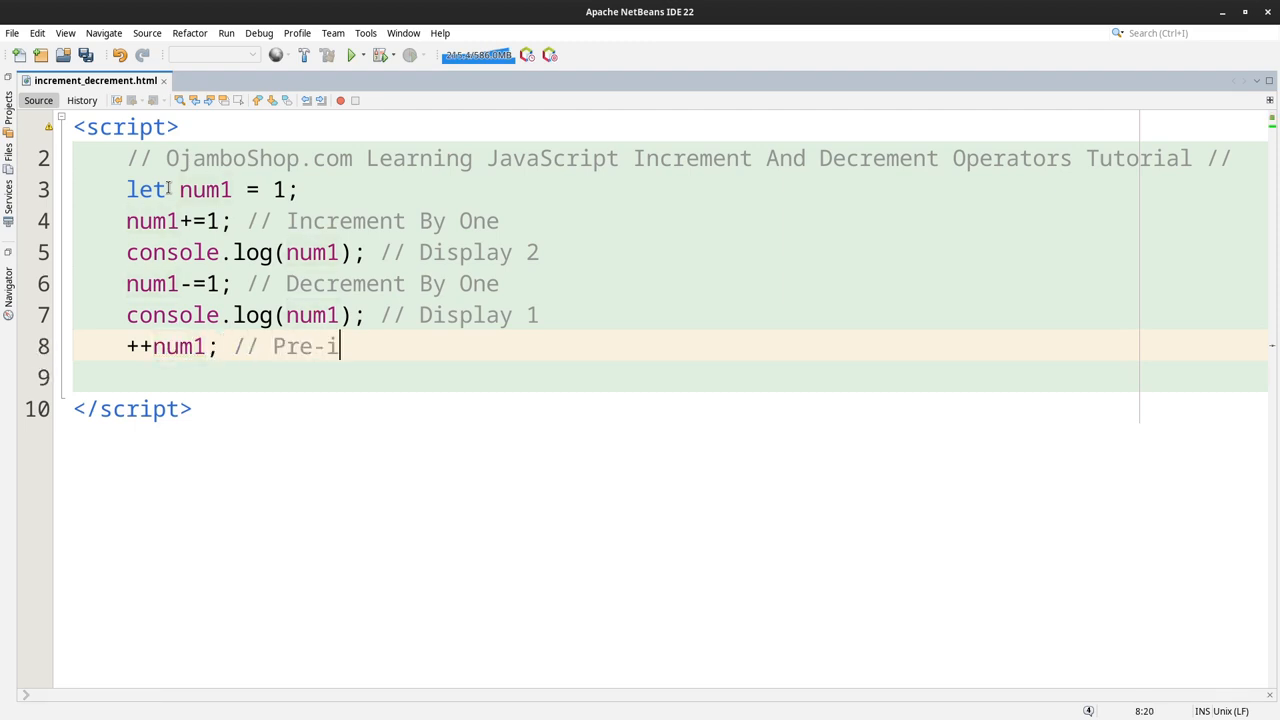
type("ncrement")
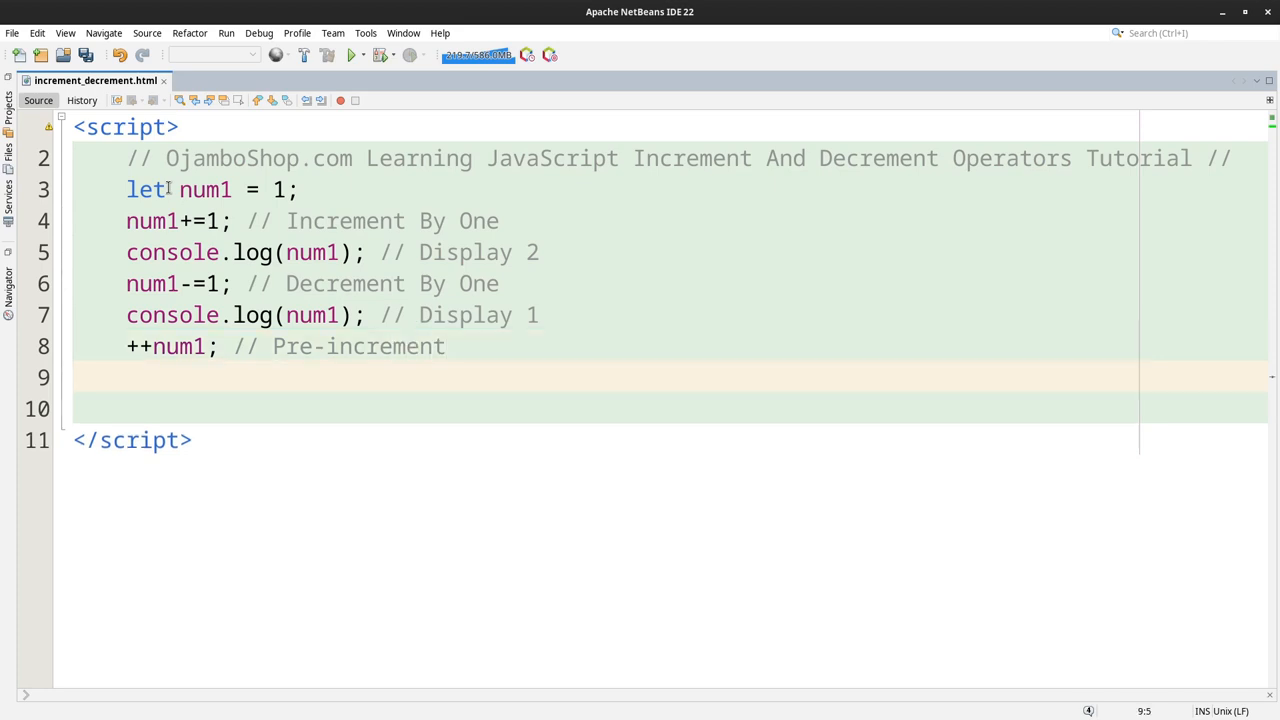
type("console.log")
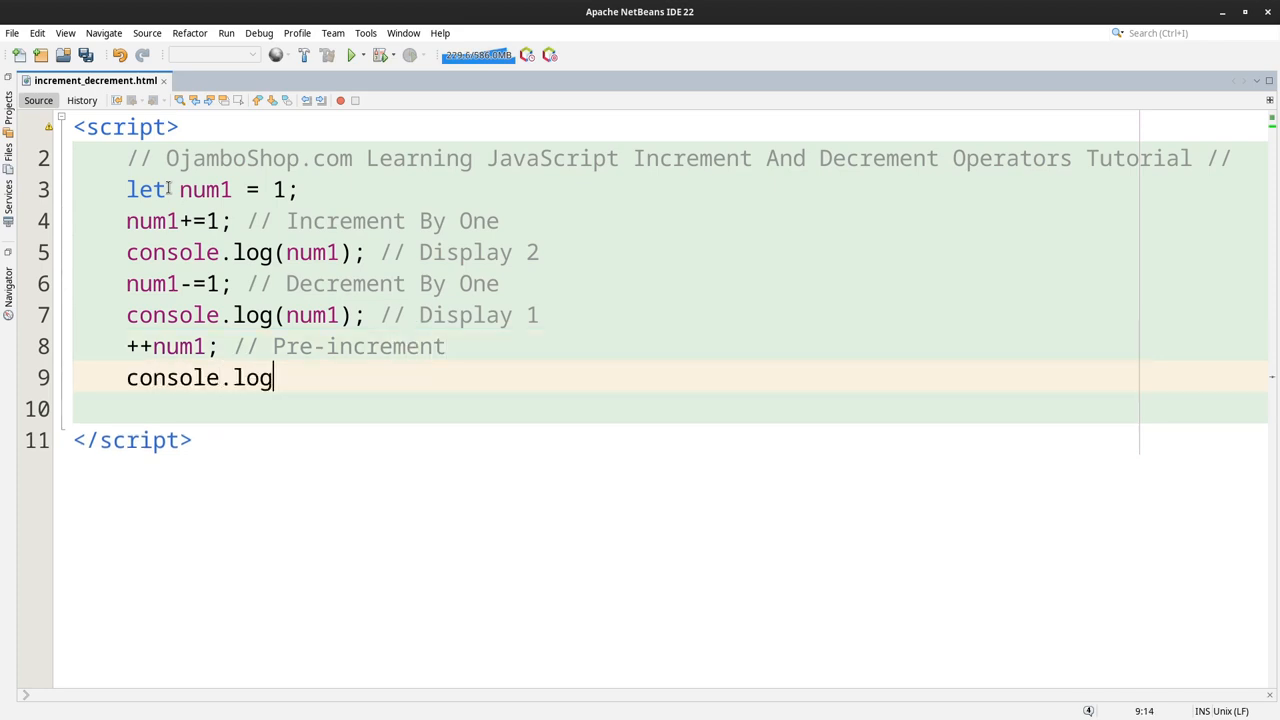
type("(num1);")
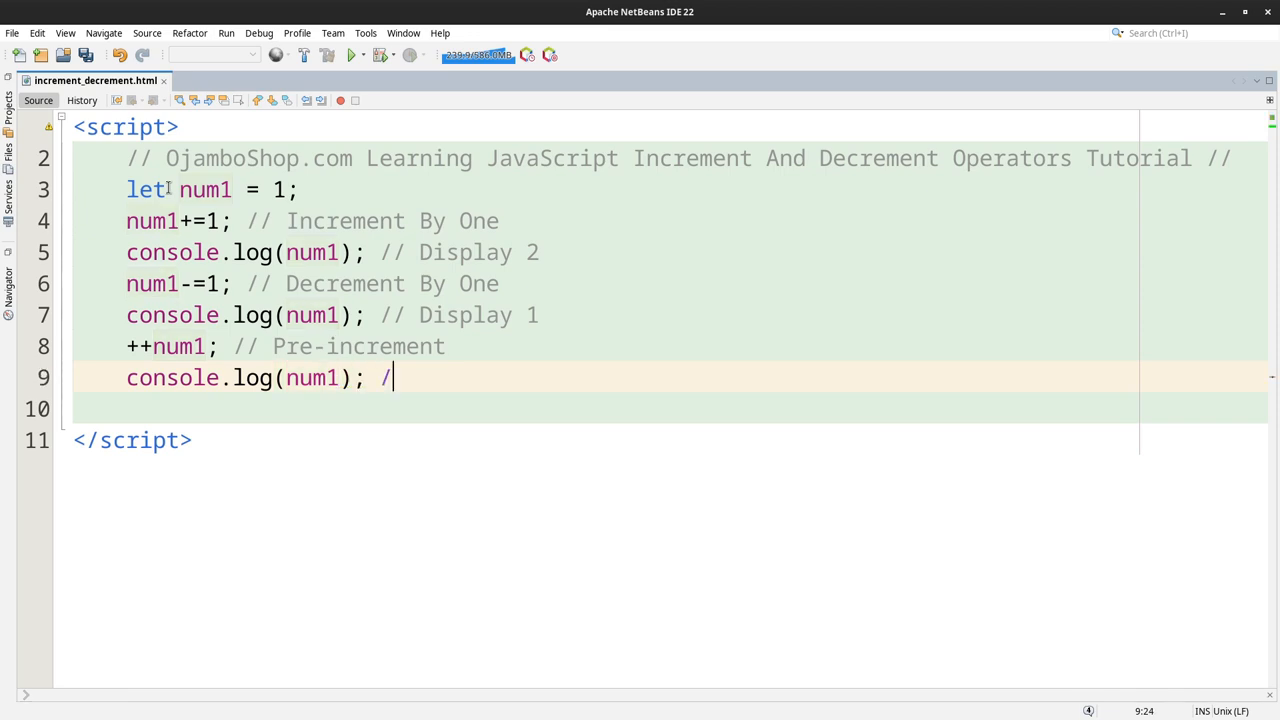
type("/ Display 2")
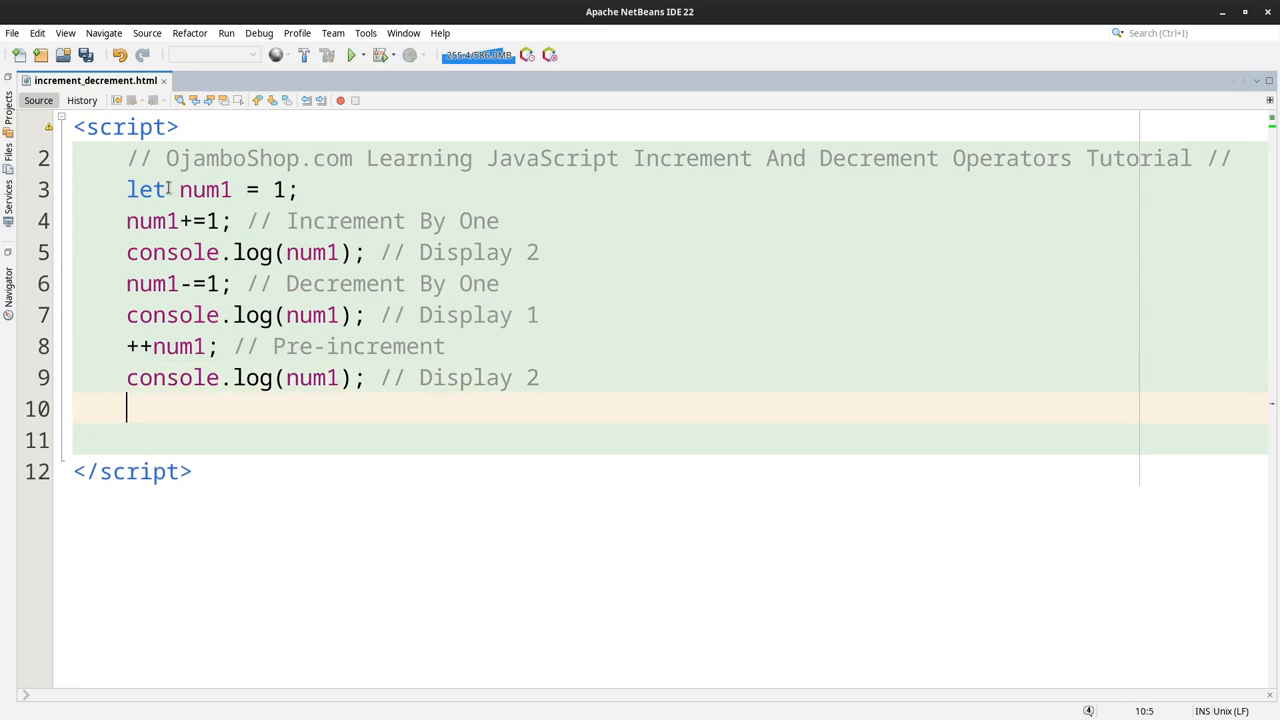
Step: Add num++; // Post-increment followed by console.log(num1); // Display 3
type("num")
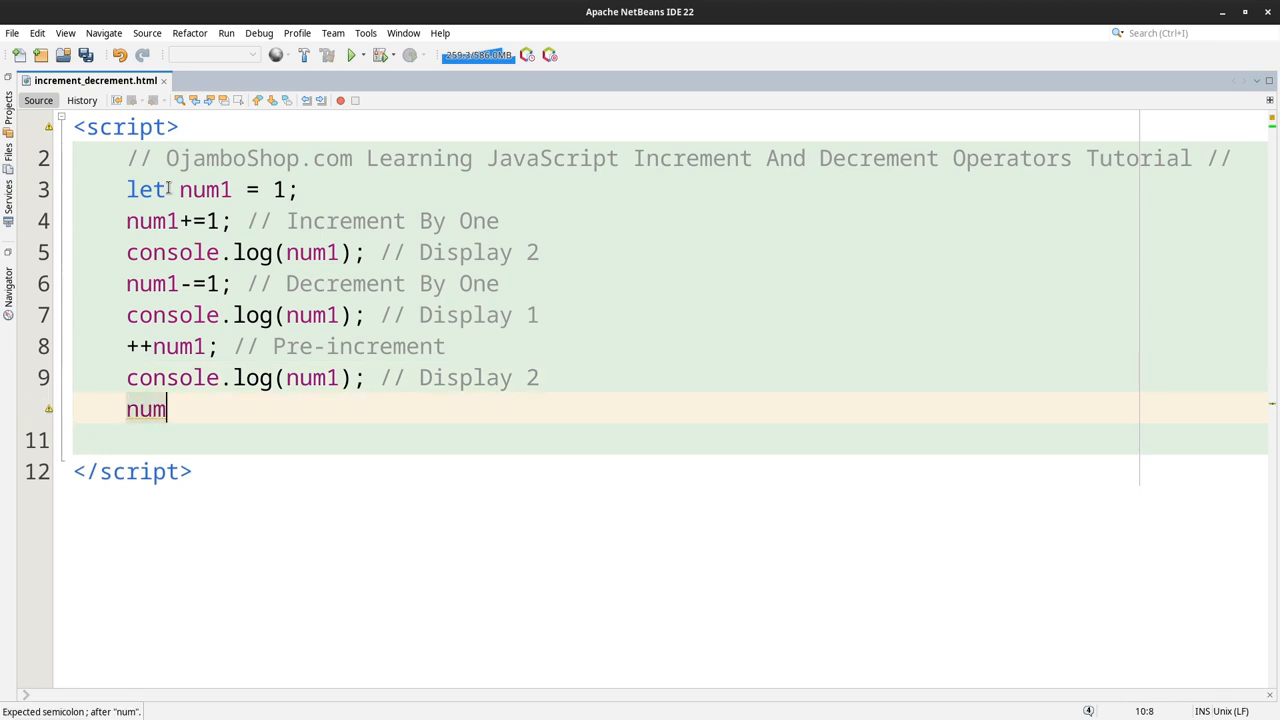
type("++;")
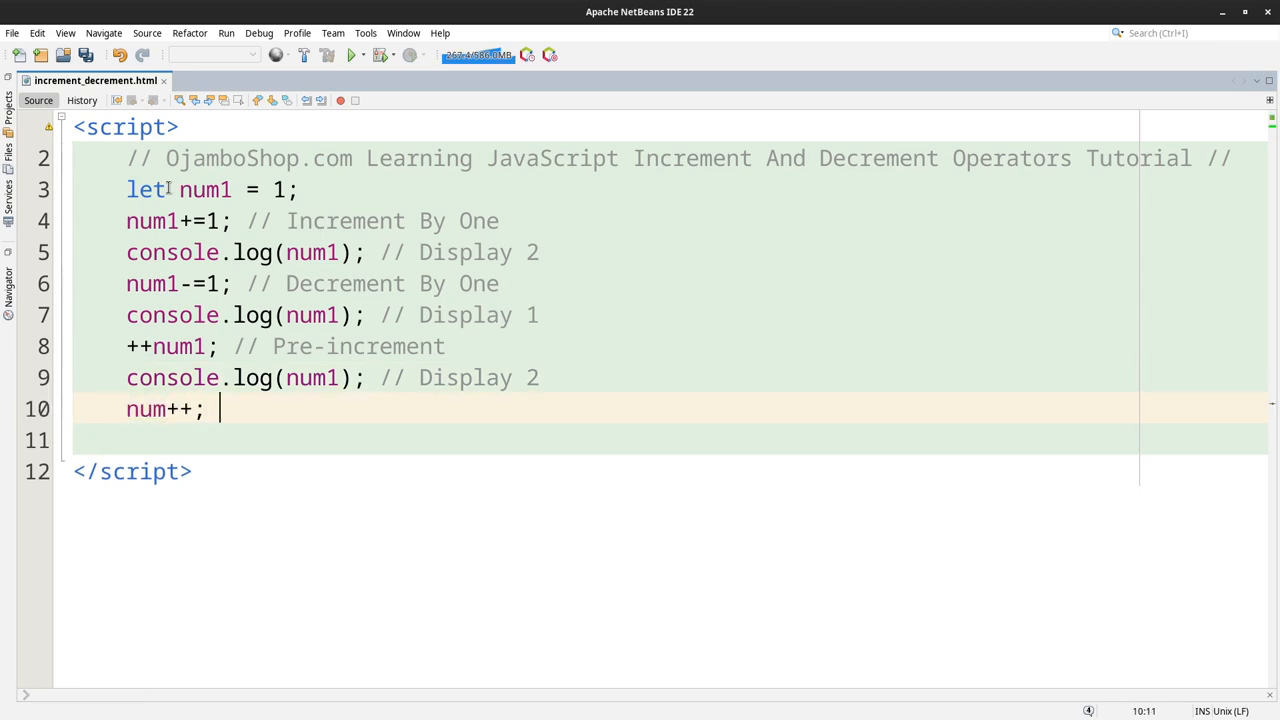
type("// Post-")
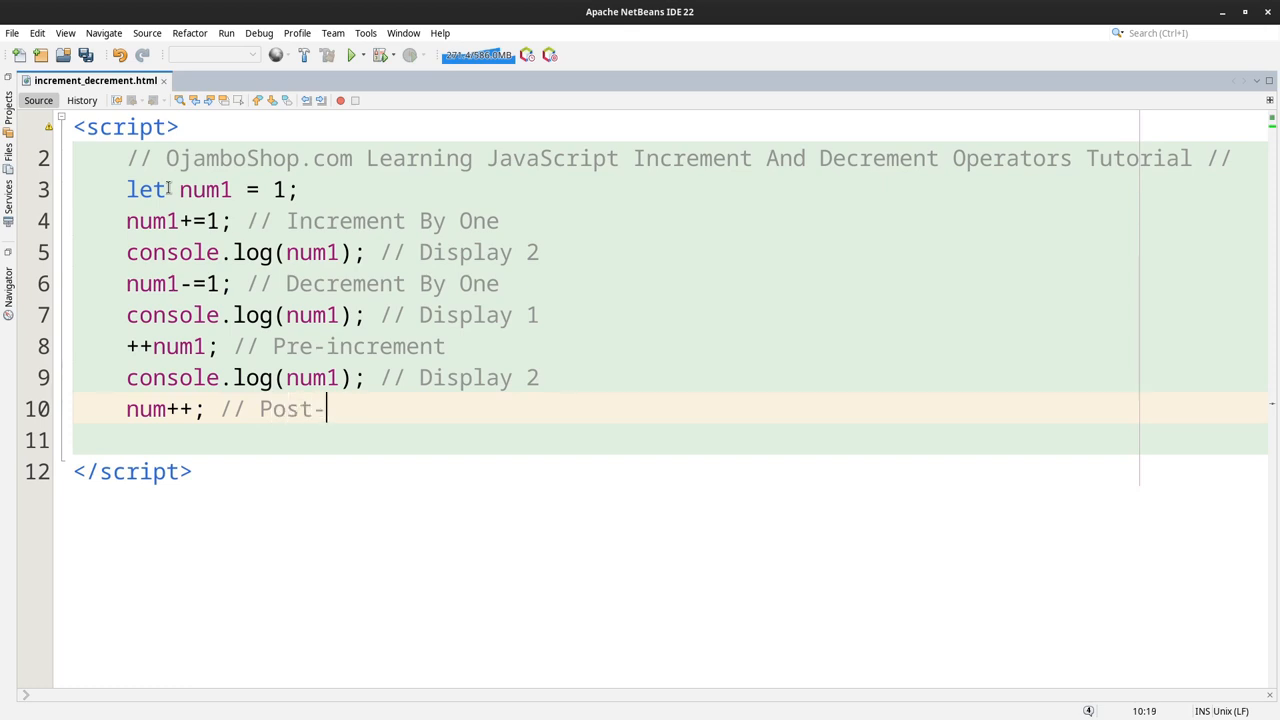
type("increment")
left_click(630, 440)
type("console.log(num1")
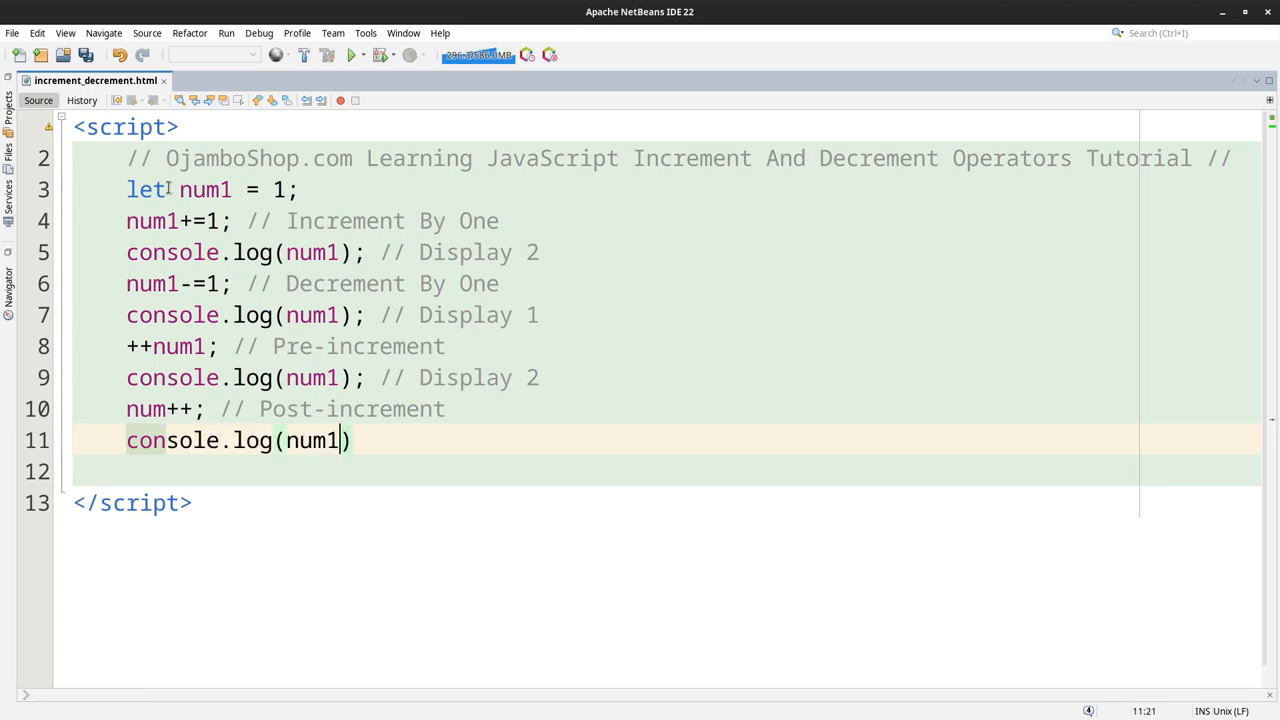
type("; //")
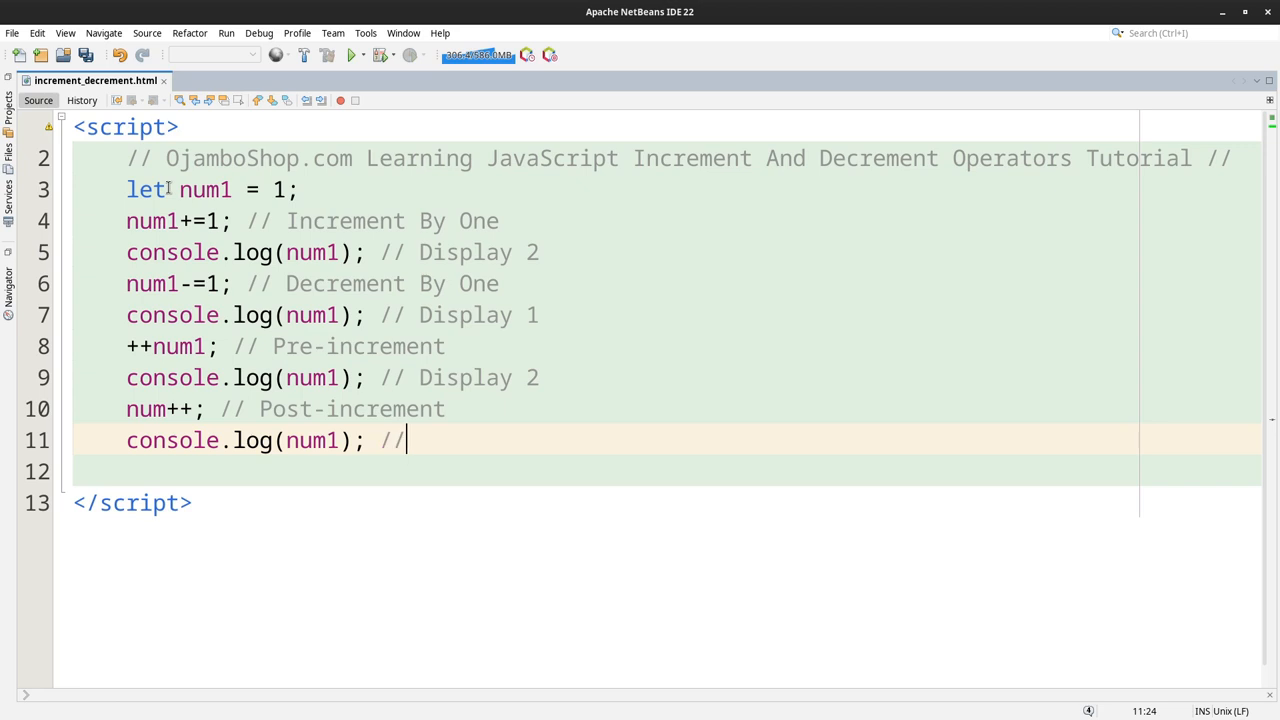
type("Display 3")
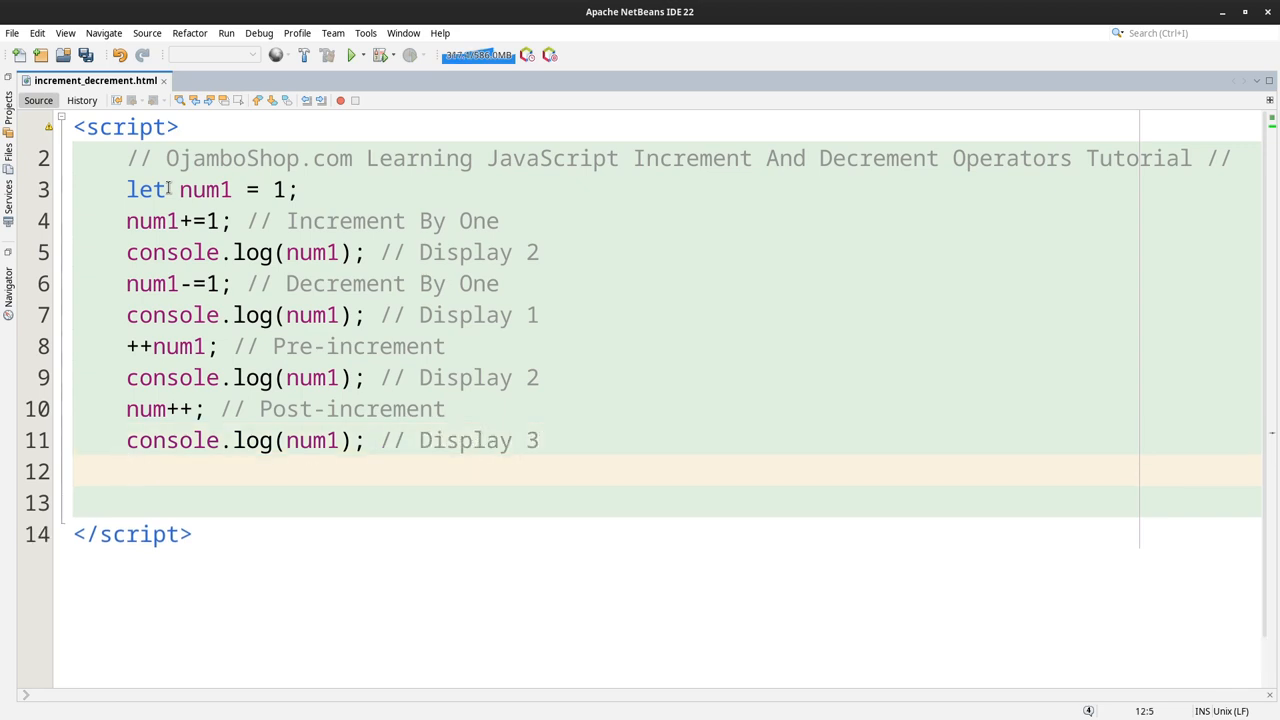
left_click(128, 472)
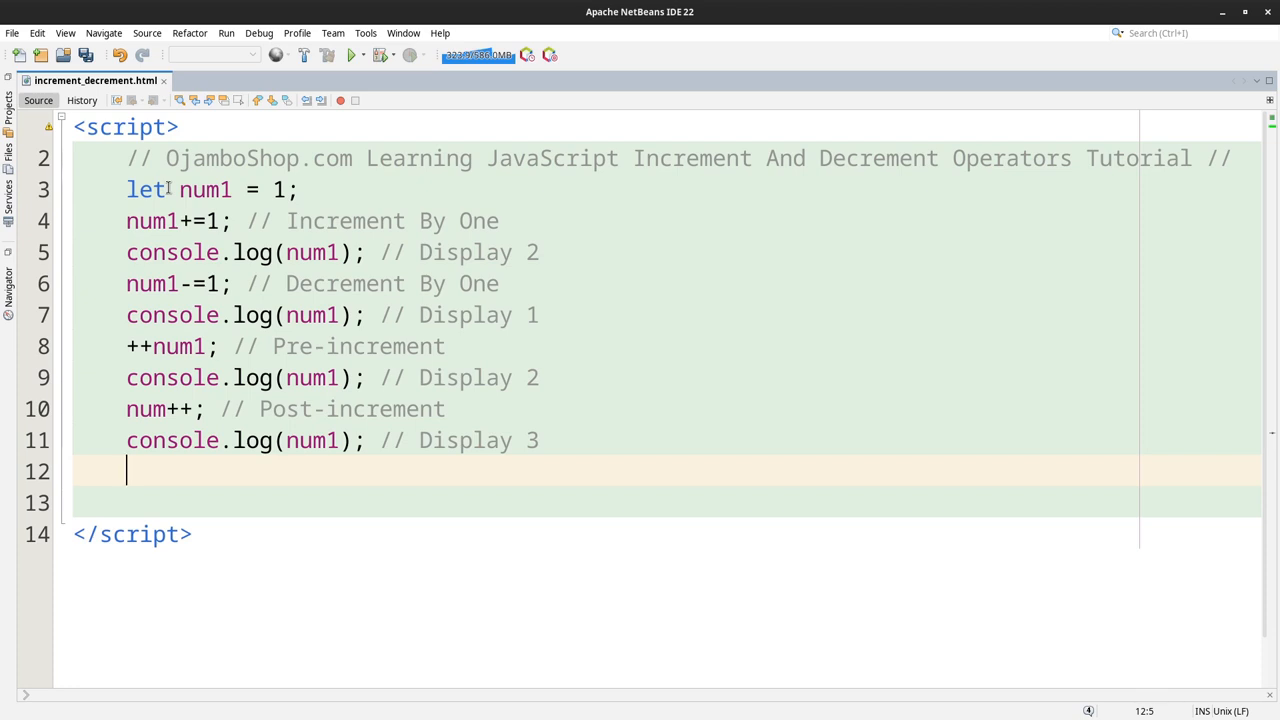
Step: Add --num; // Pre-decrement followed by console.log(num1); // Display 2
type("--")
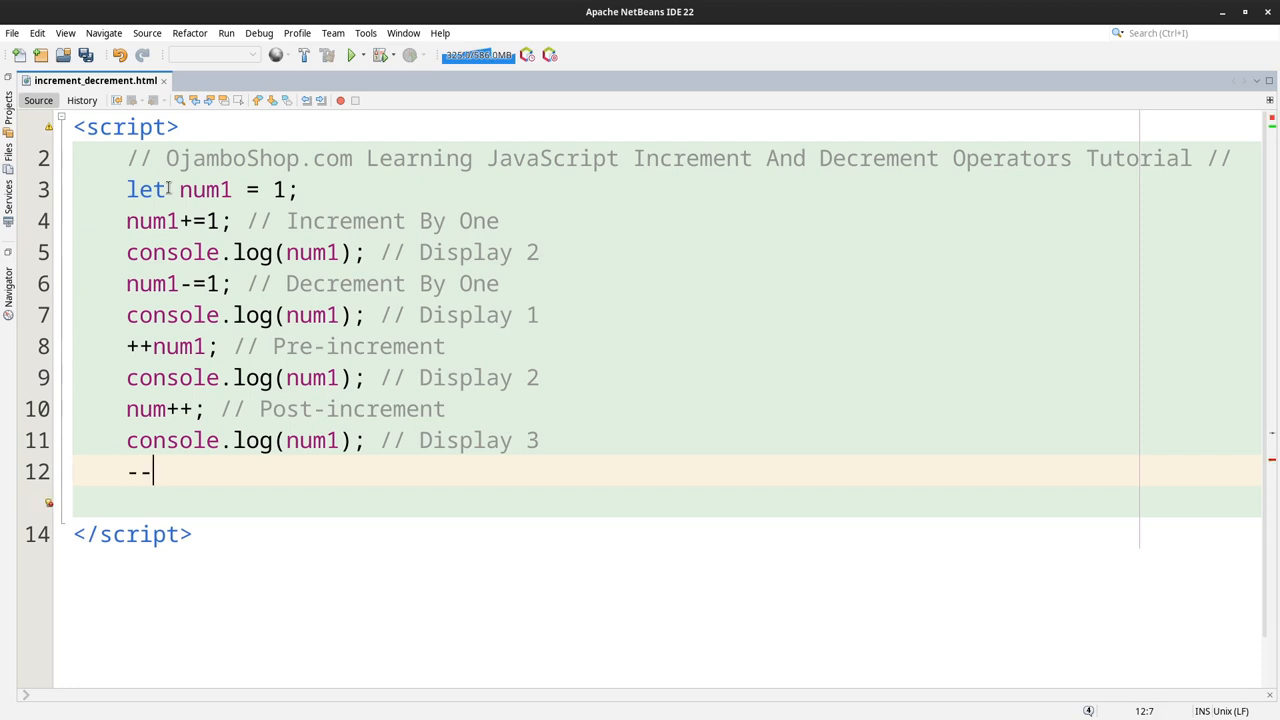
type("num;")
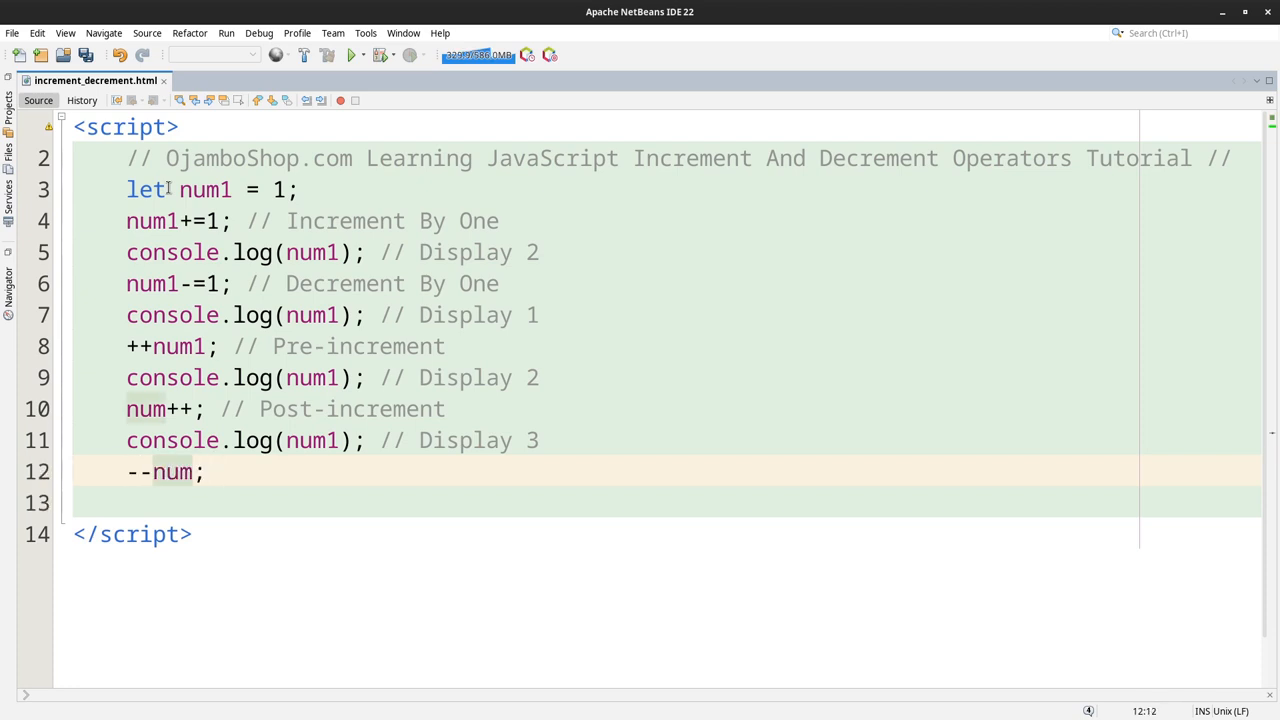
type("// Pre-")
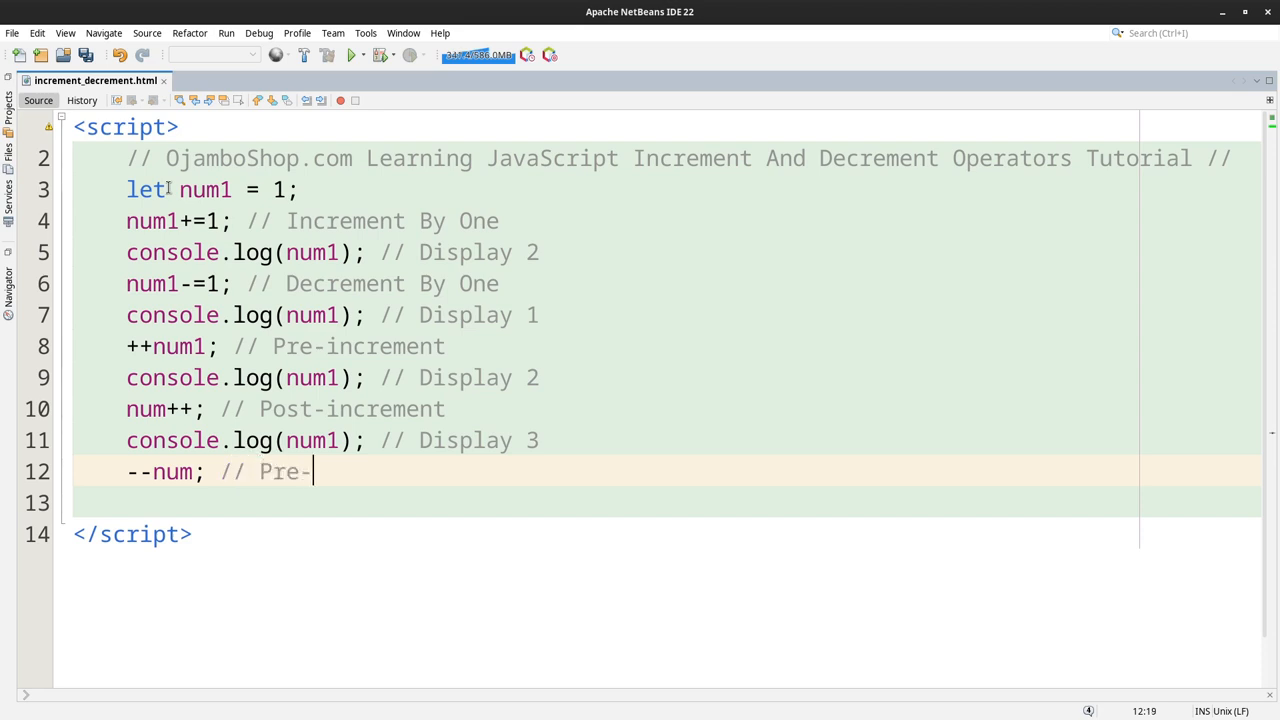
type("decrement")
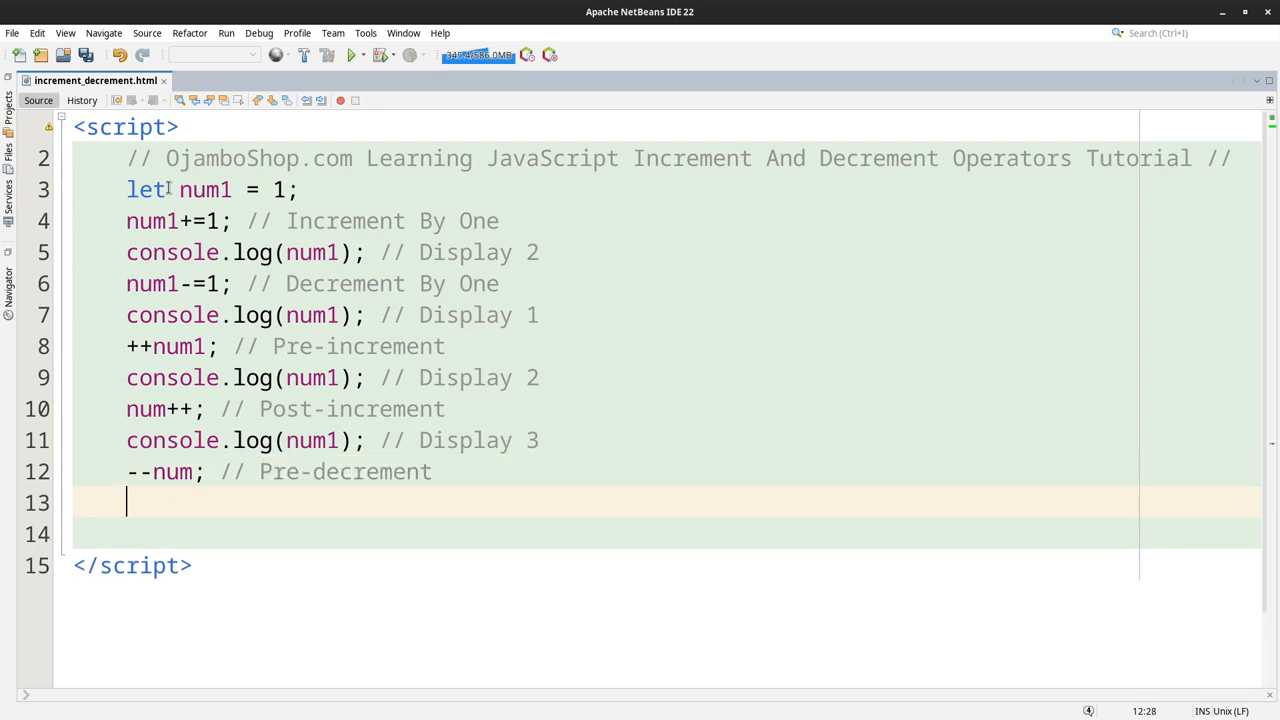
type("console.log")
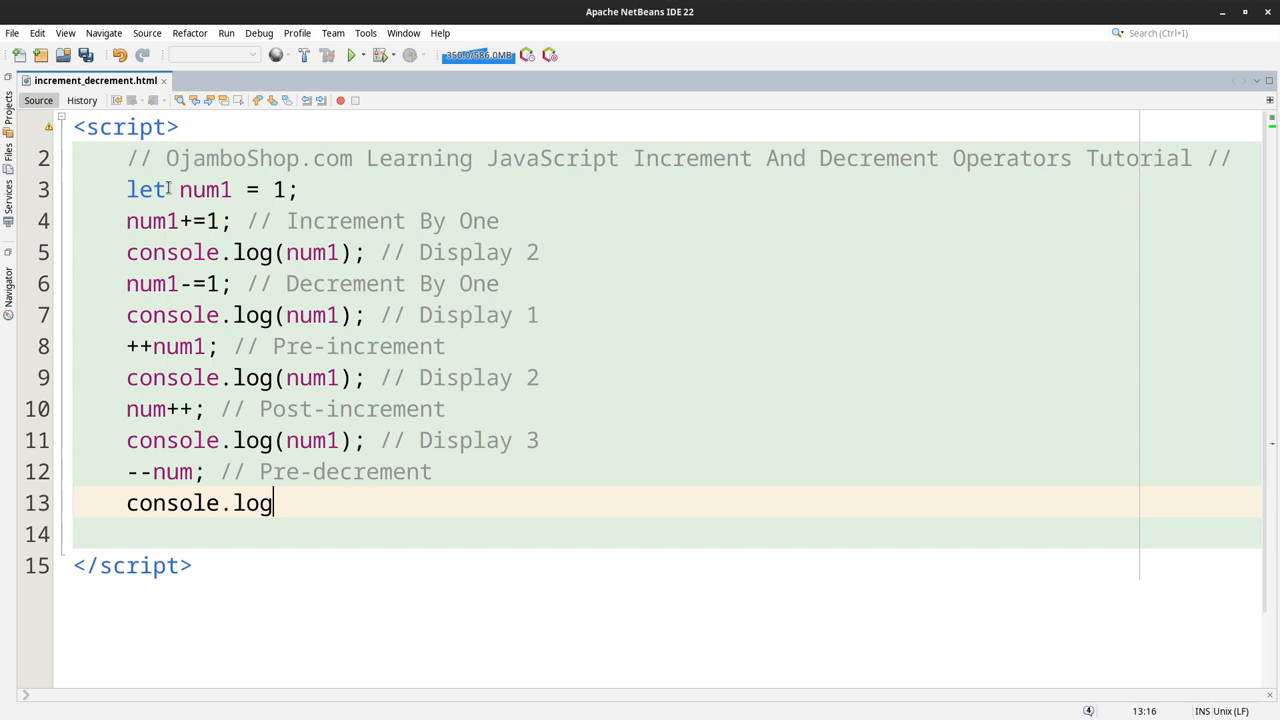
type("(num1)")
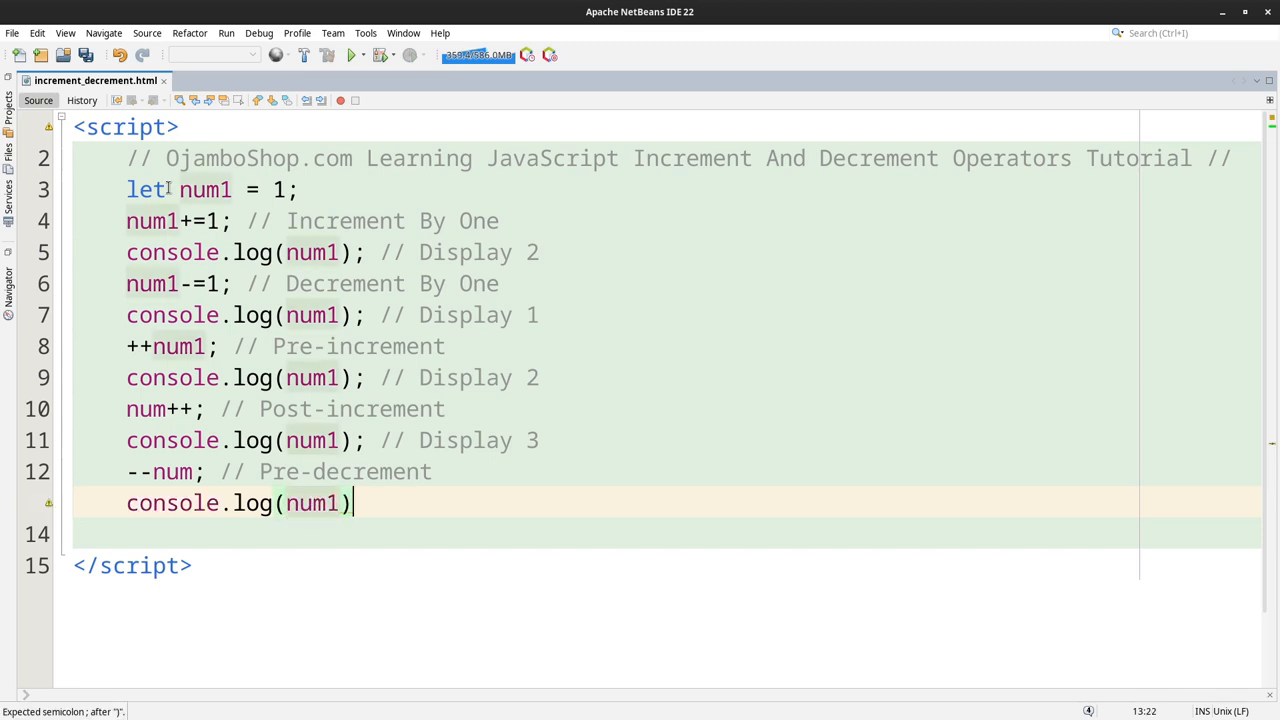
type("; /")
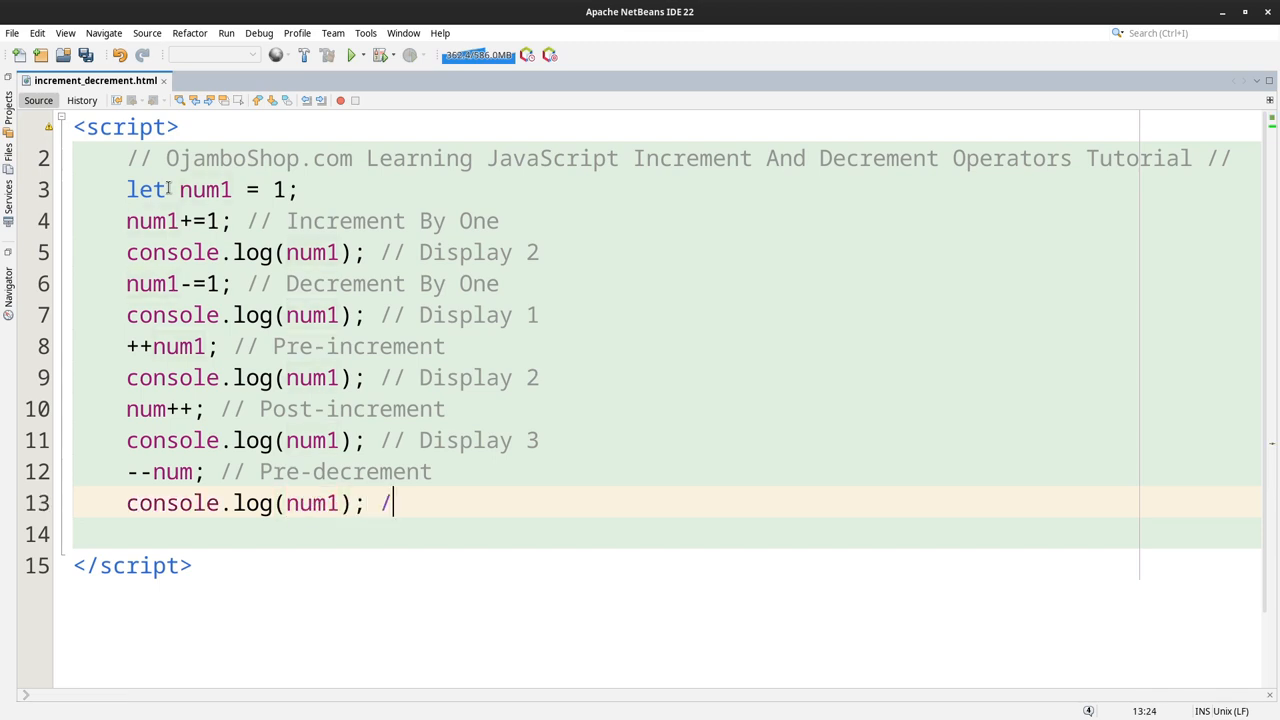
type("/ DIs")
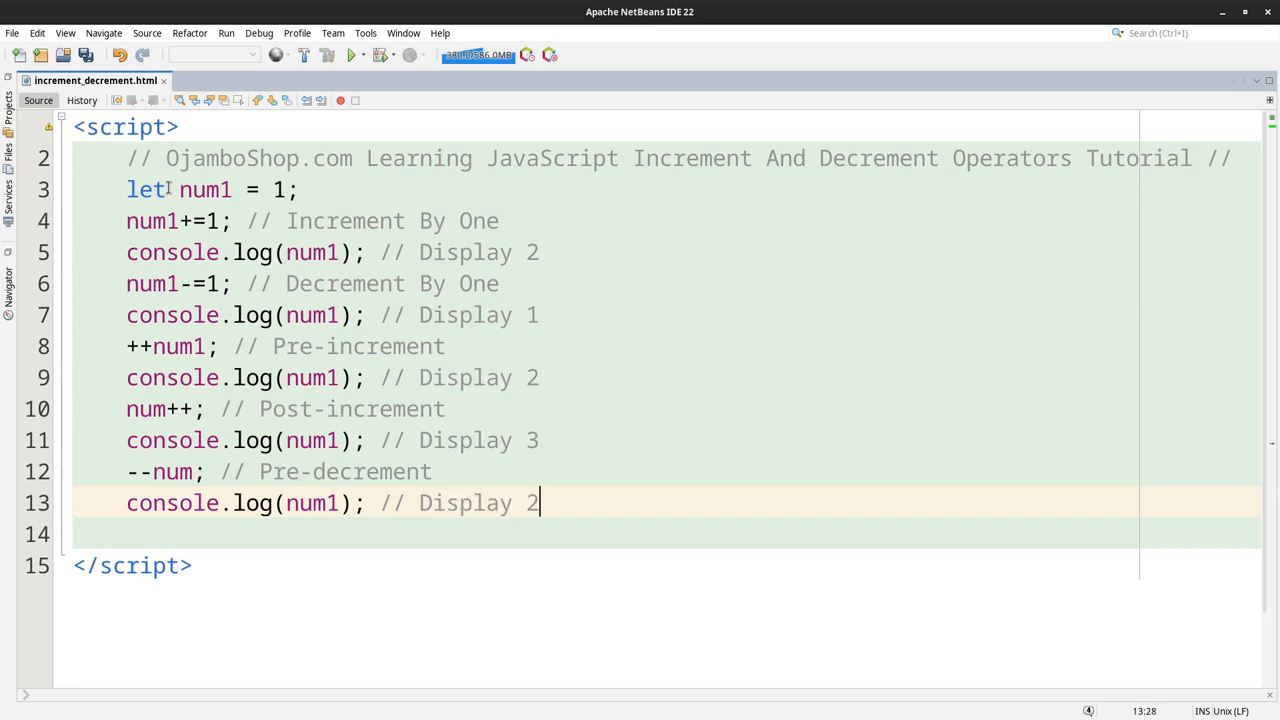
type("n")
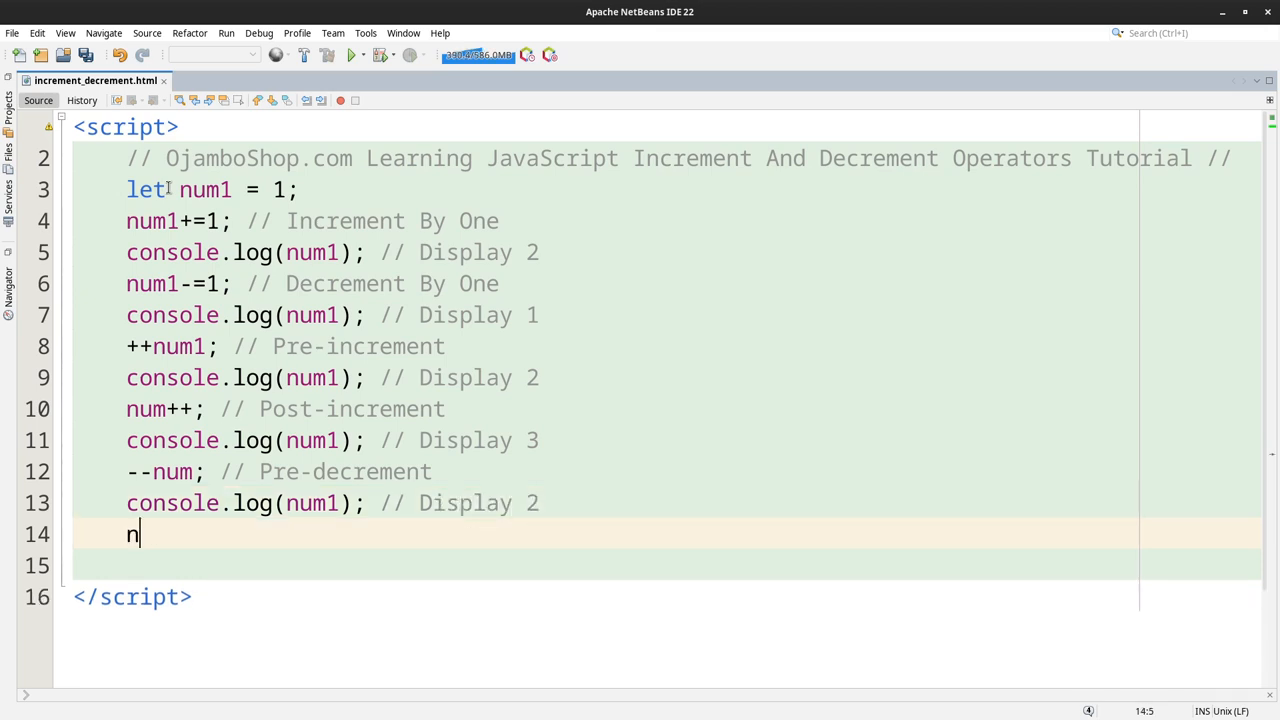
Step: Add num-- // Post-decrement followed by console.log(num1); // Display 1
type("um--")
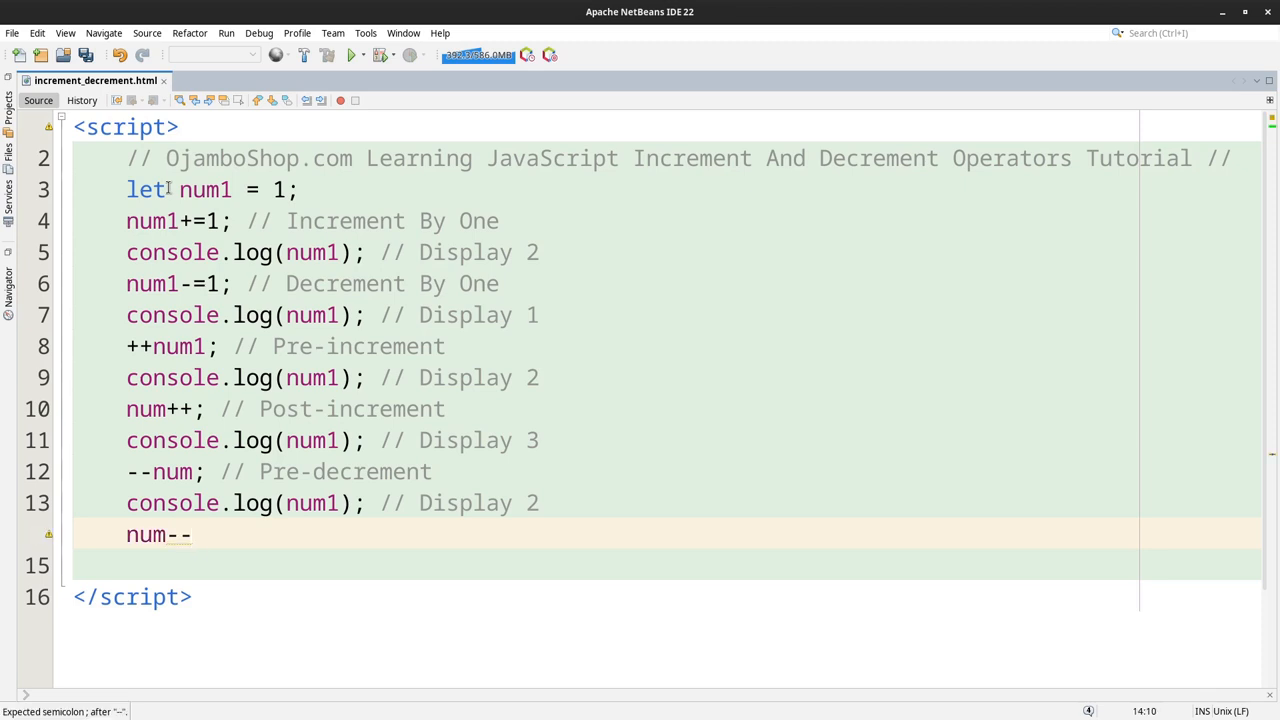
type("; // Pos")
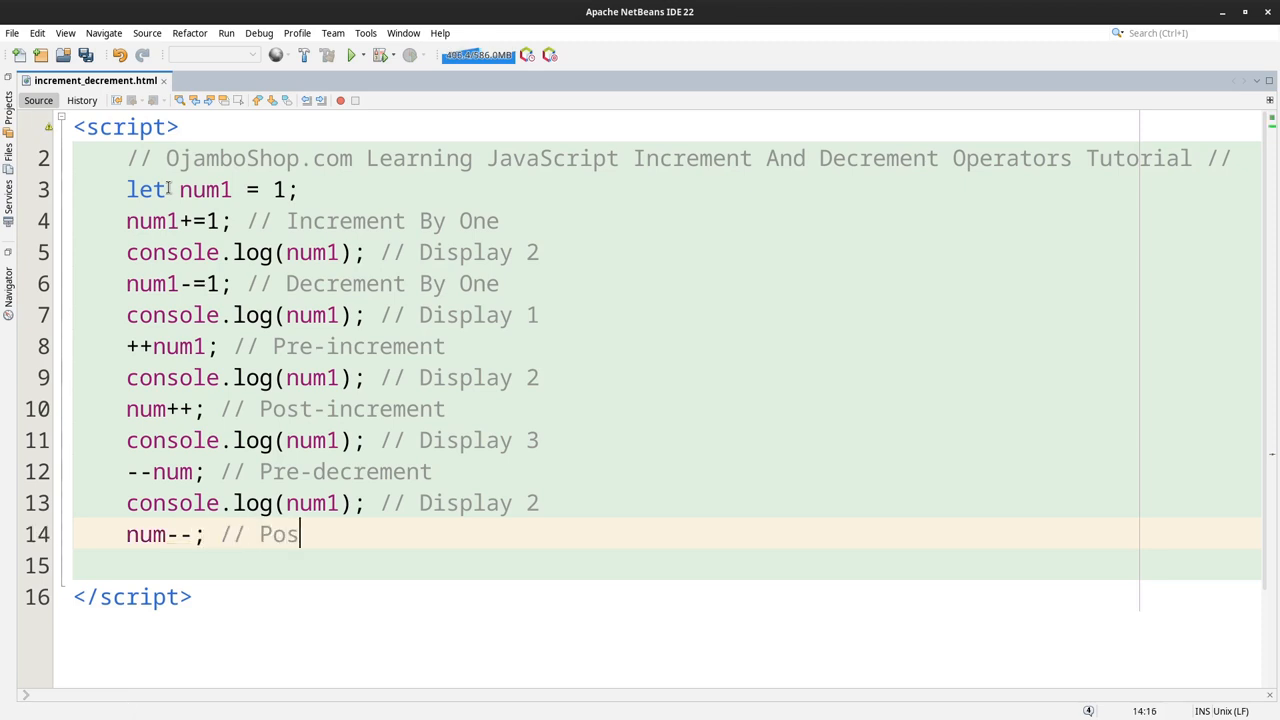
type("t-decrement")
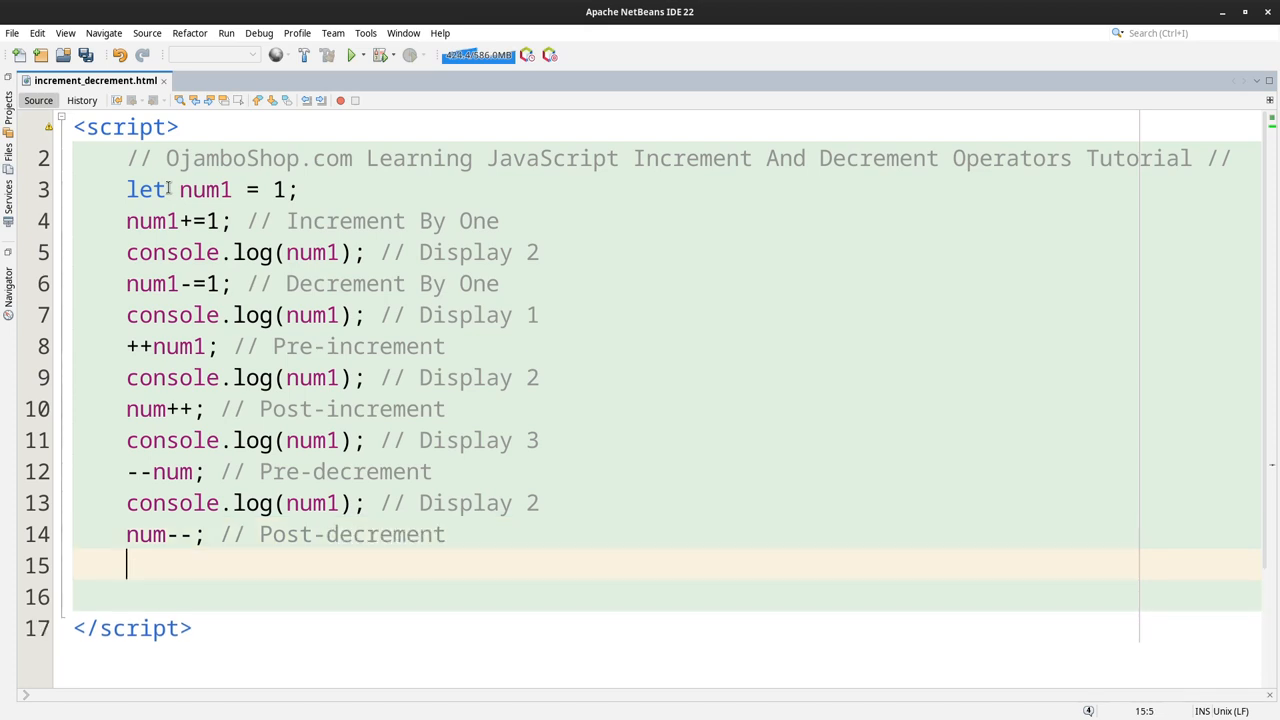
type("console.log(num")
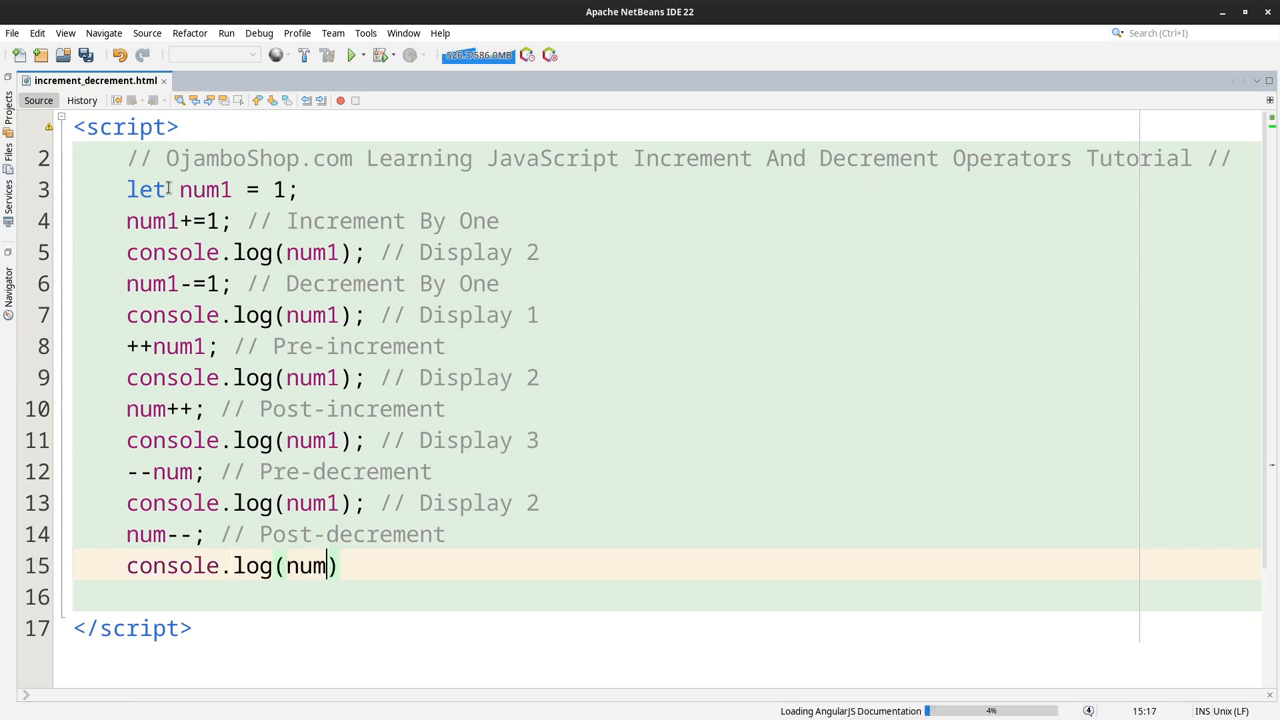
type("1);")
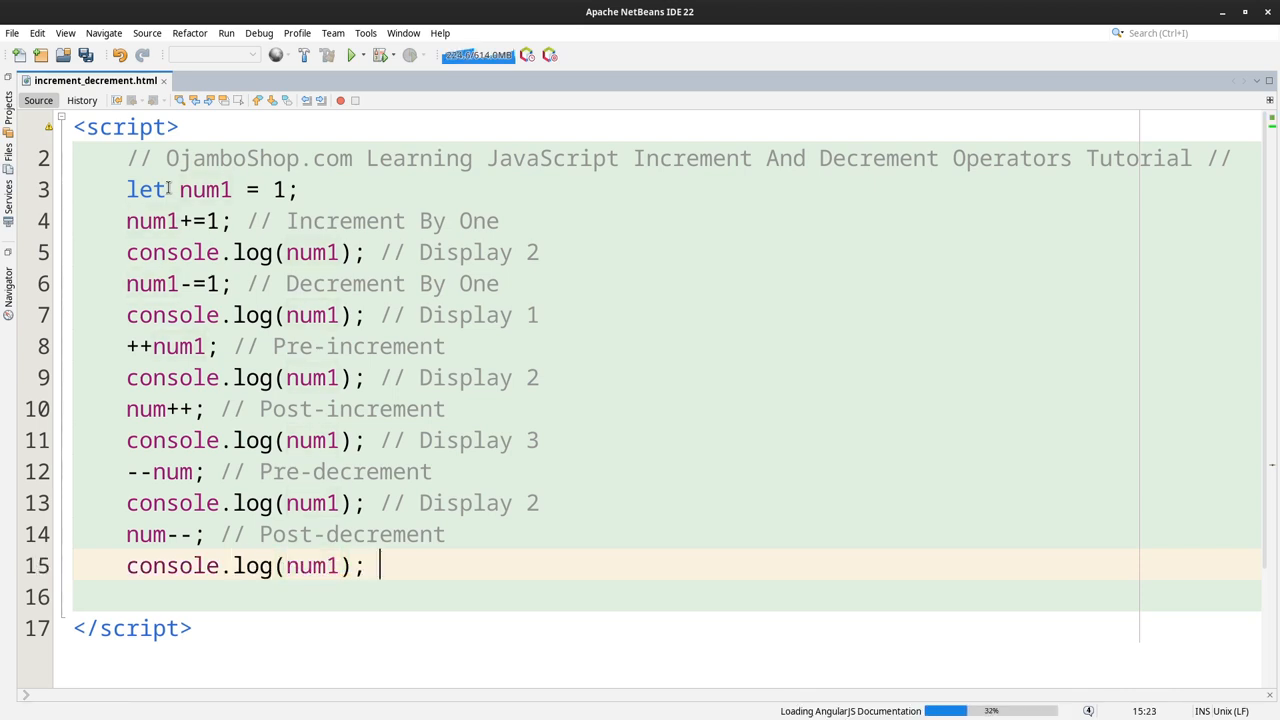
type("// Display")
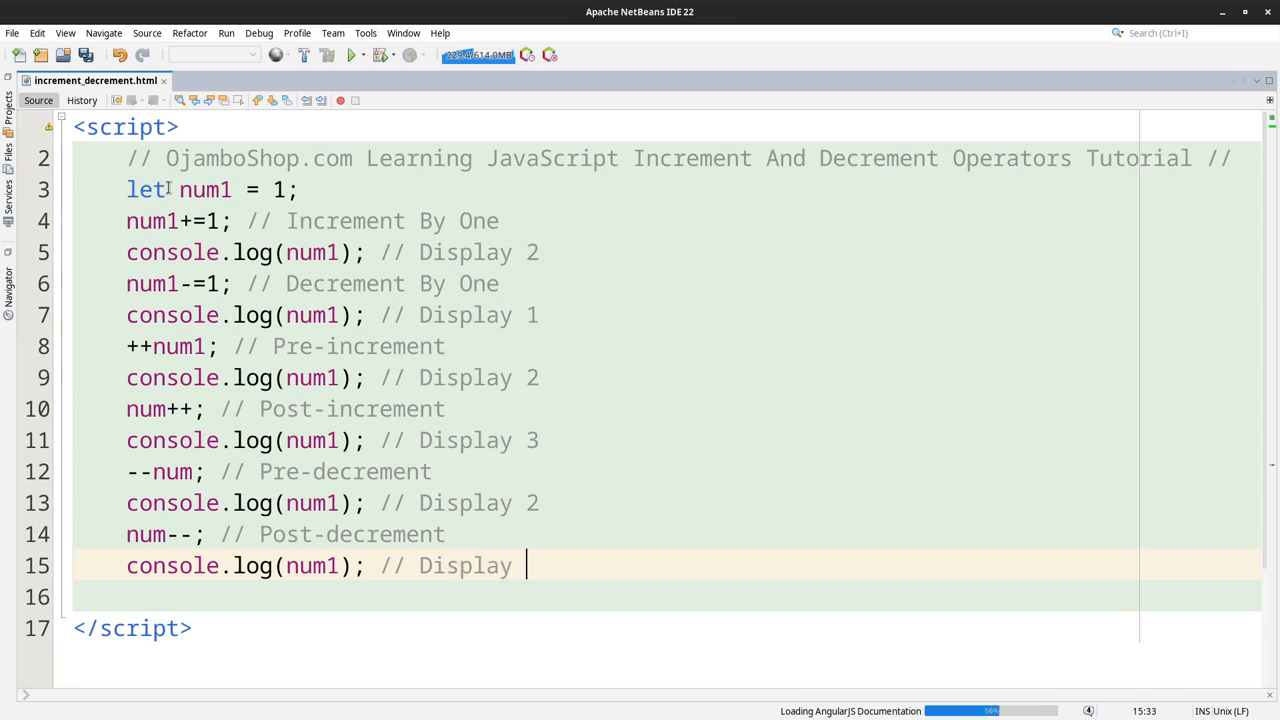
type("1")
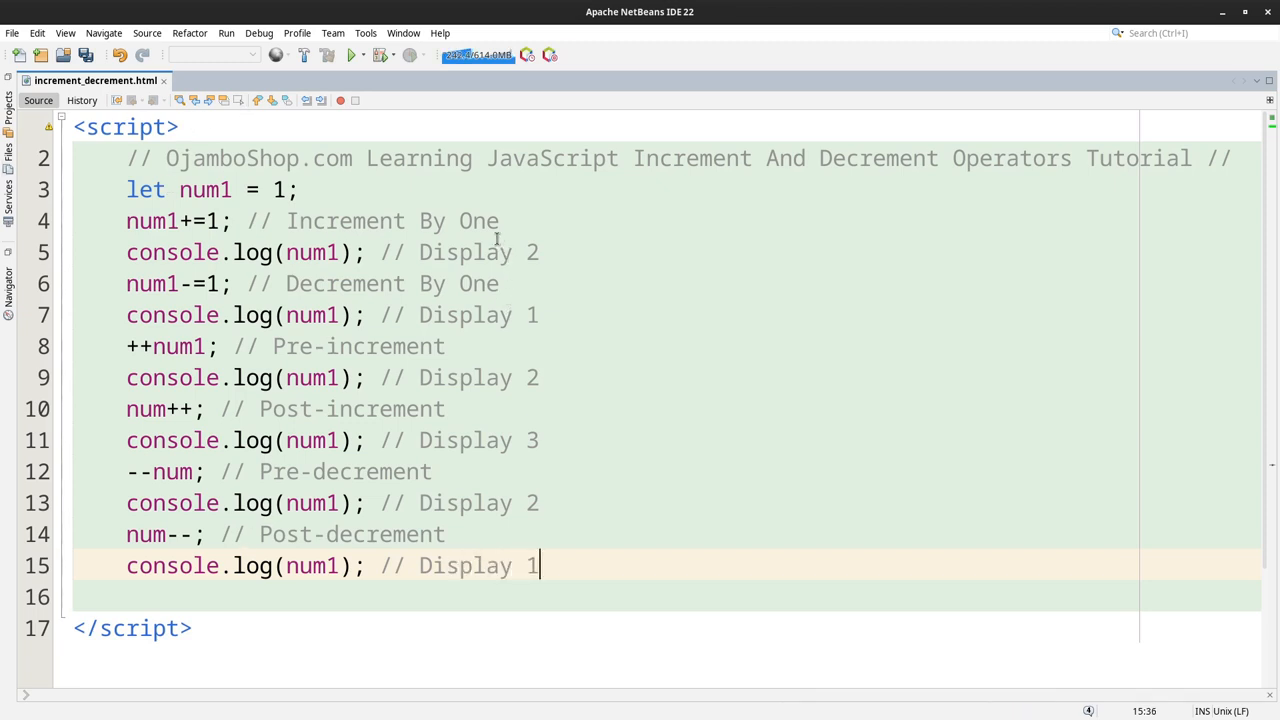
Step: Save increment_decrement.html with Ctrl+S
key("ctrl+s")
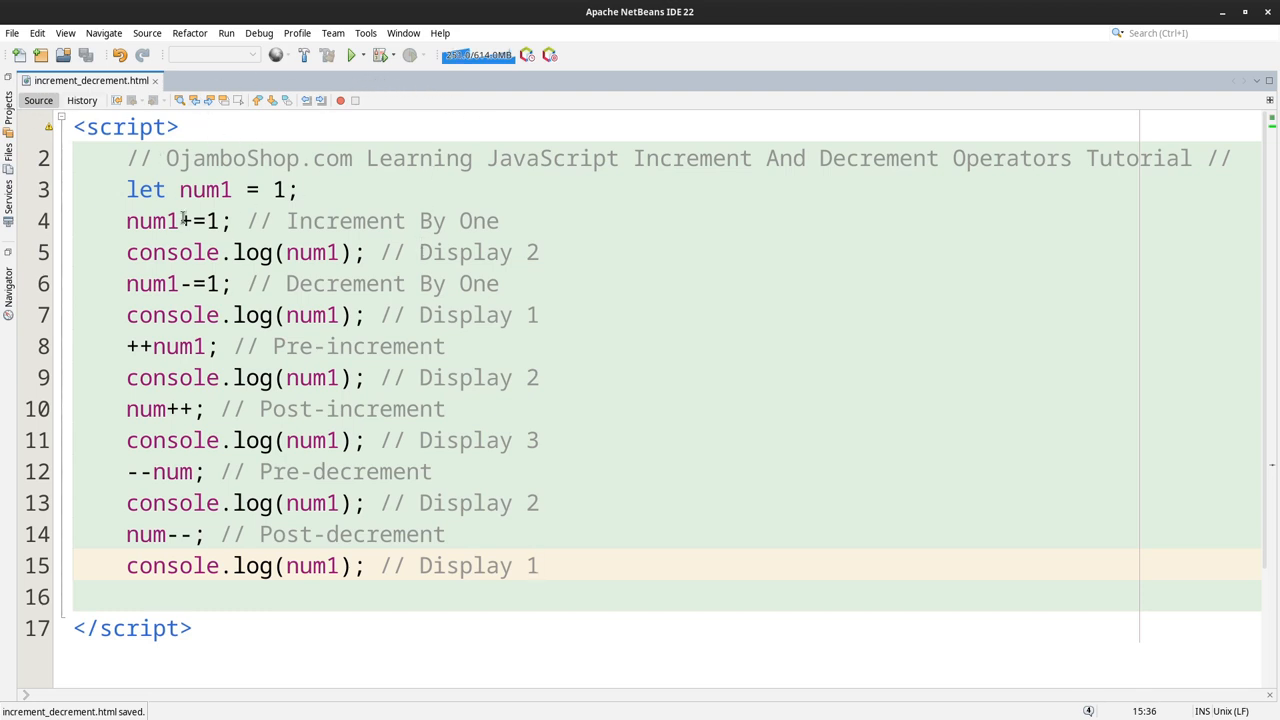
left_click(540, 564)
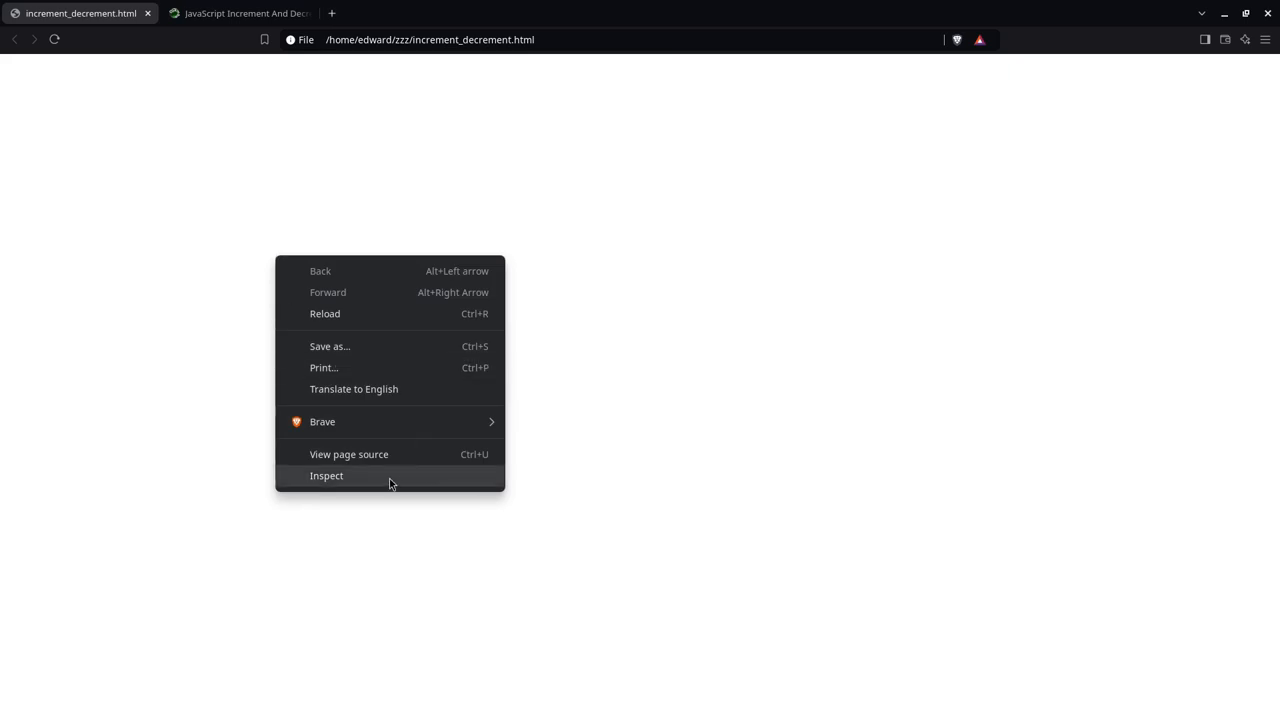
Step: Inspect the blank increment_decrement.html page to show its HTML elements in DevTools
left_click(326, 476)
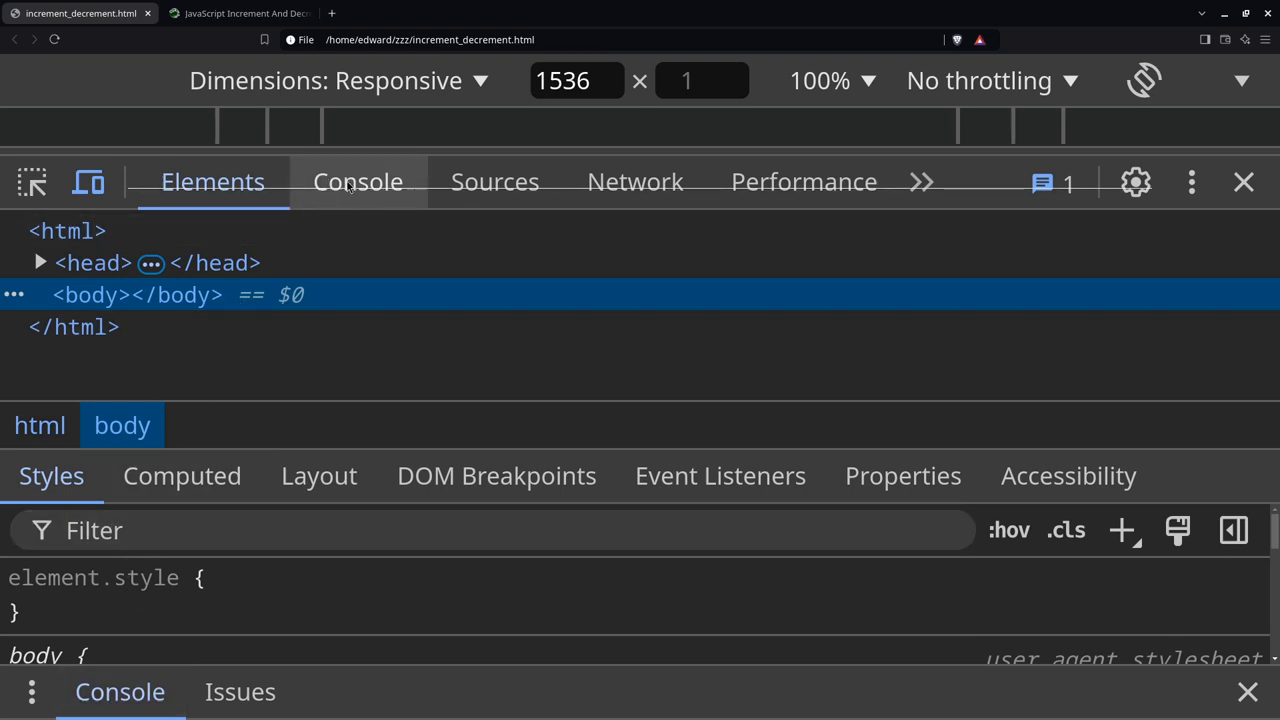
Step: Show the Console listing the script's outputs 2, 1, 2, 3, 2, 1
left_click(356, 180)
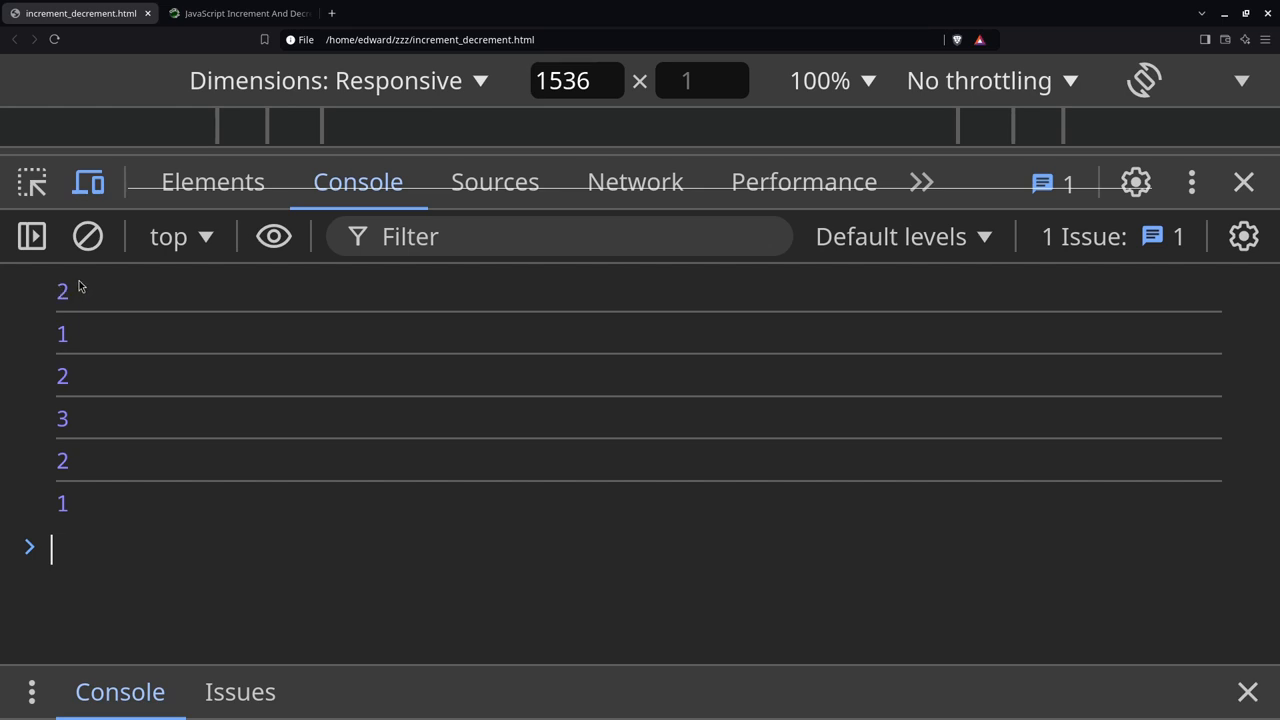
mouse_move(78, 414)
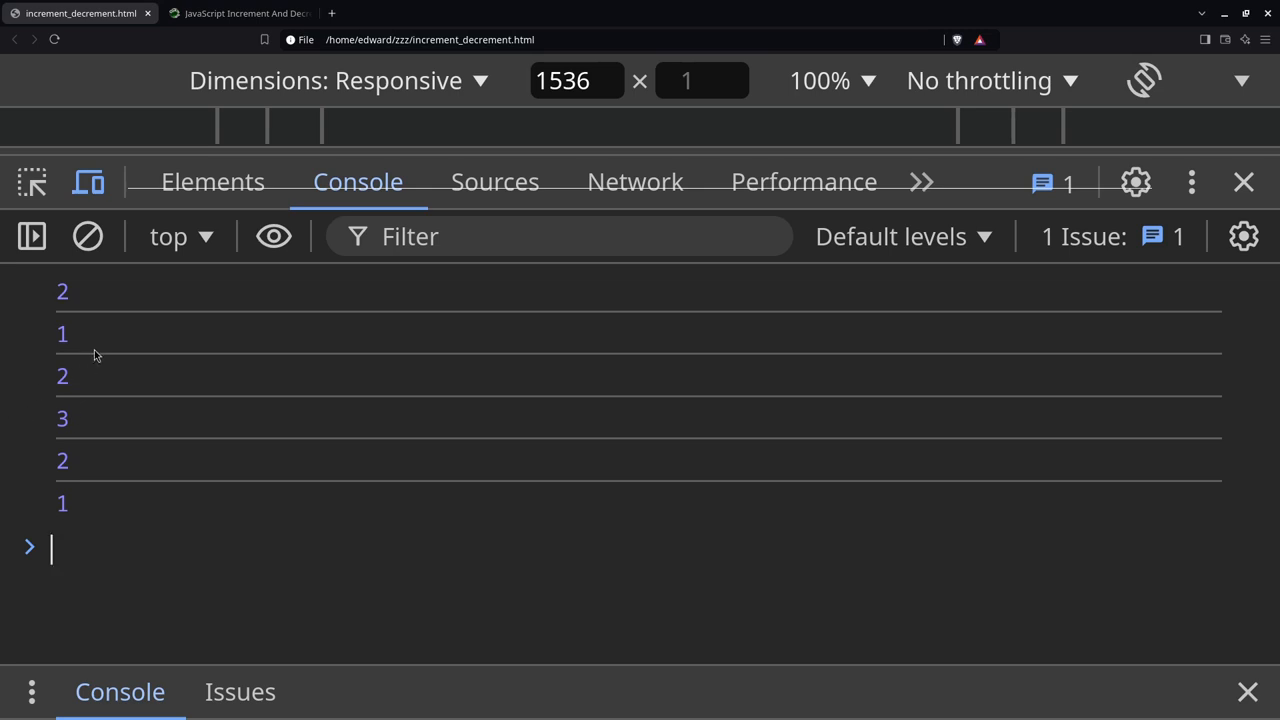
mouse_move(96, 350)
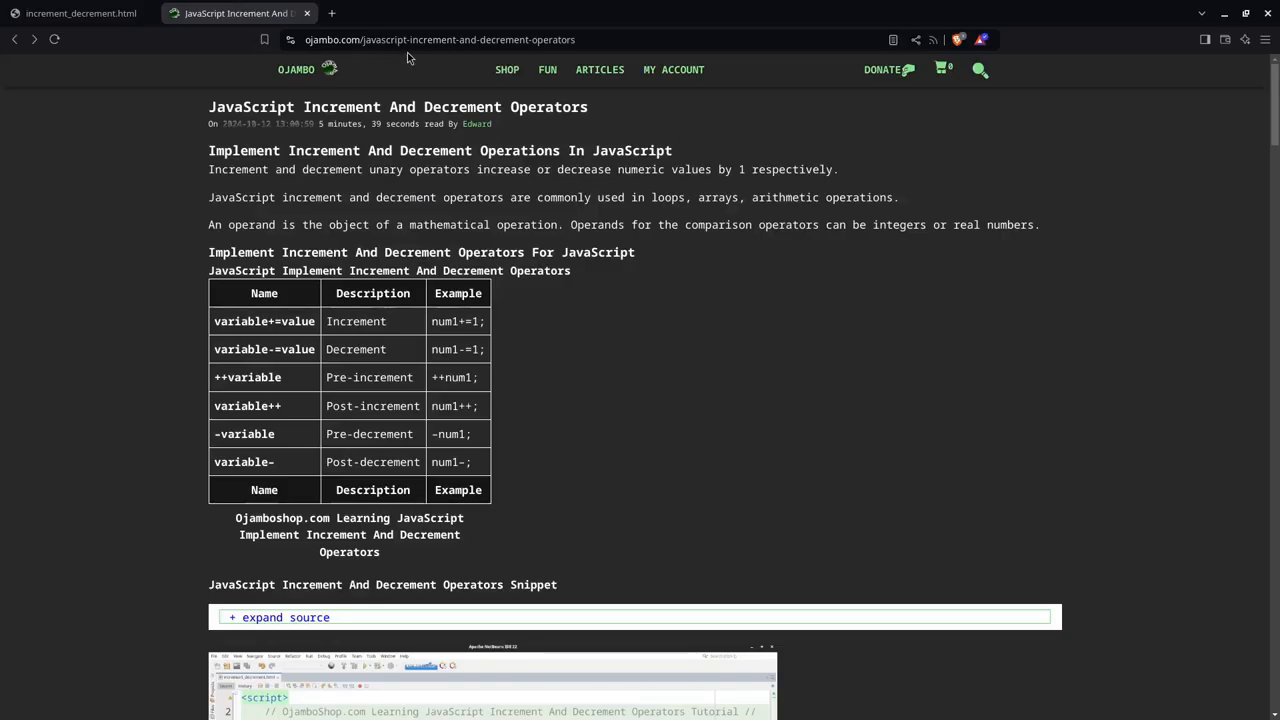
mouse_move(448, 56)
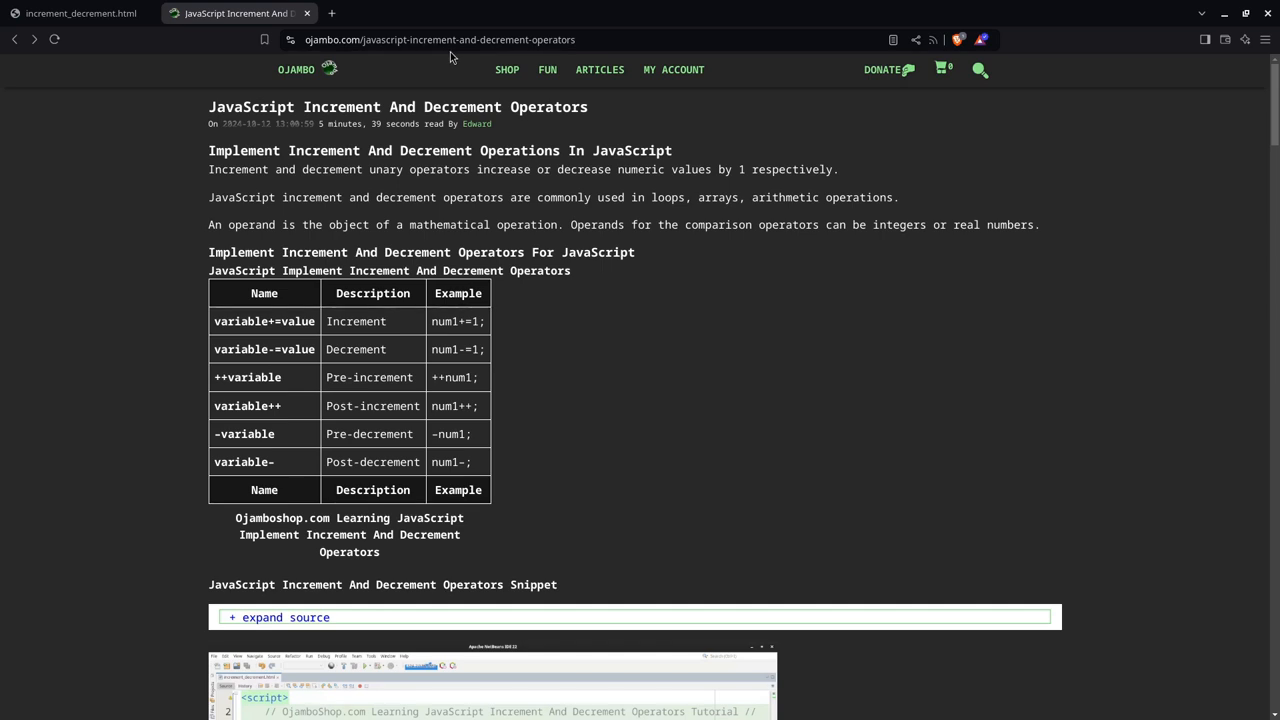
mouse_move(500, 56)
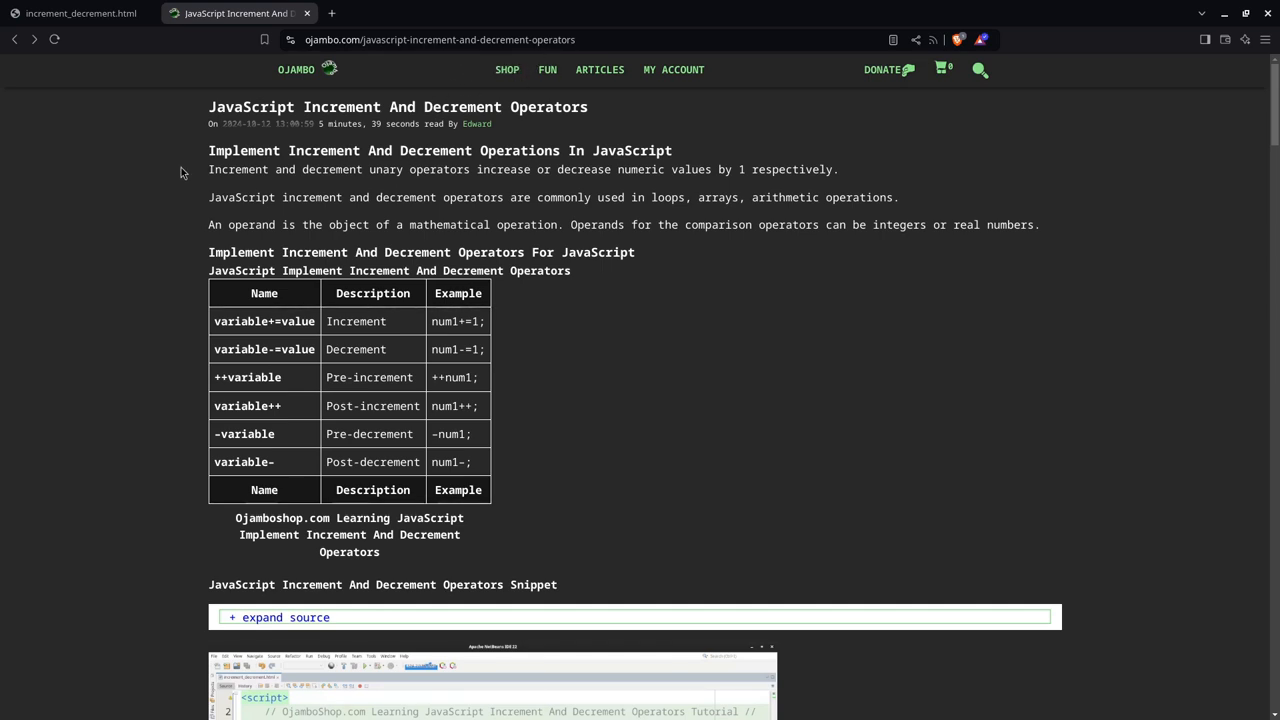
mouse_move(278, 308)
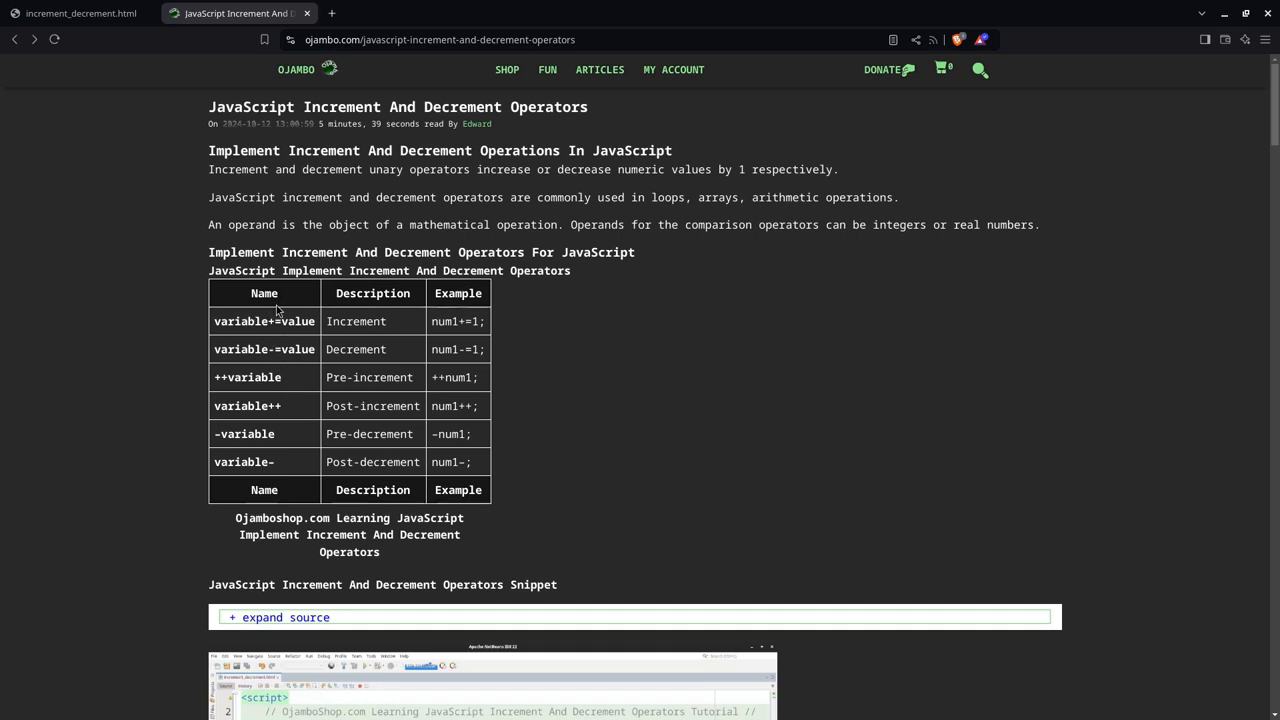
mouse_move(278, 372)
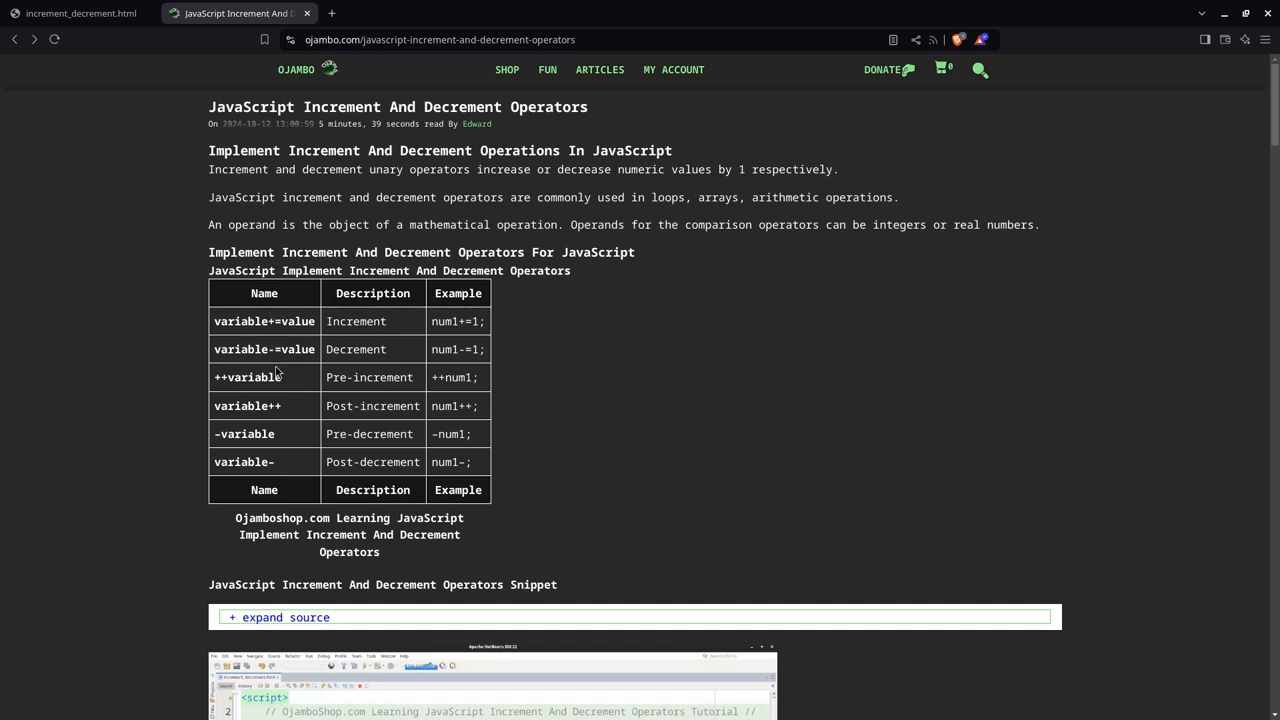
Step: Scroll down through the Ojambo tutorial page to its course and ebook links
scroll("down", 3)
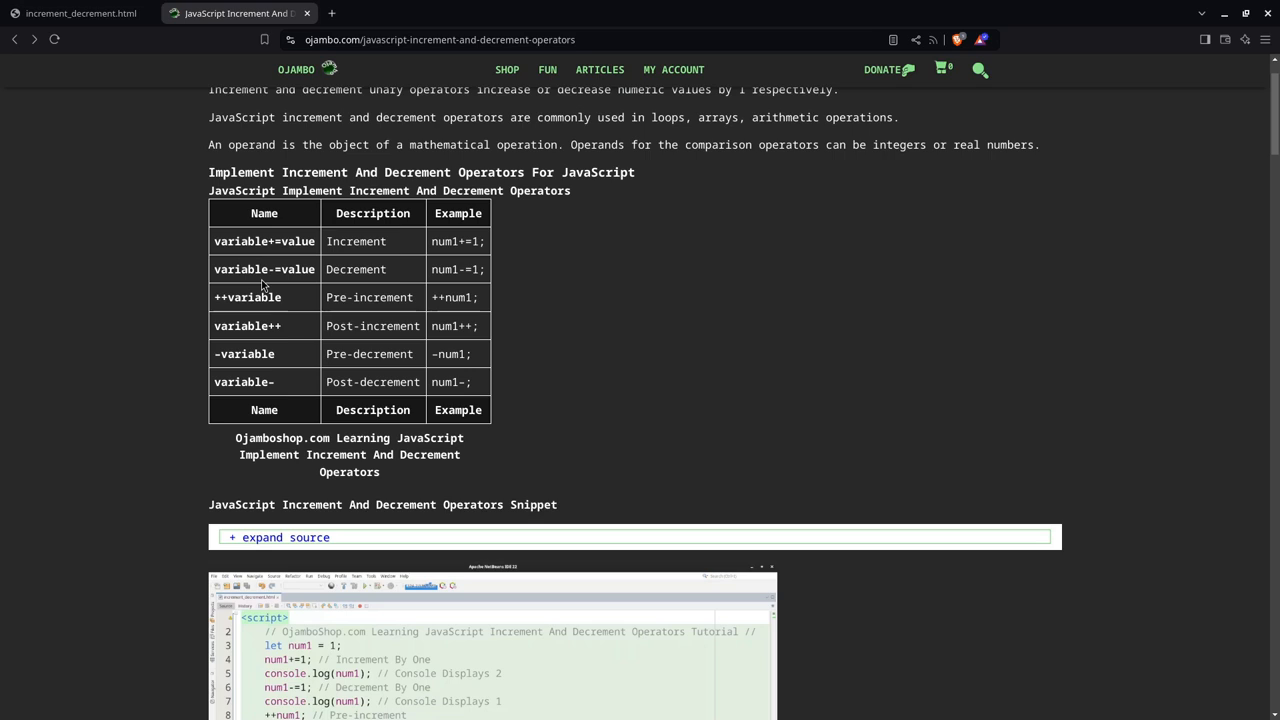
mouse_move(364, 250)
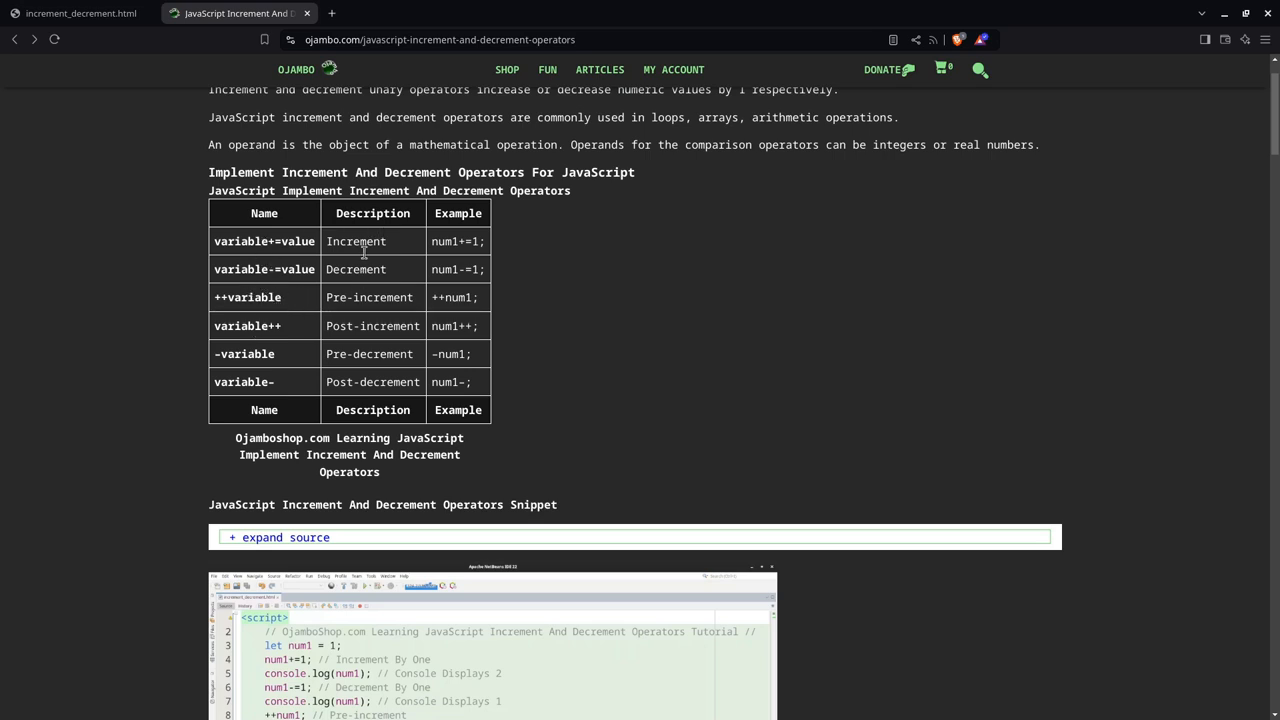
scroll("down", 3)
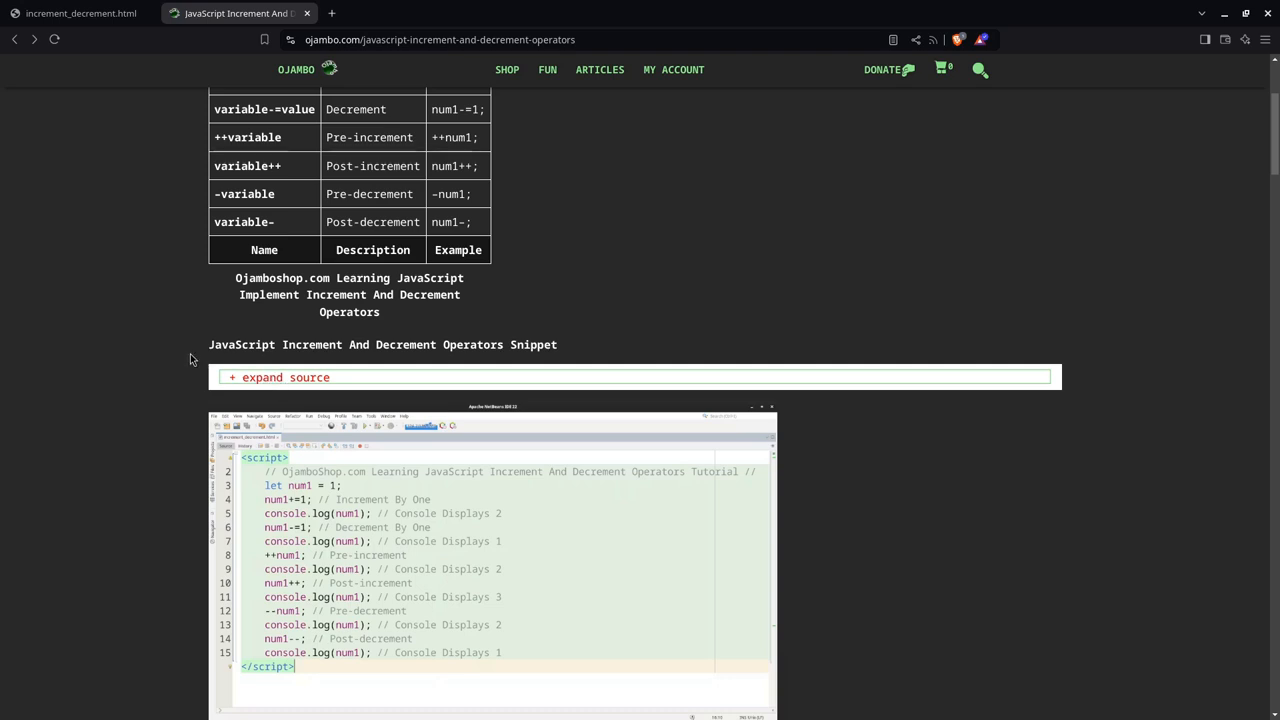
scroll("down", 3)
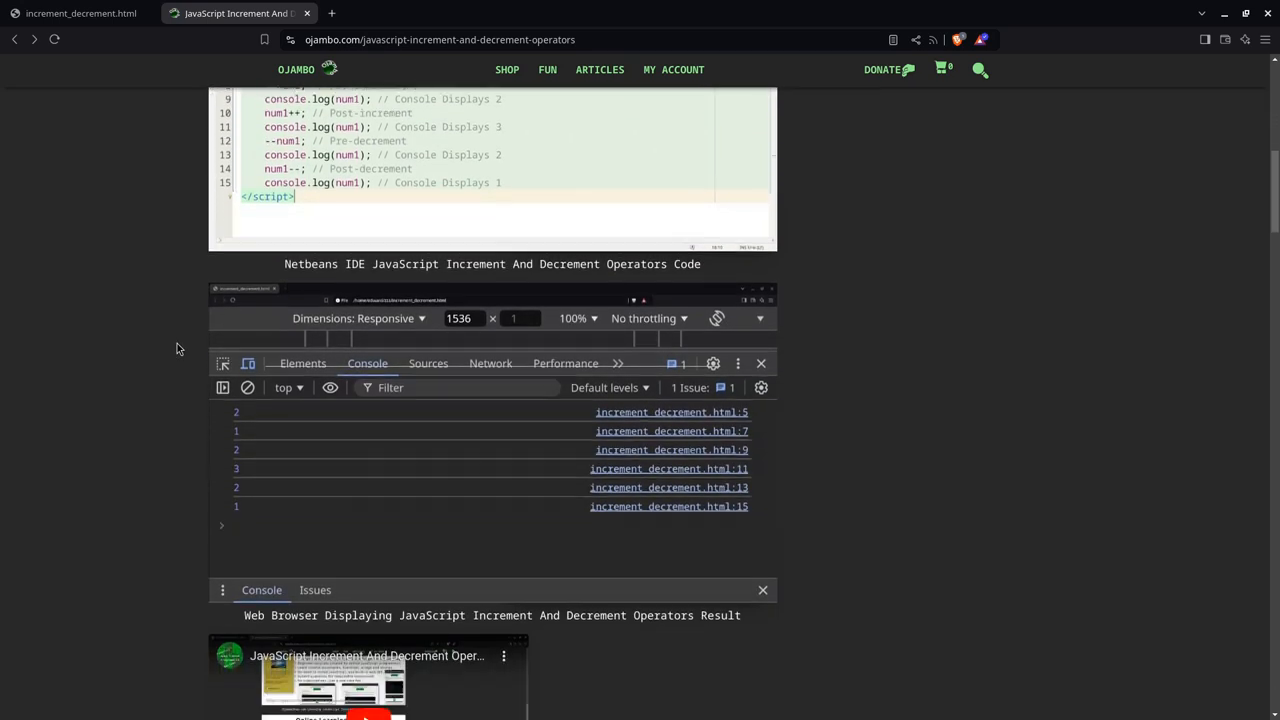
scroll("down", 3)
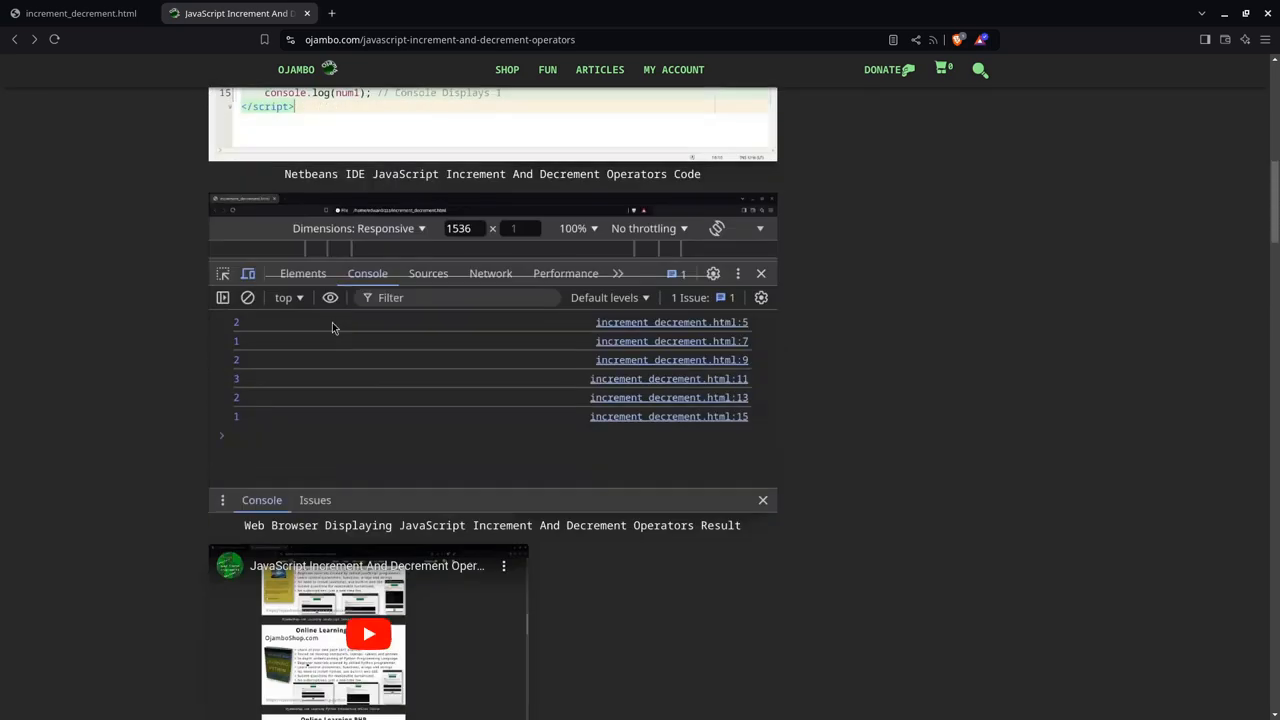
scroll("down", 3)
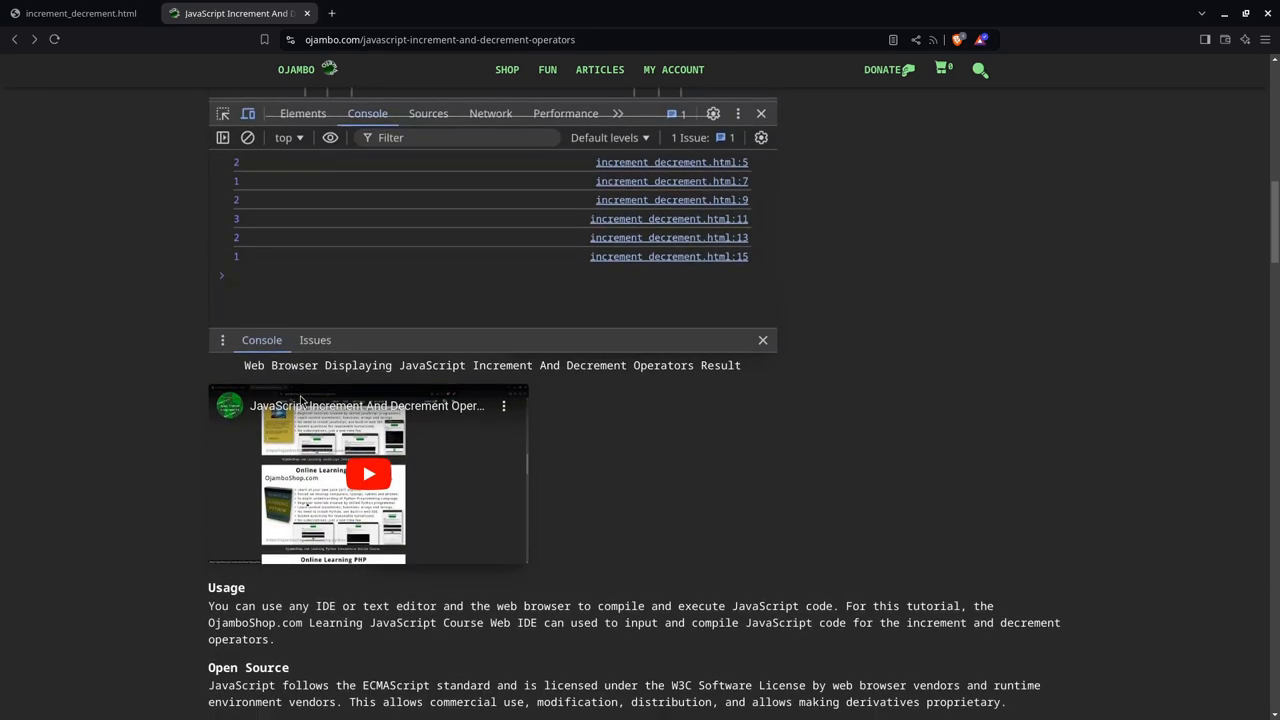
scroll("down", 3)
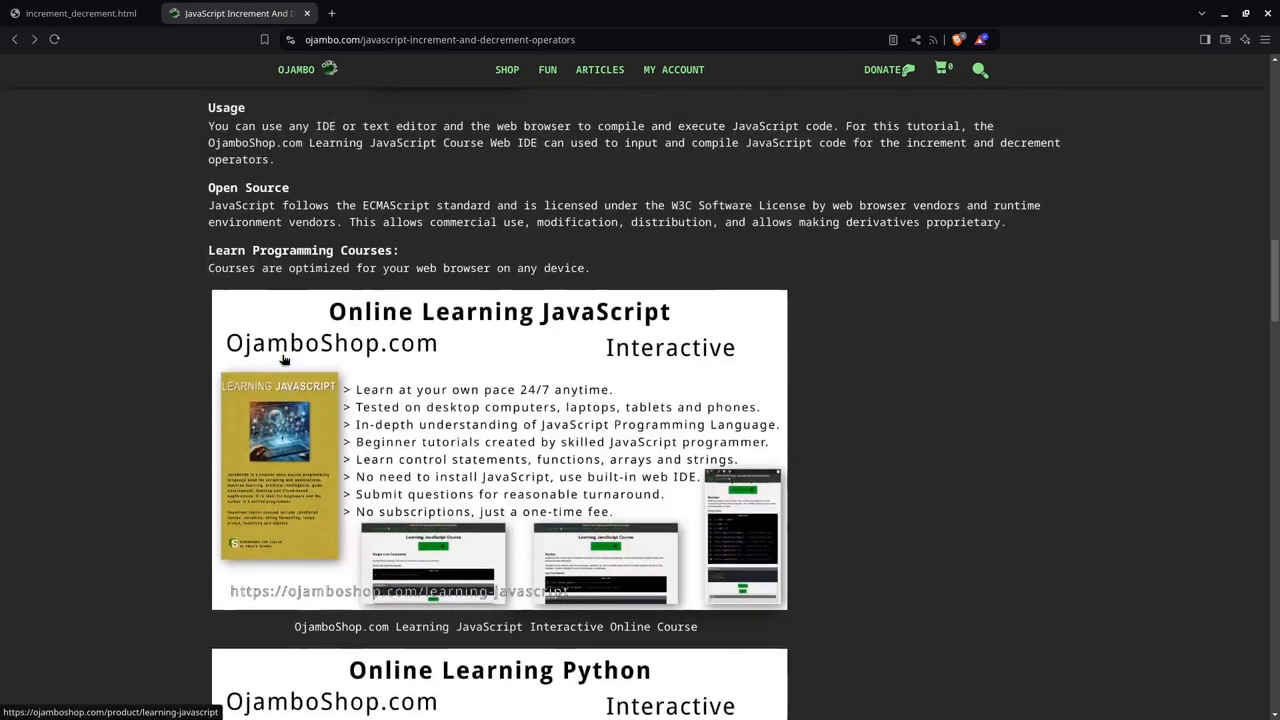
scroll("down", 3)
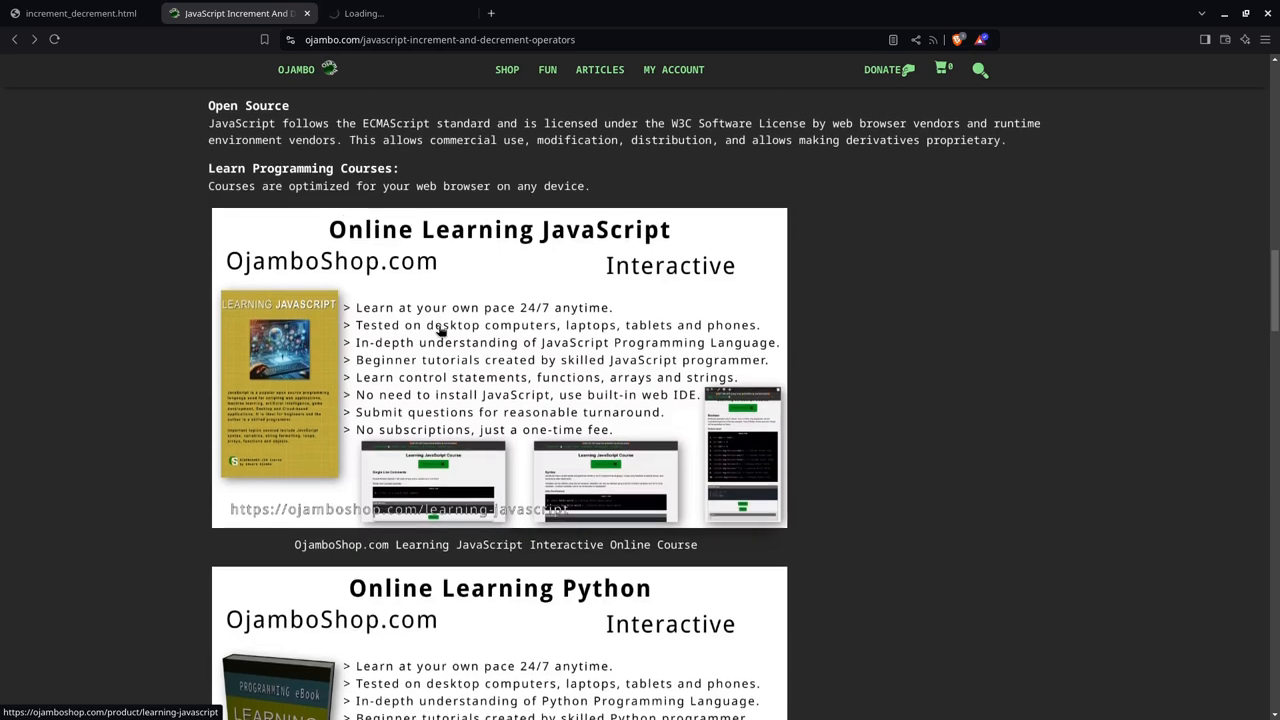
scroll("down", 3)
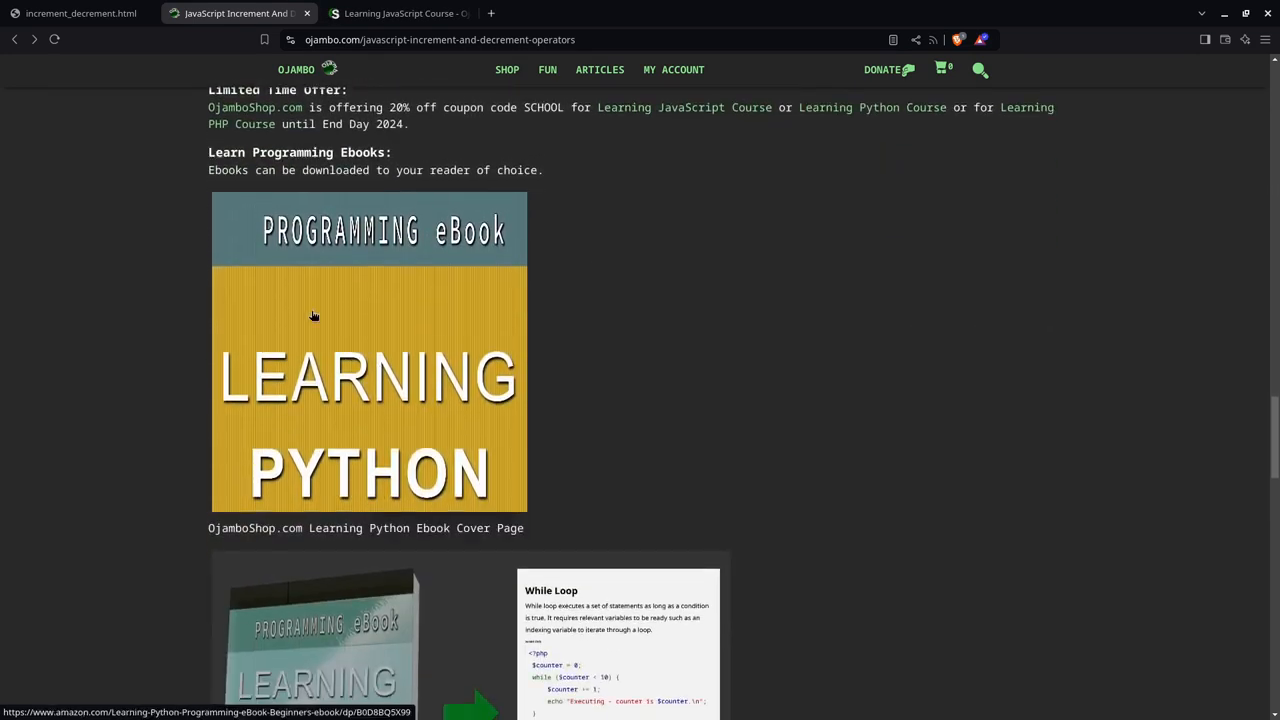
scroll("down", 3)
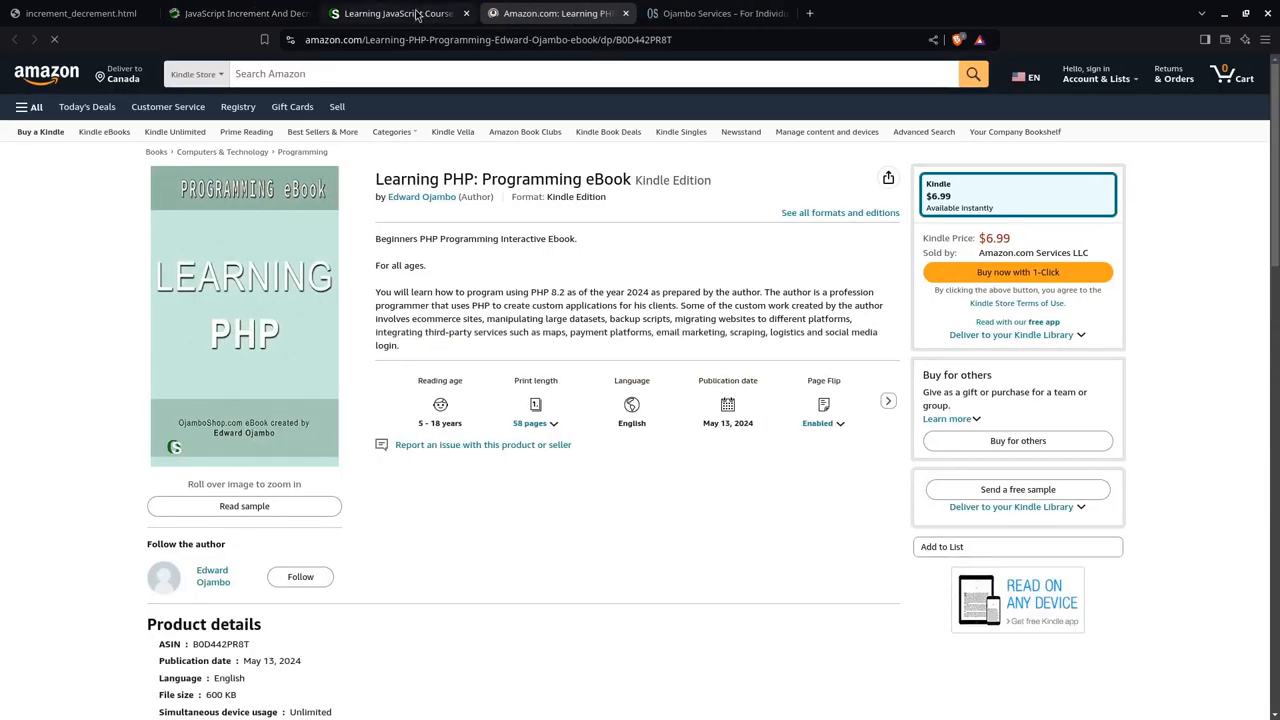
Step: Review the OjamboShop Learning JavaScript Course page ($50.00) and its second preview image
left_click(396, 12)
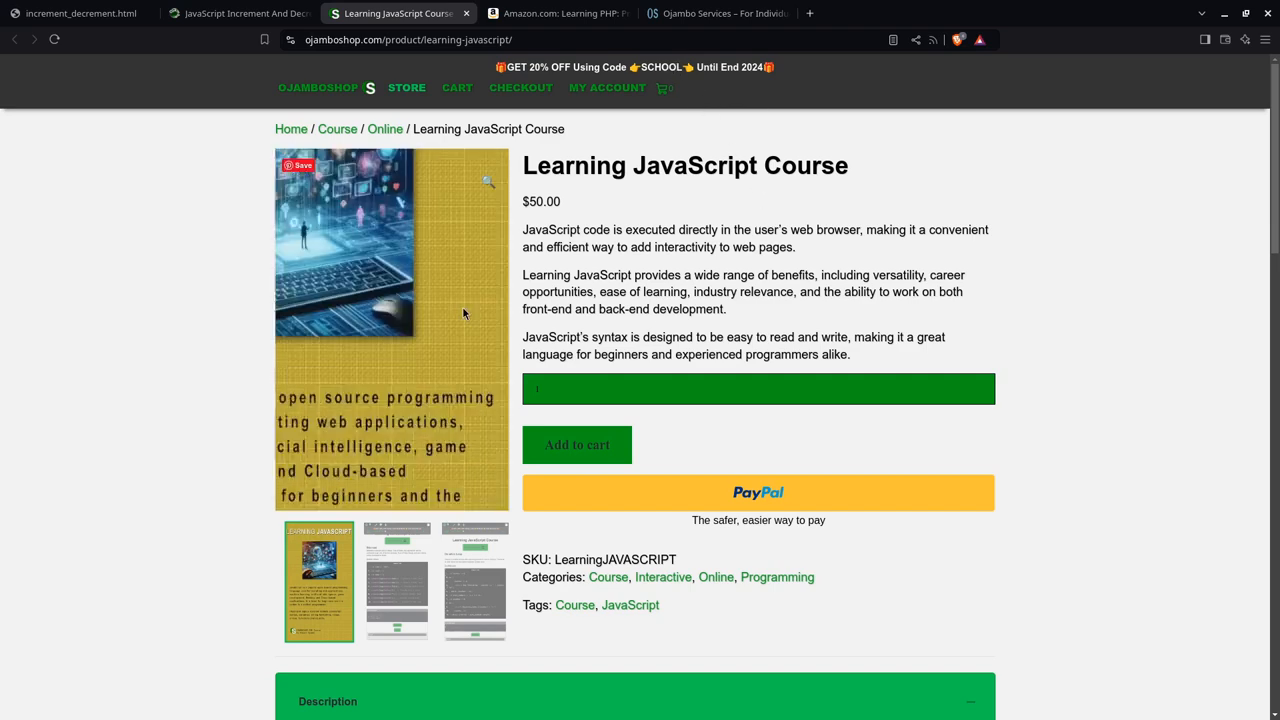
scroll("down", 3)
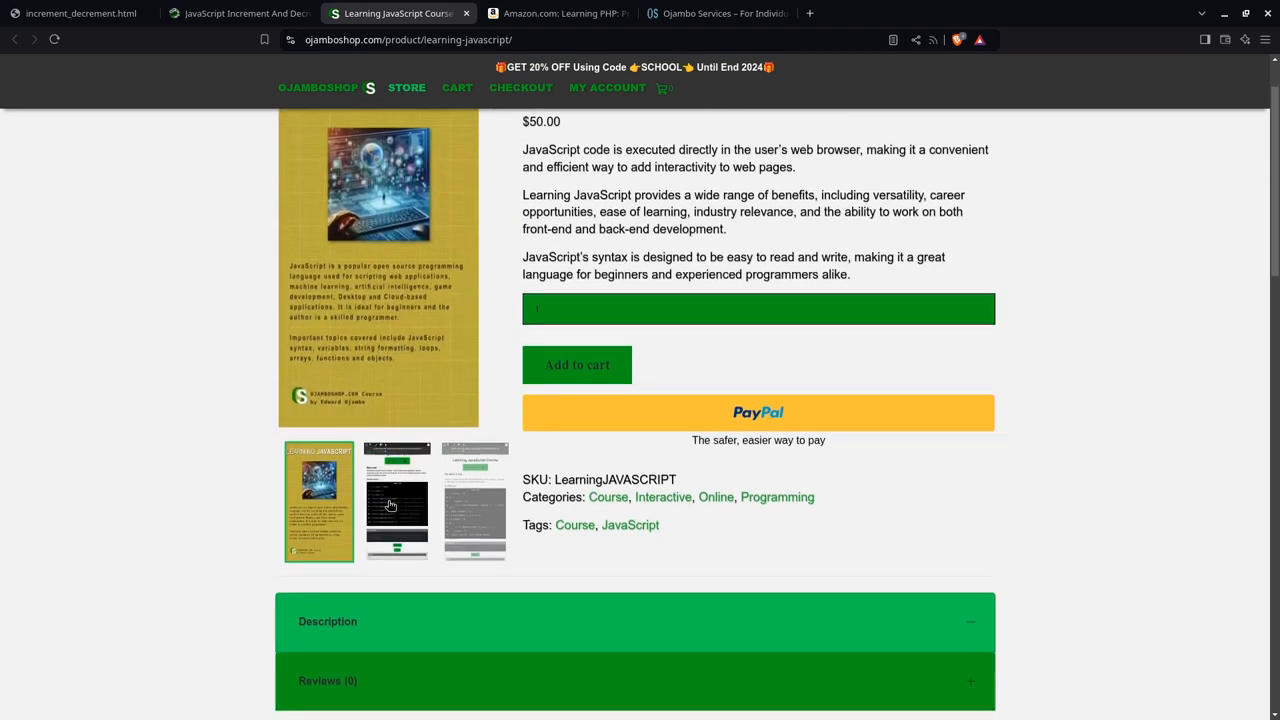
left_click(396, 500)
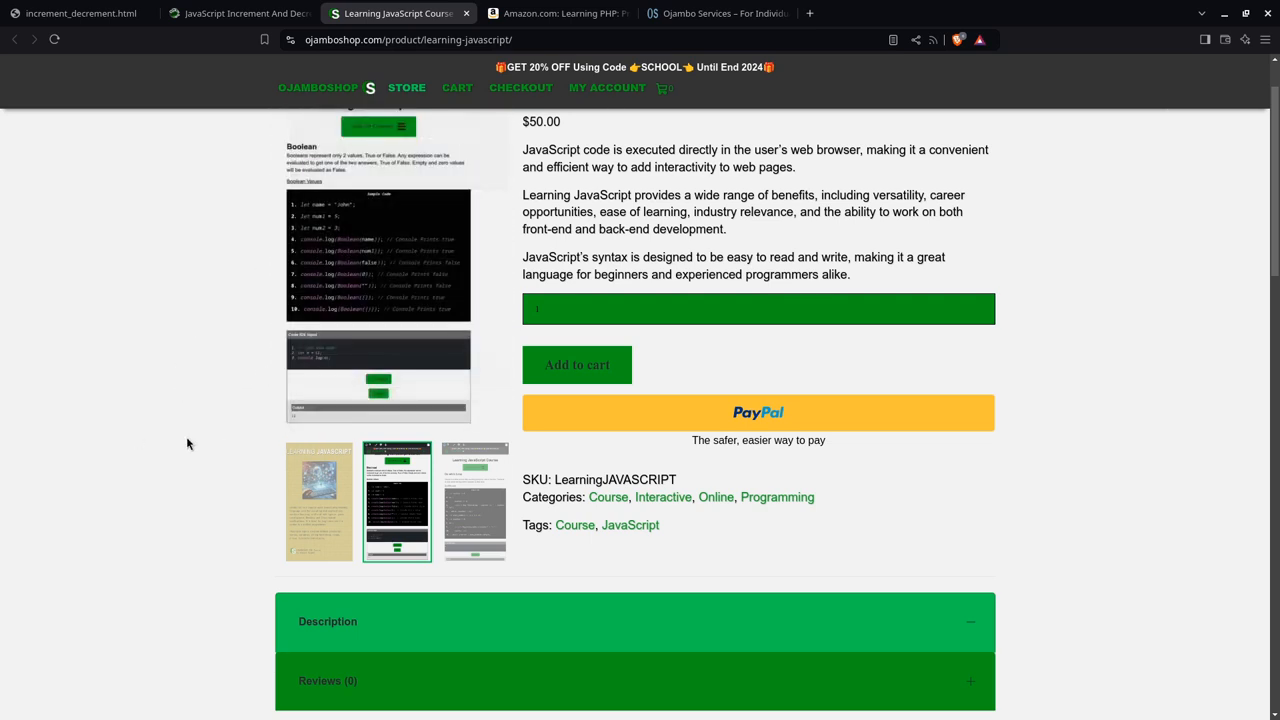
mouse_move(22, 408)
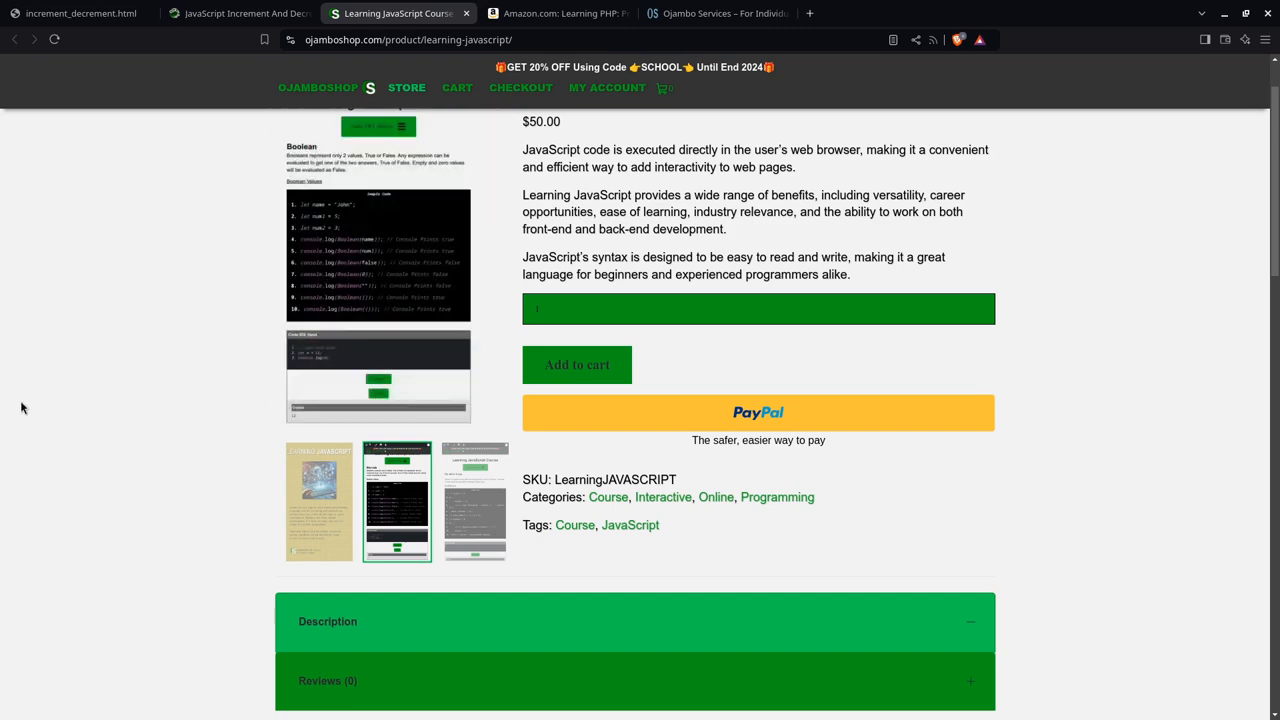
mouse_move(66, 290)
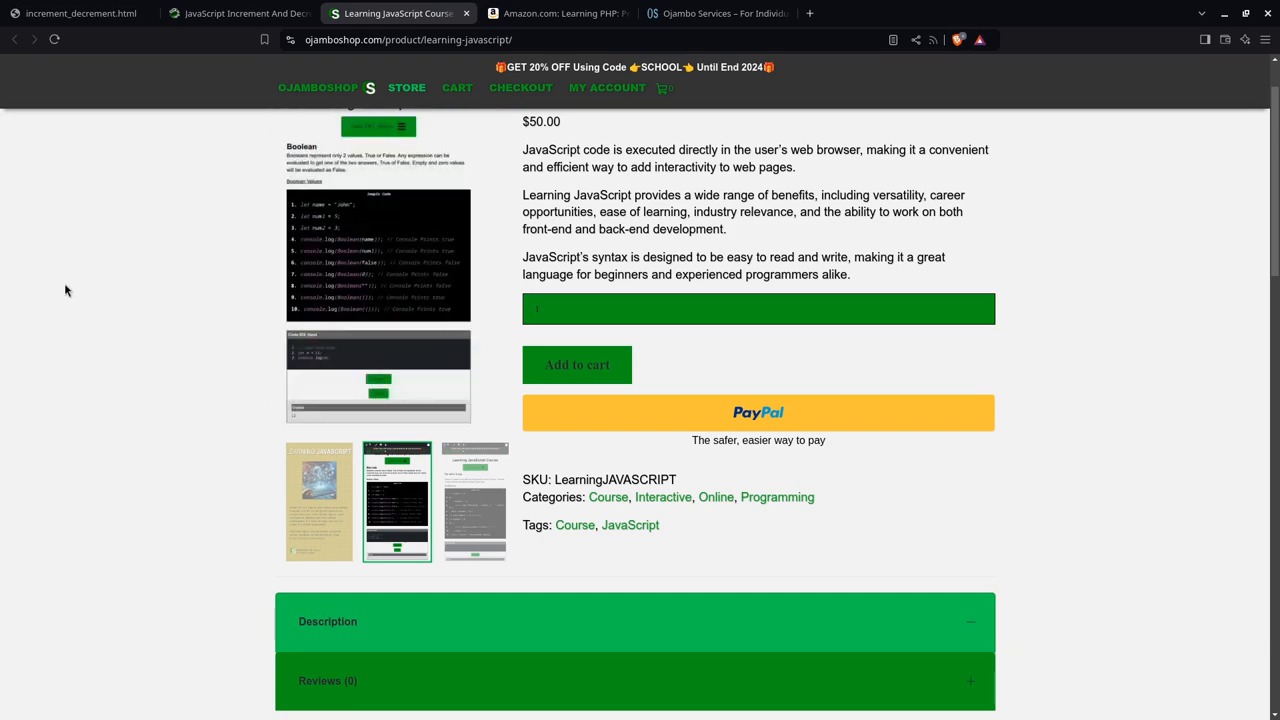
scroll("up", 3)
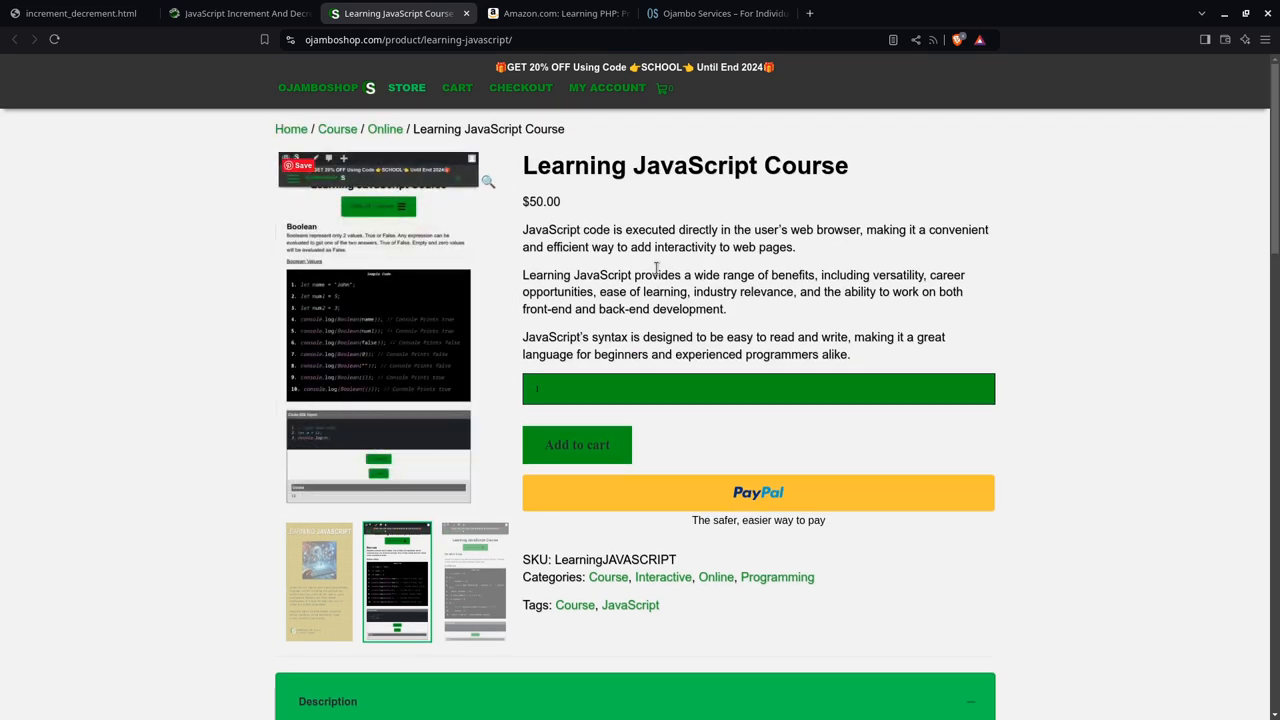
Step: Search Amazon for Edward Ojambo, dismiss the delivery location notice and go to his author page
left_click(556, 12)
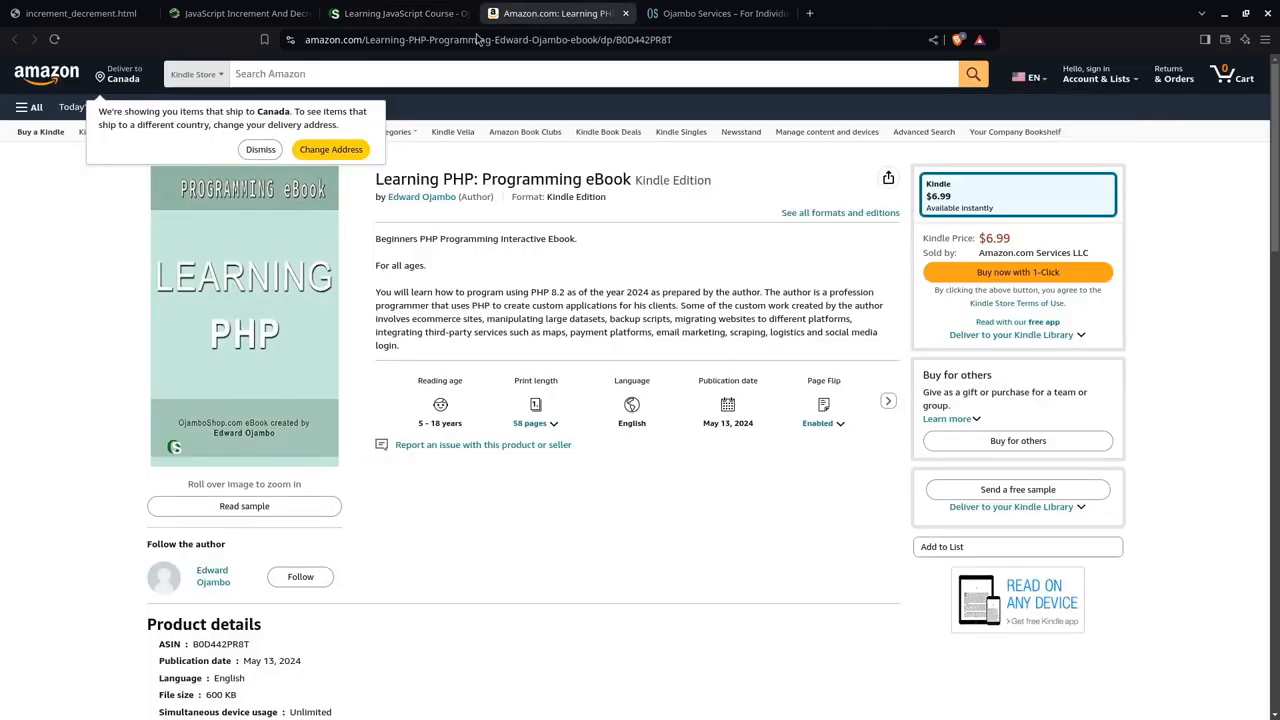
left_click(590, 72)
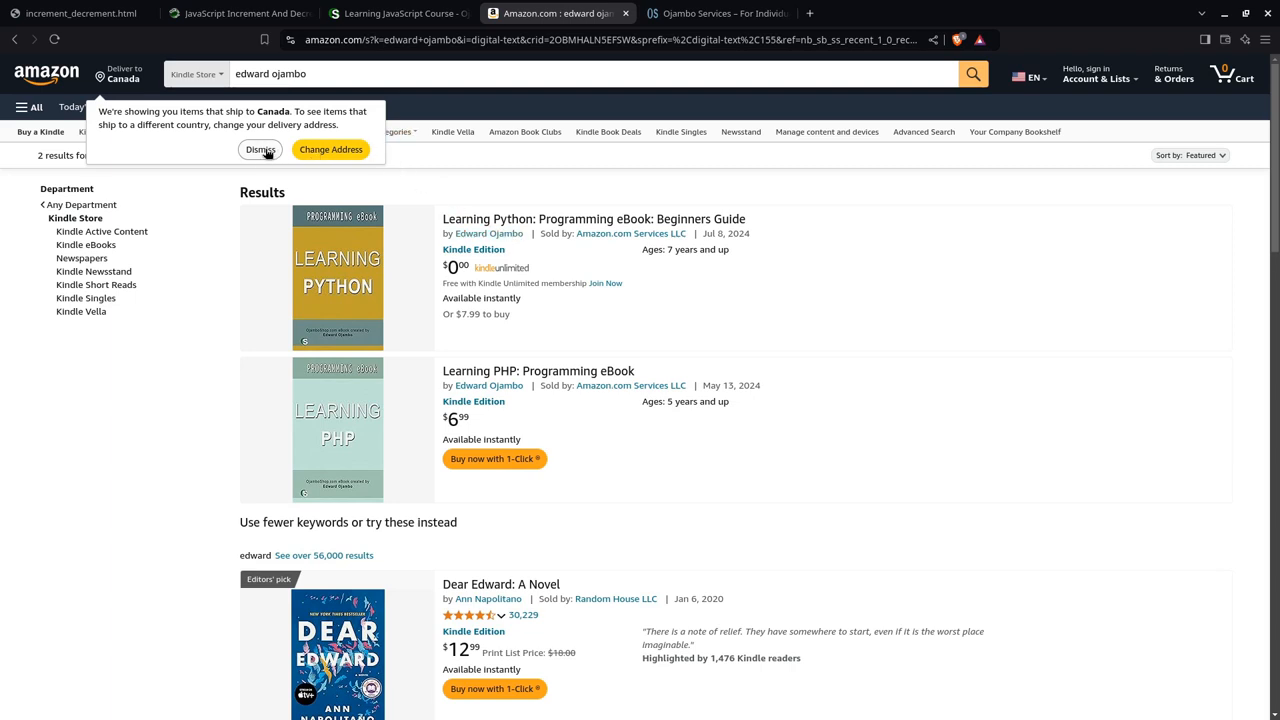
left_click(260, 148)
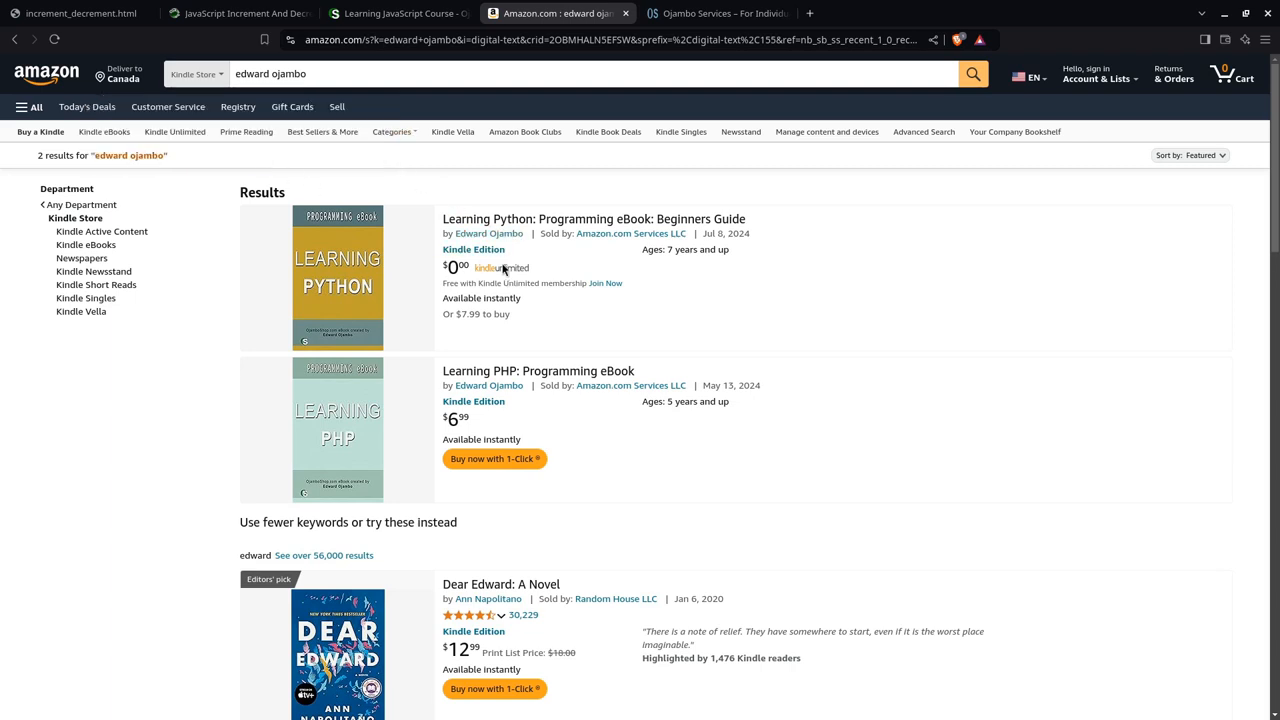
left_click(488, 232)
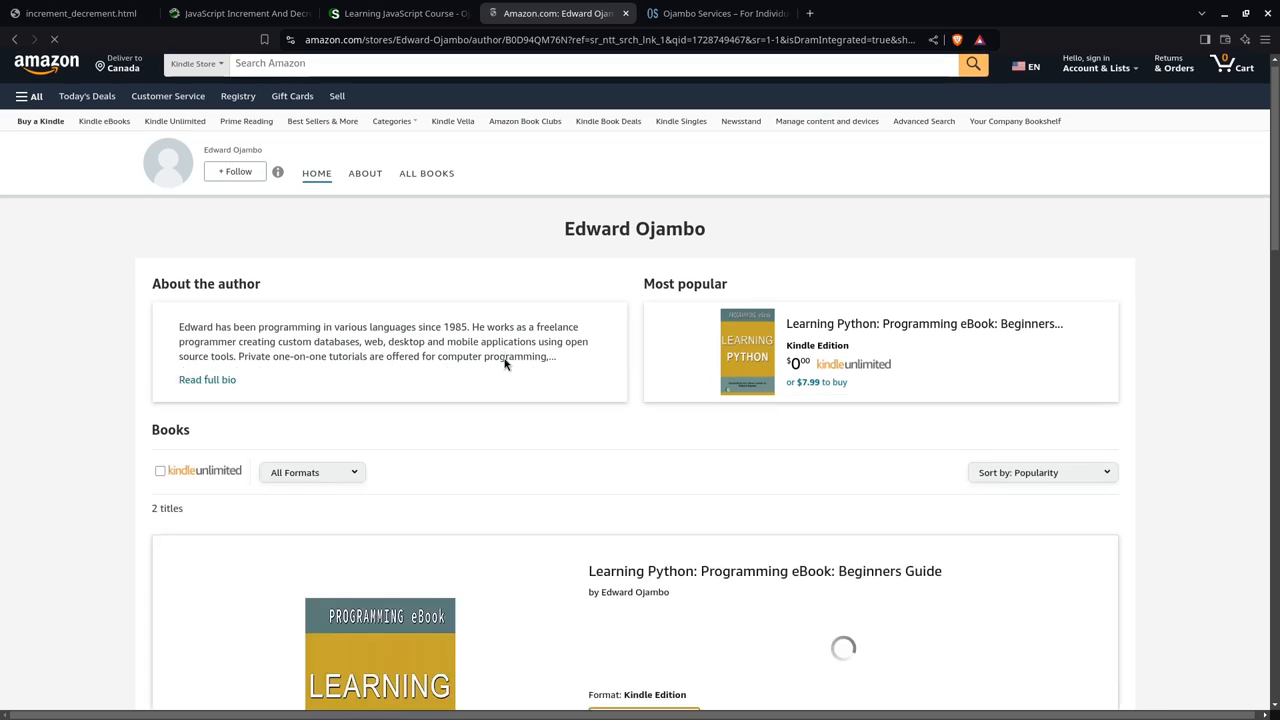
Step: Scroll through the author page listing the Learning Python and Learning PHP ebooks
scroll("down", 3)
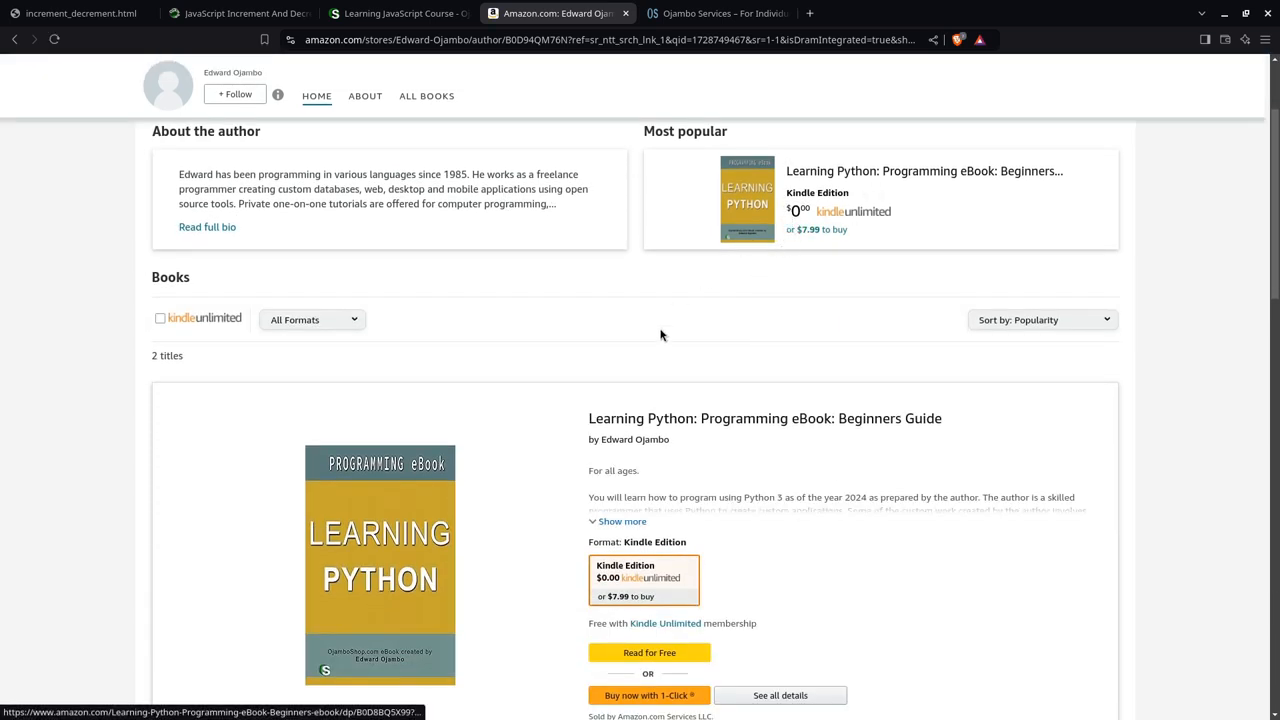
scroll("down", 3)
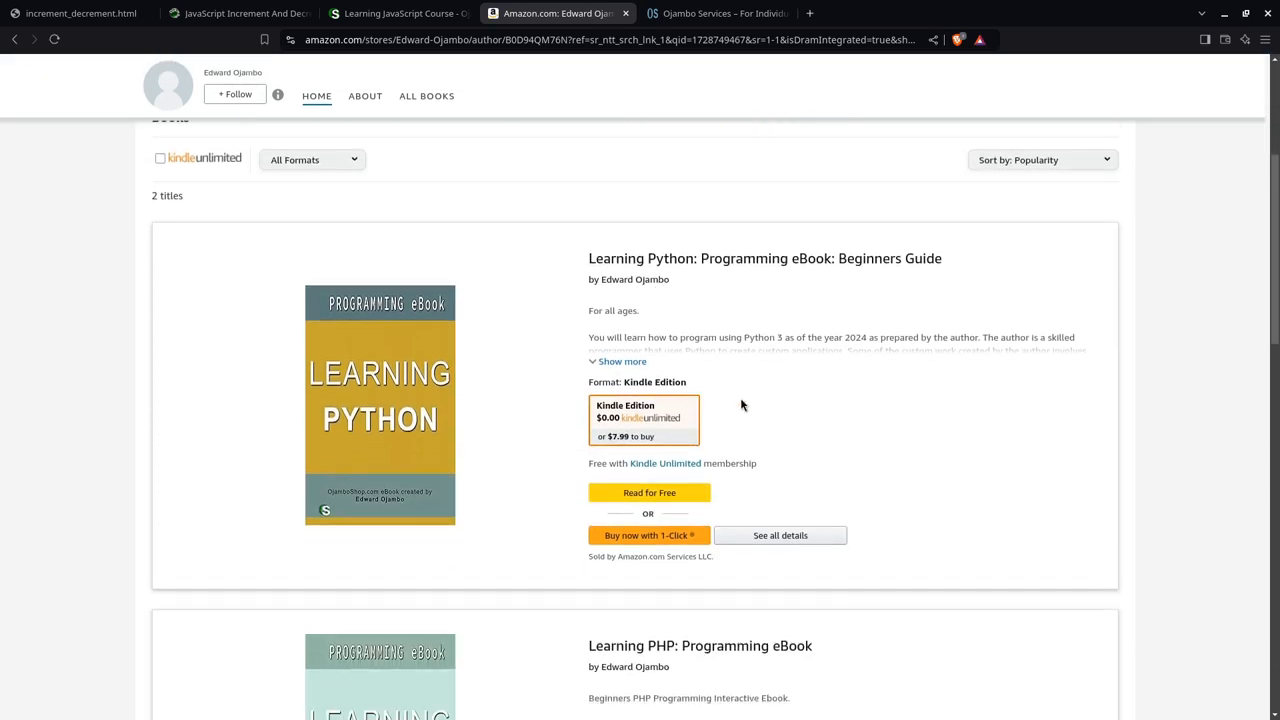
scroll("down", 3)
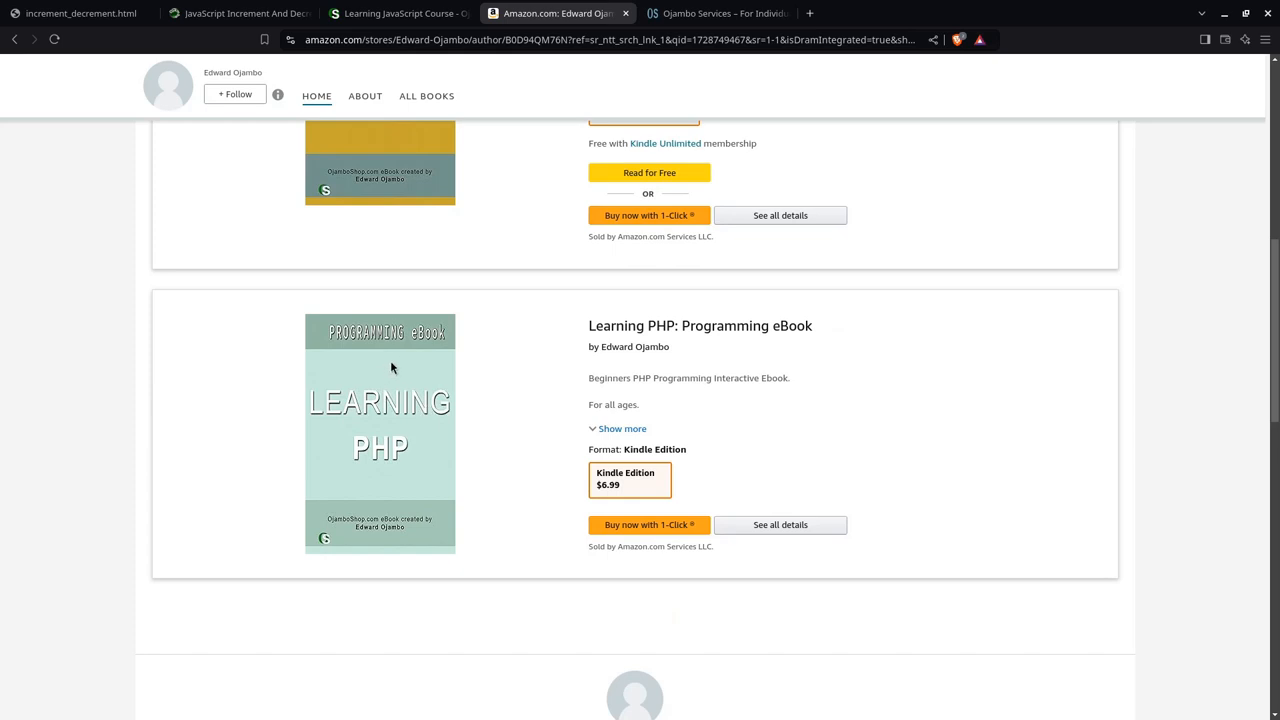
scroll("down", 3)
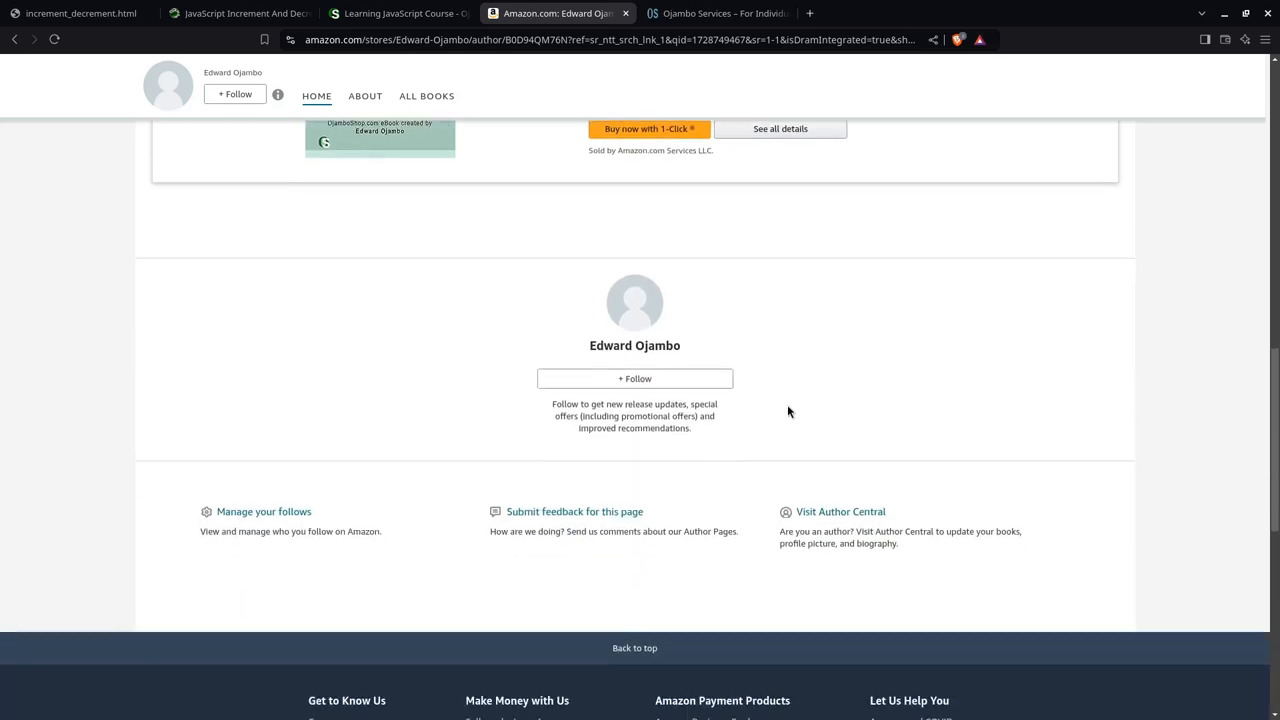
scroll("up", 3)
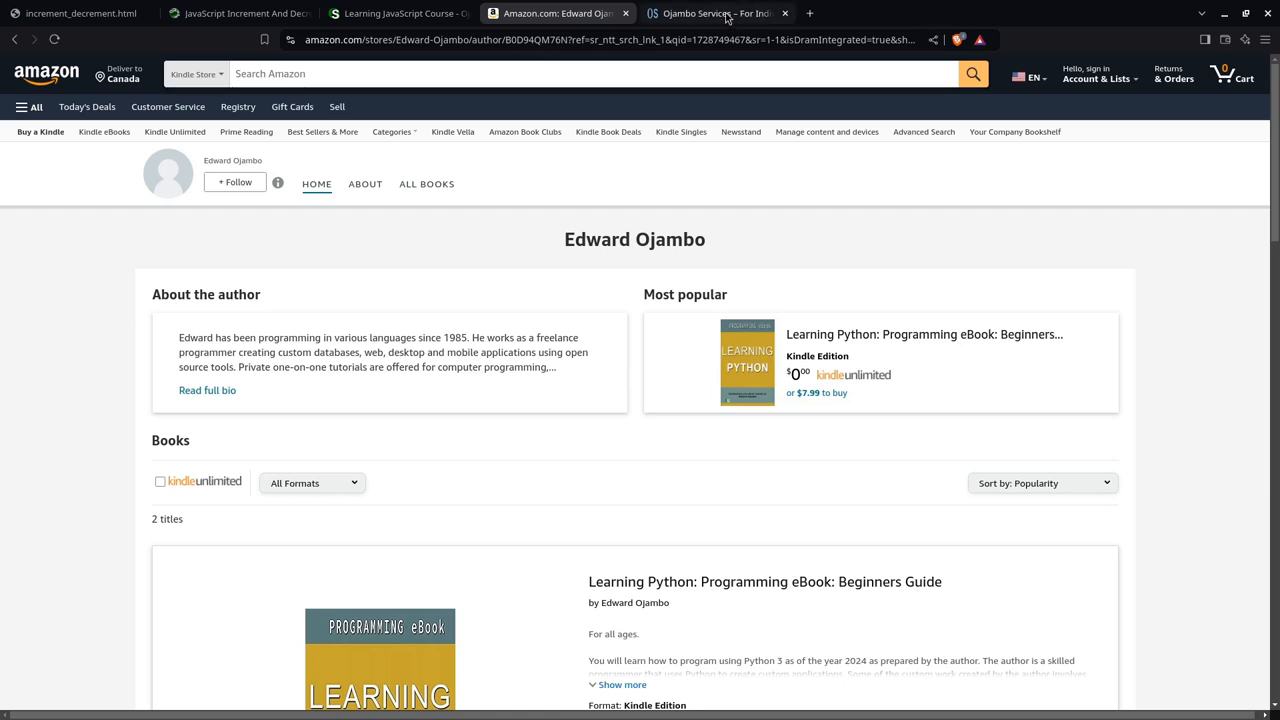
Step: Show the Ojambo Services home page and scroll to its website, application and tutoring offerings
left_click(716, 12)
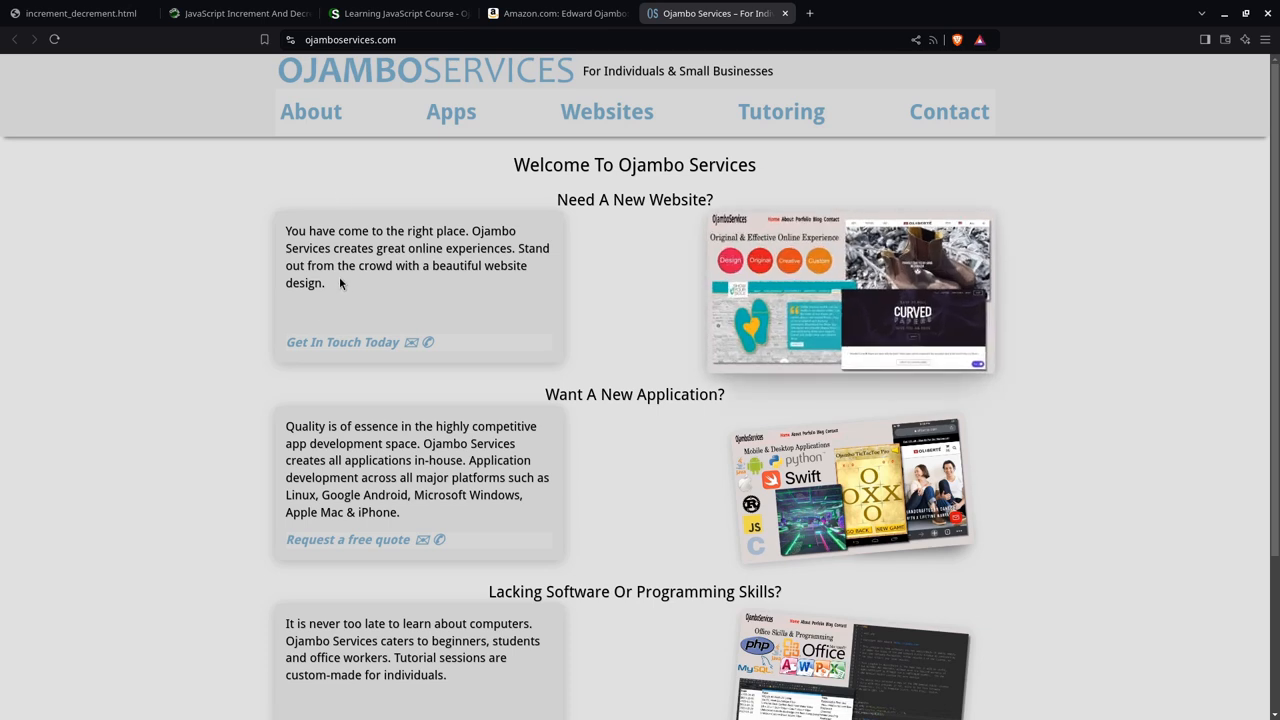
mouse_move(436, 280)
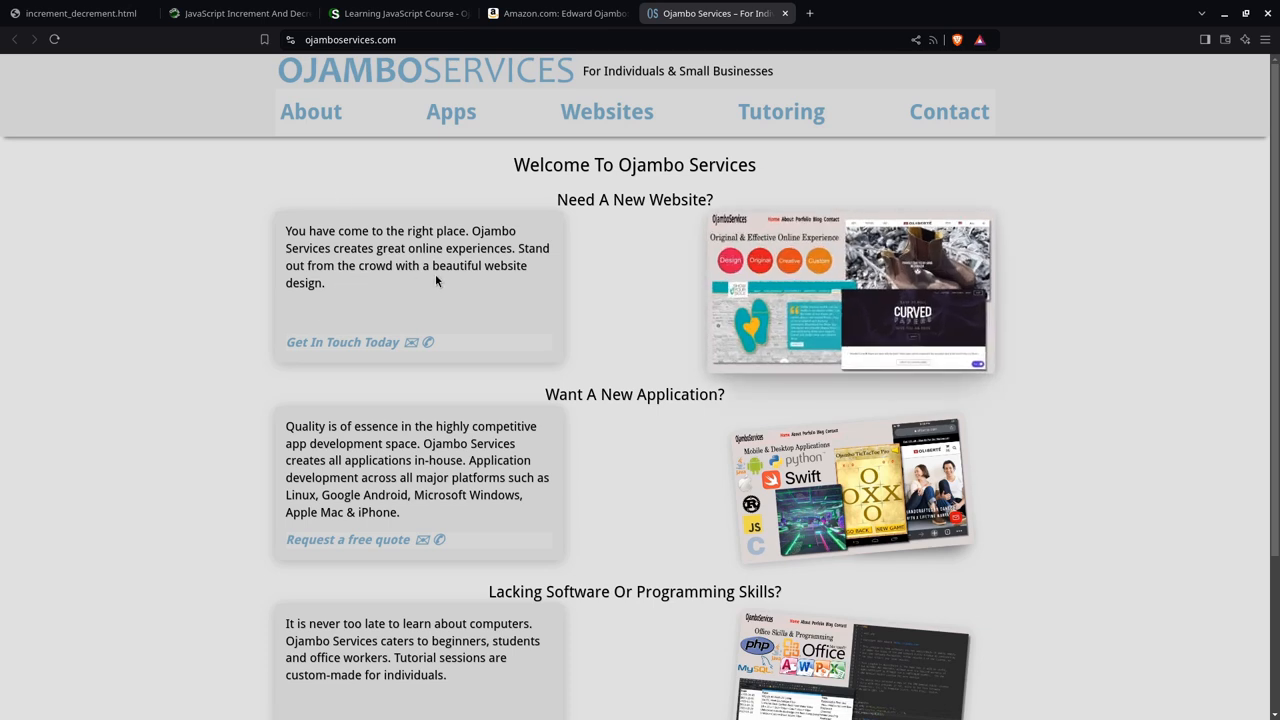
mouse_move(378, 284)
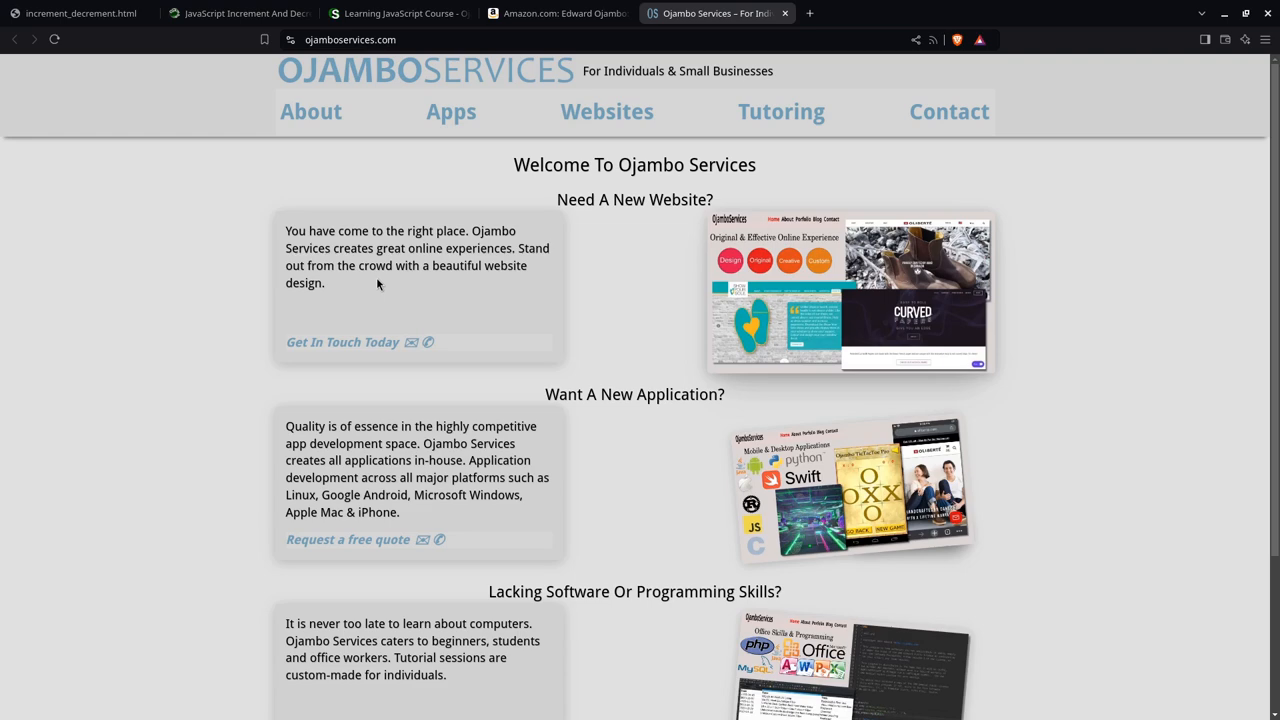
scroll("down", 3)
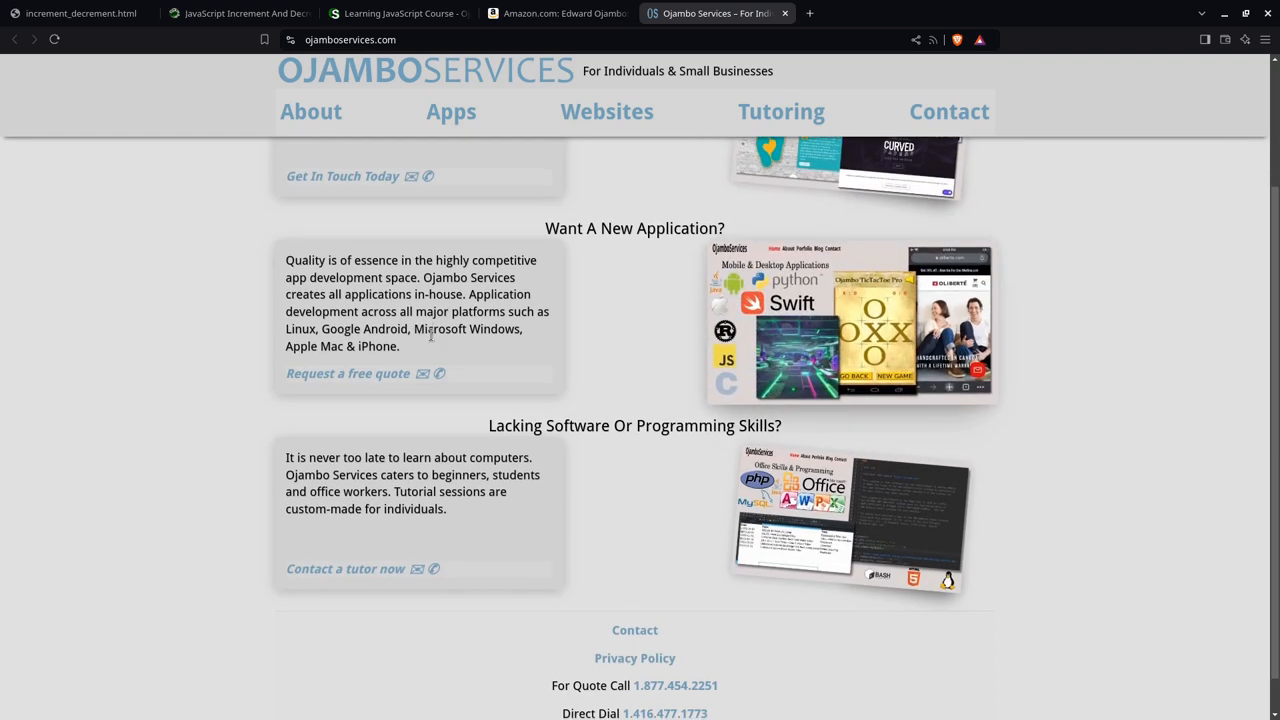
scroll("down", 3)
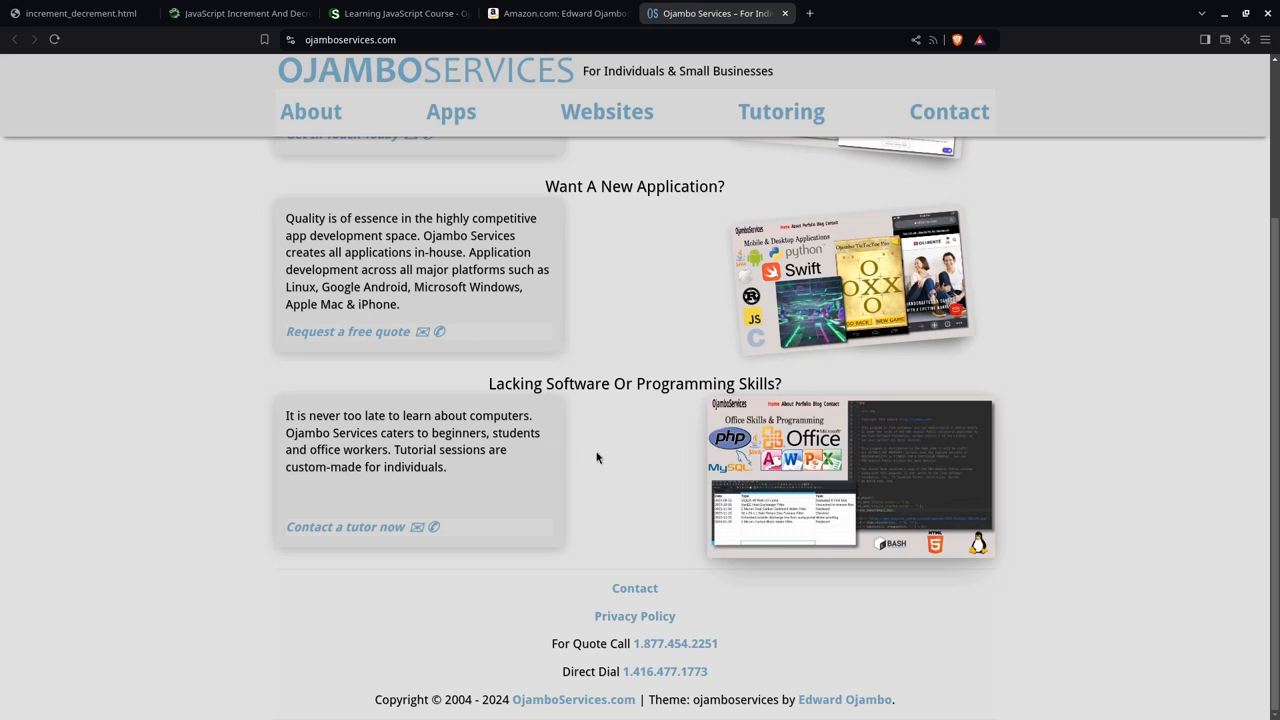
mouse_move(680, 388)
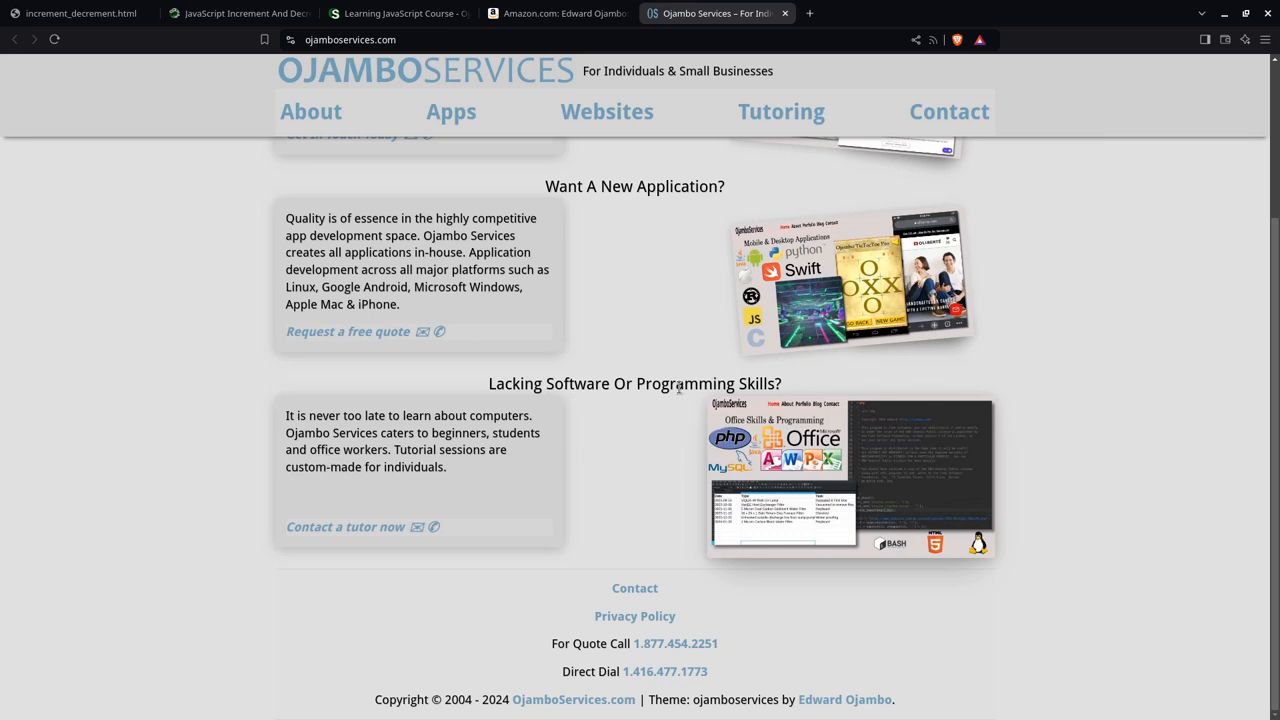
mouse_move(648, 400)
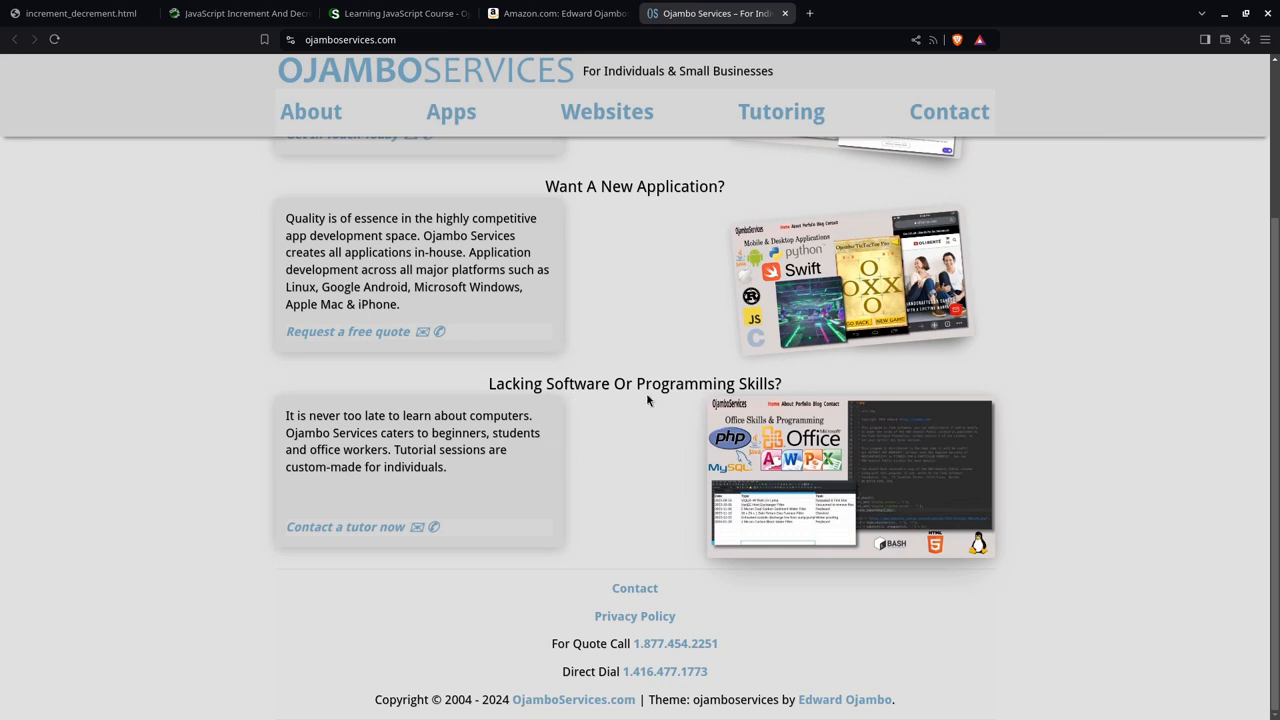
mouse_move(644, 404)
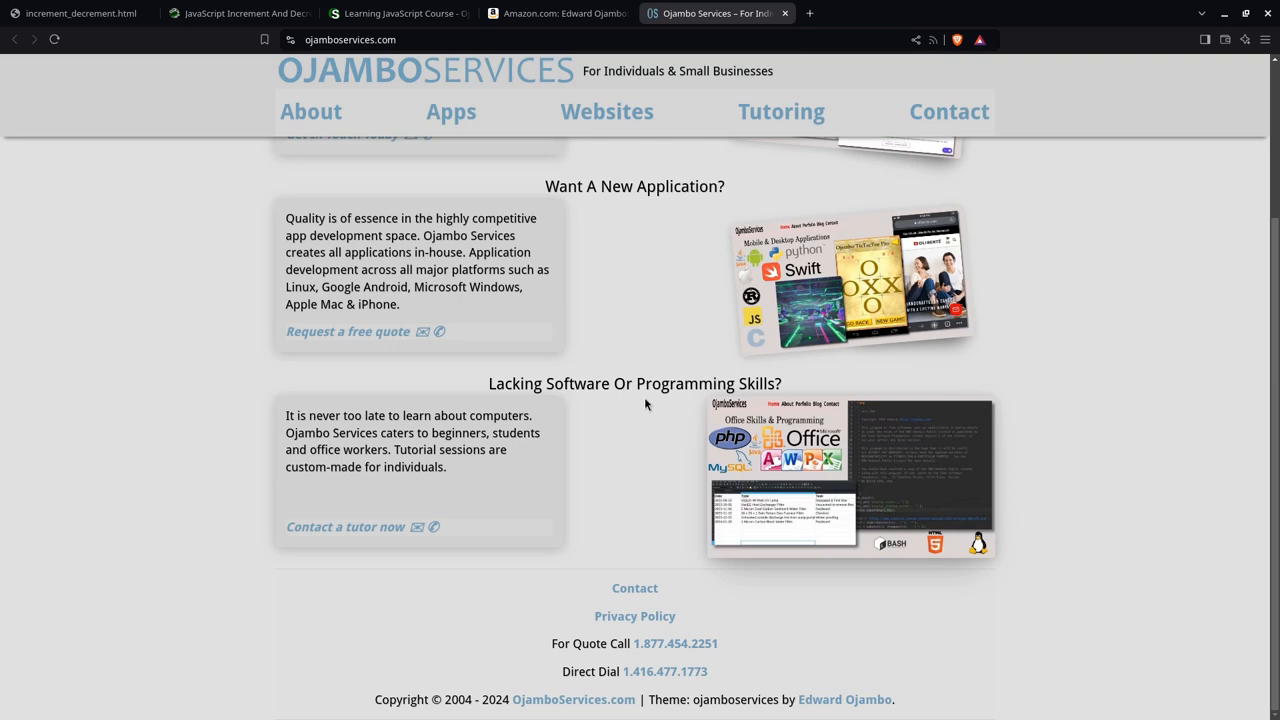
mouse_move(600, 408)
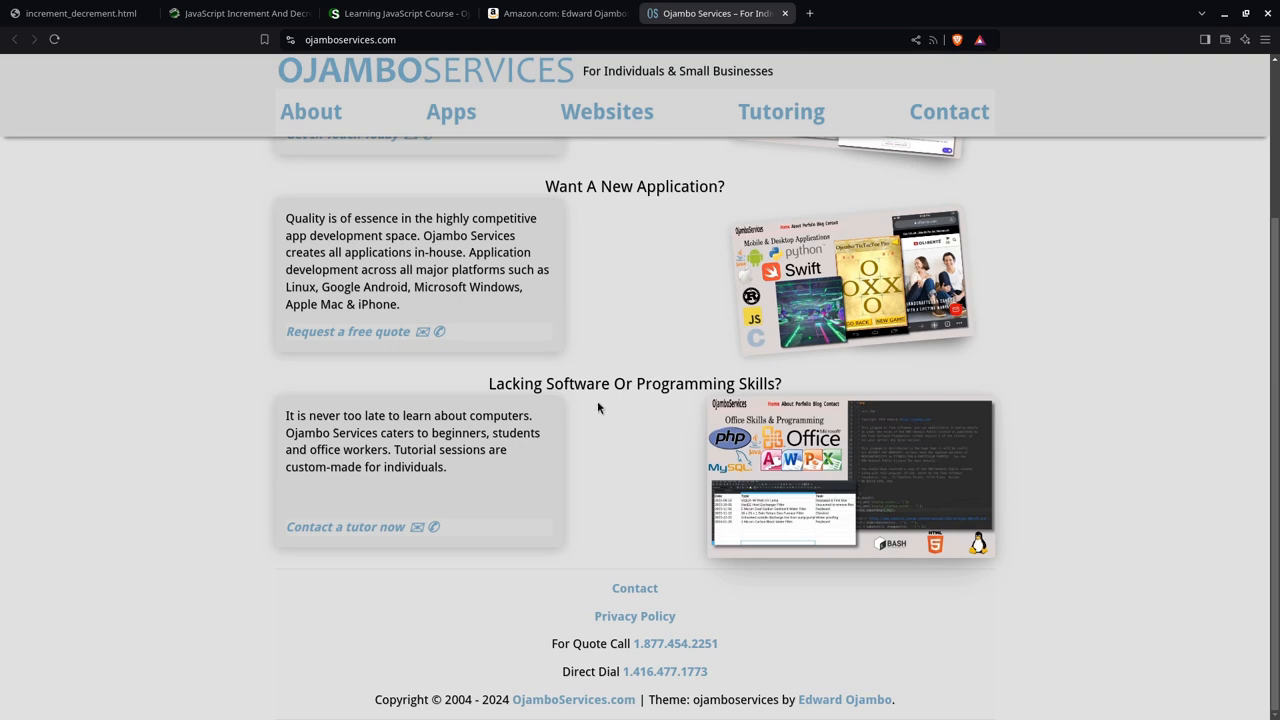
mouse_move(596, 418)
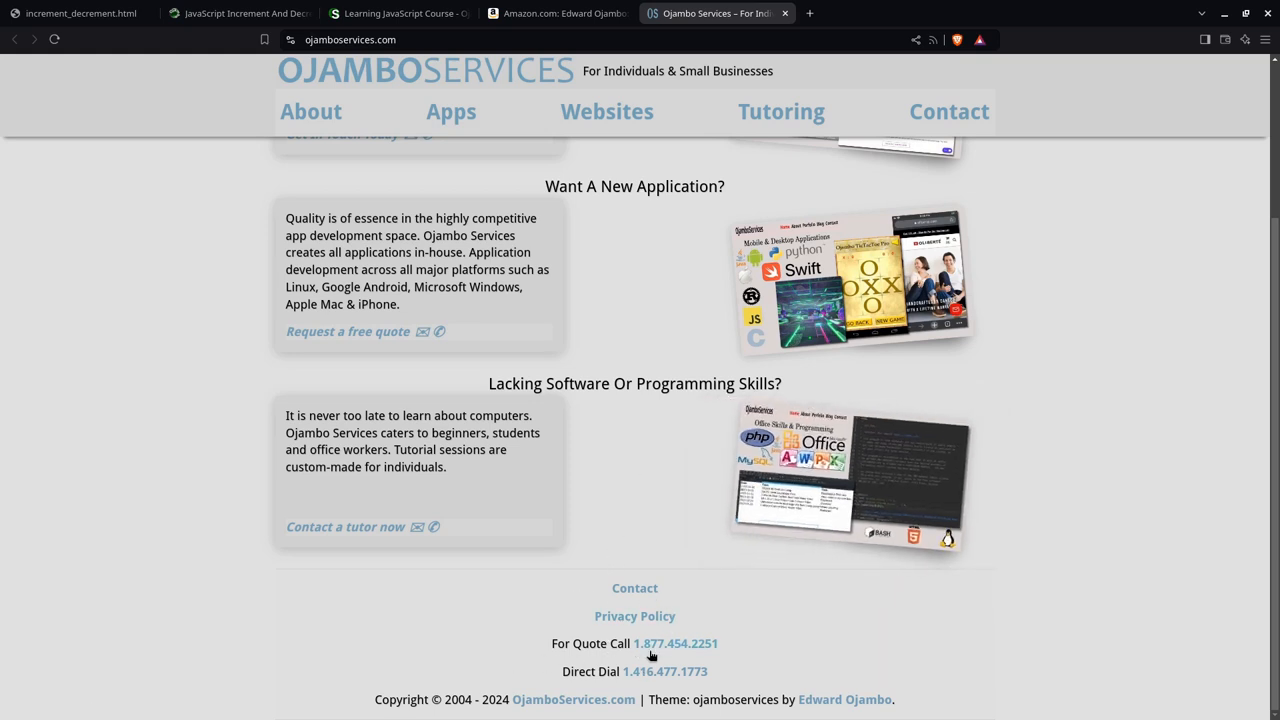
mouse_move(648, 672)
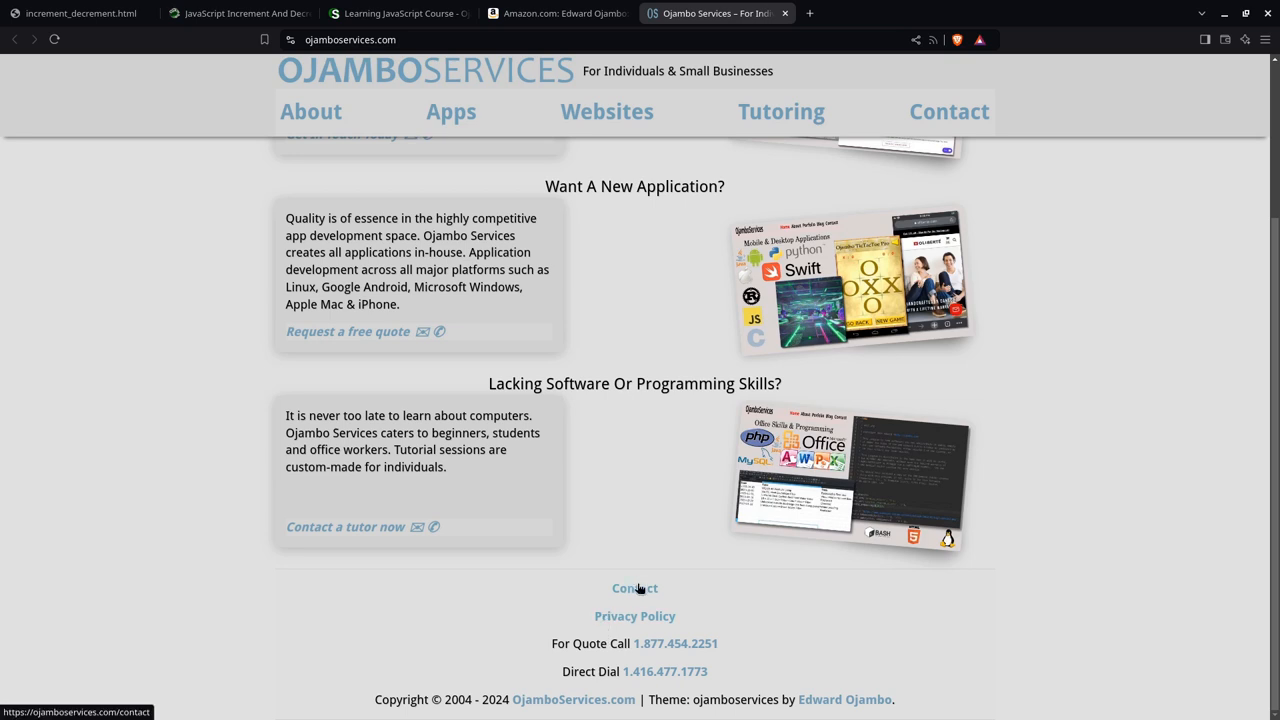
Step: Show the Ojambo Services contact form with name, email, reason, time frame and budget fields
left_click(636, 588)
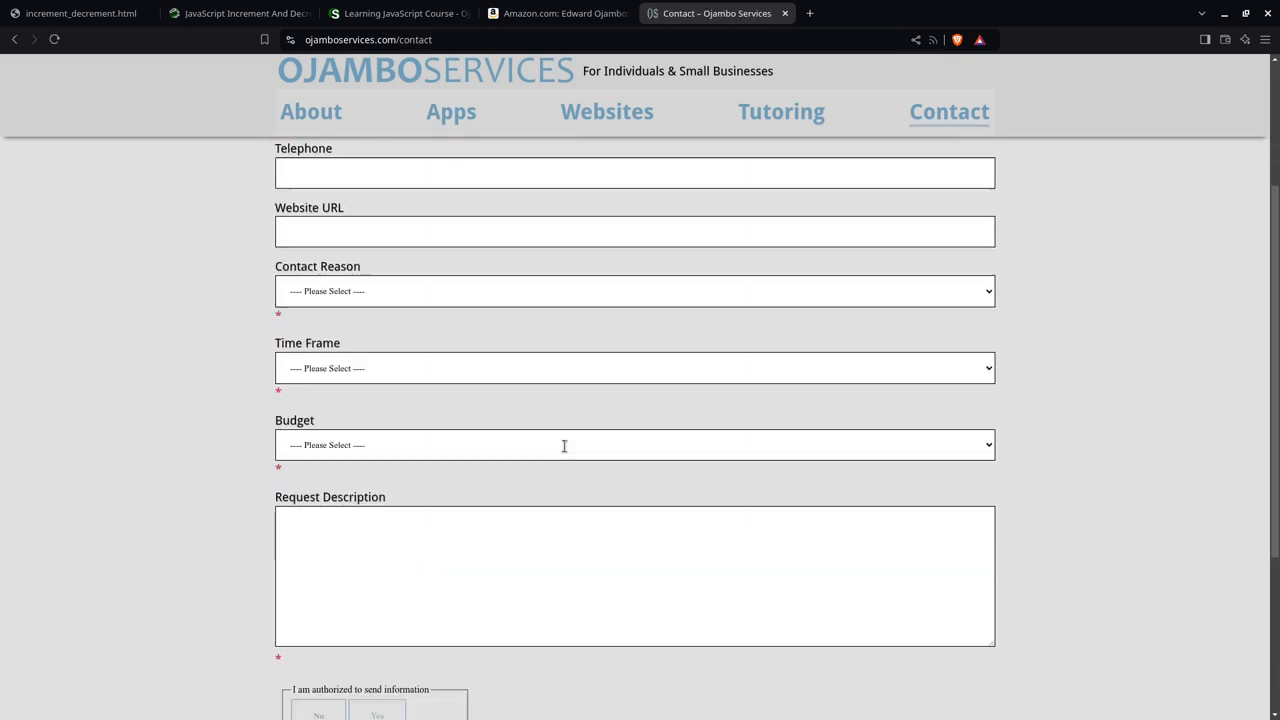
scroll("down", 3)
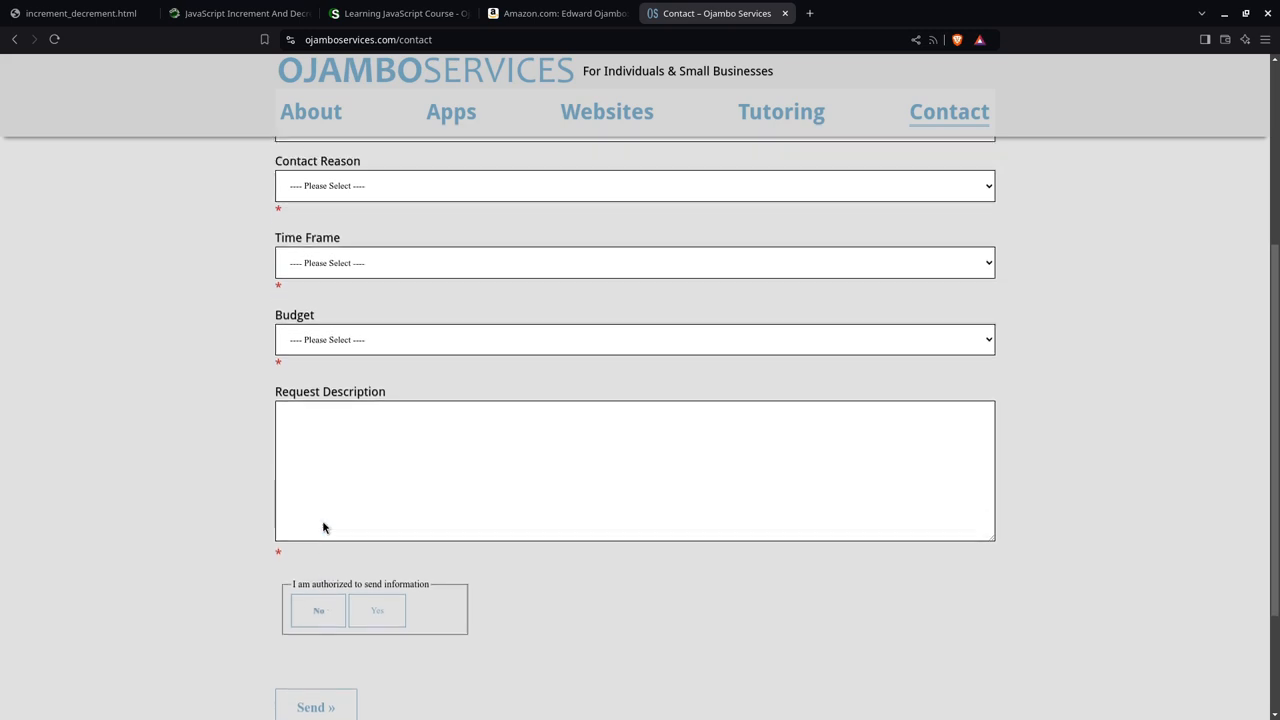
scroll("up", 3)
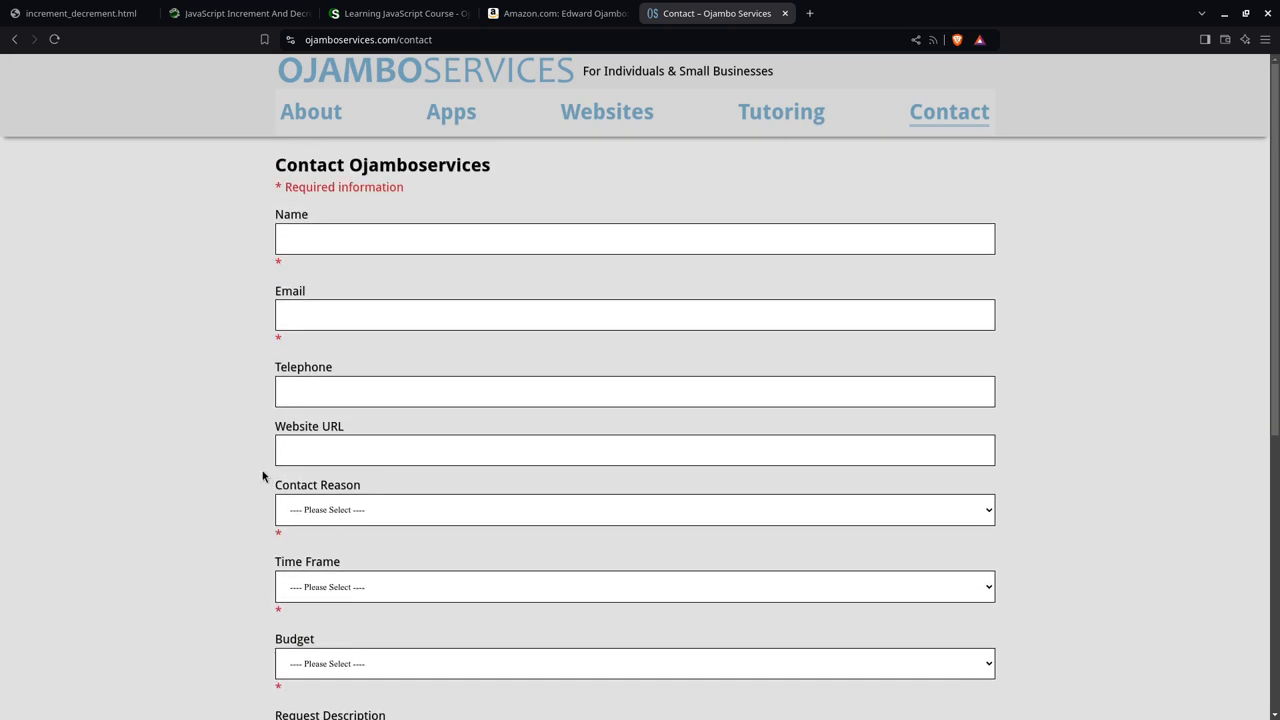